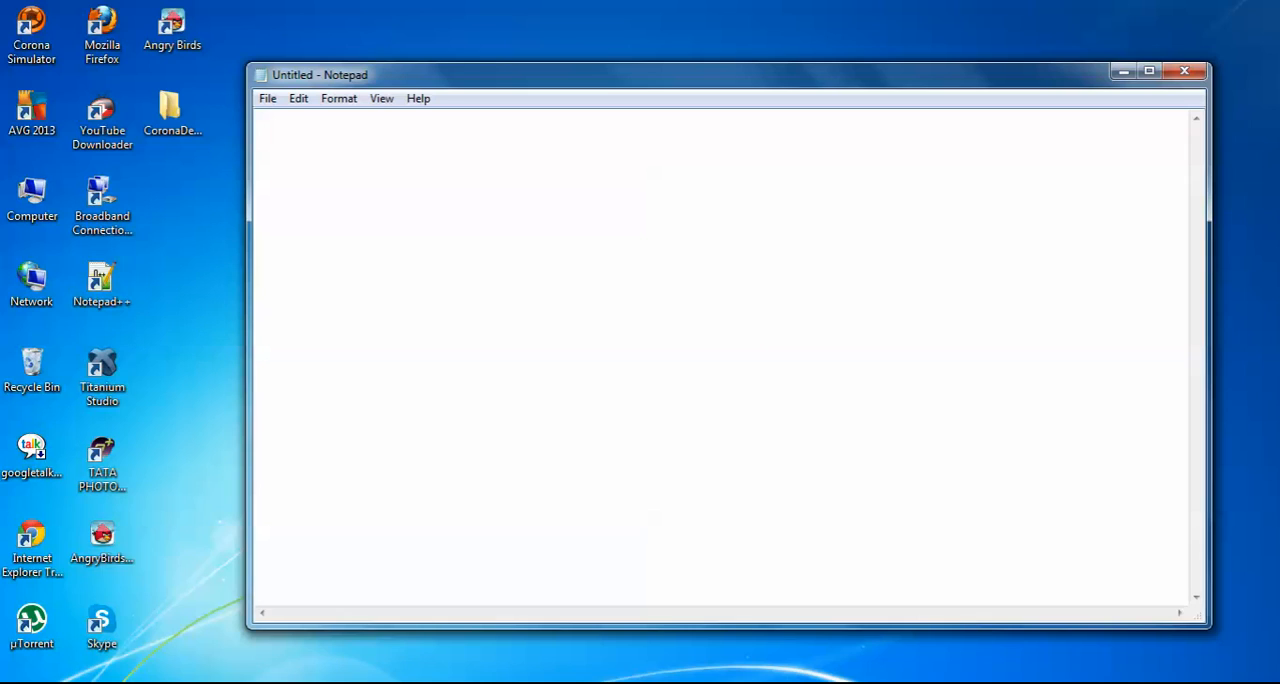
Write display.setDefault( 'backgroundcolor', as the first line of code
text(displa)
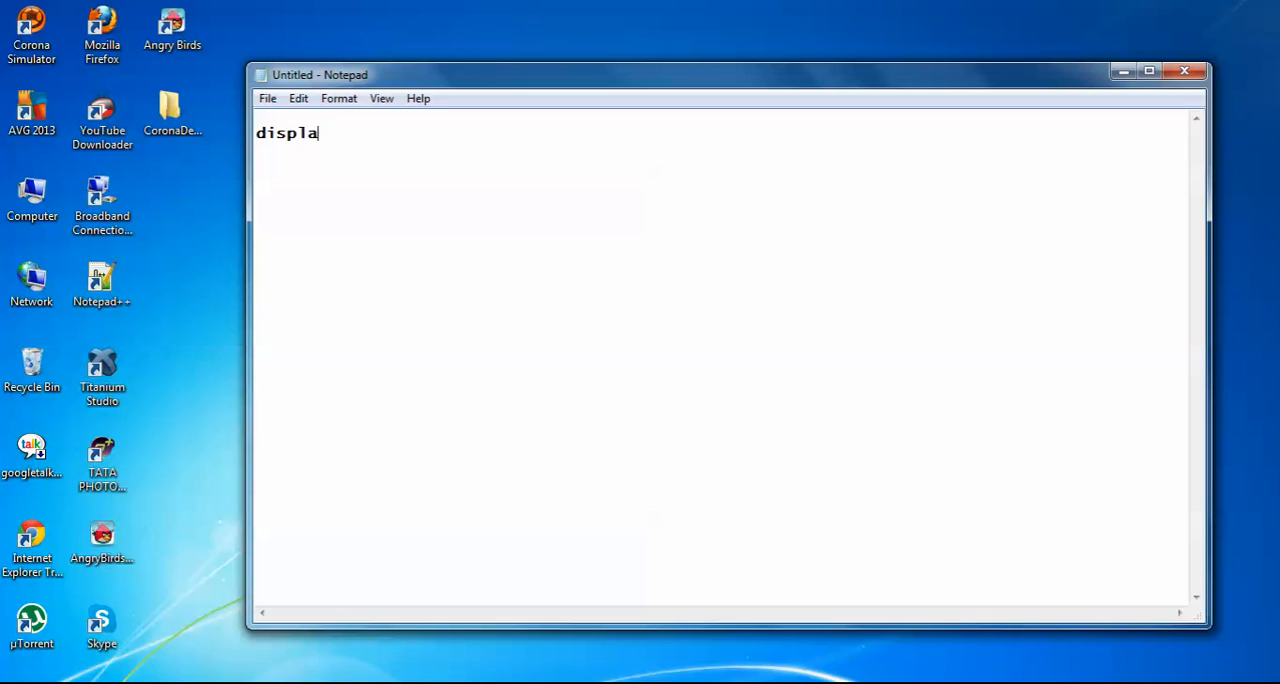
text(y.)
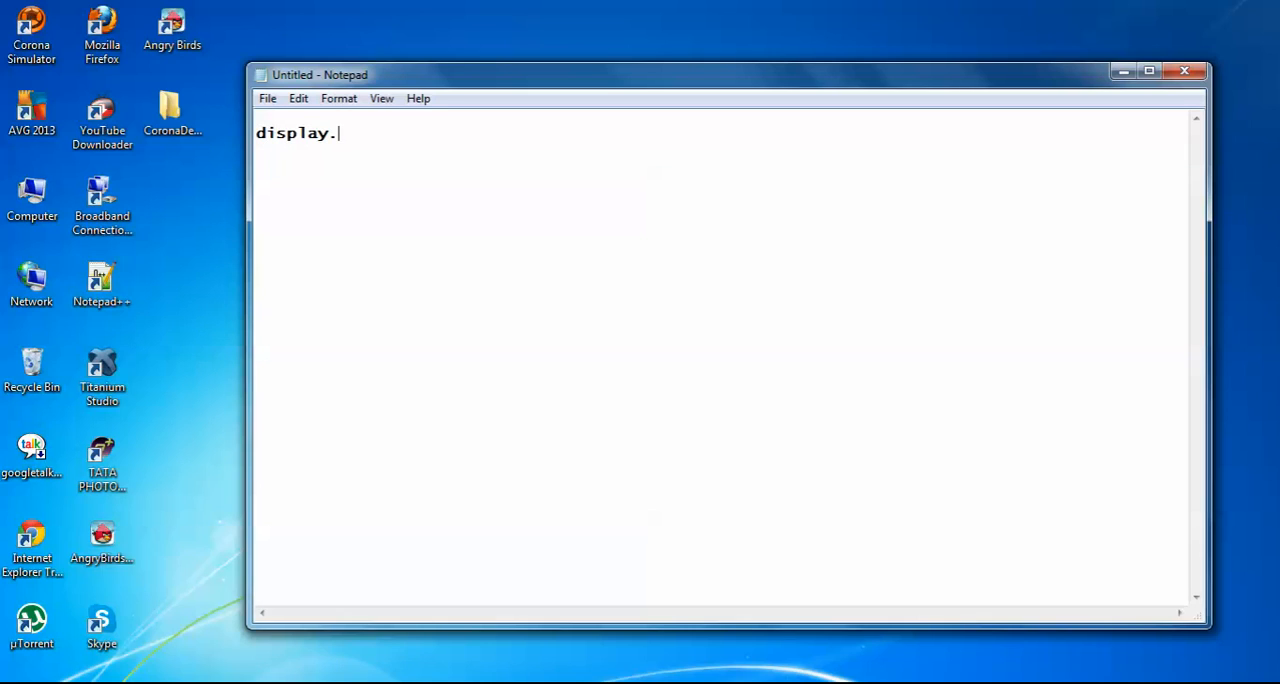
text(se)
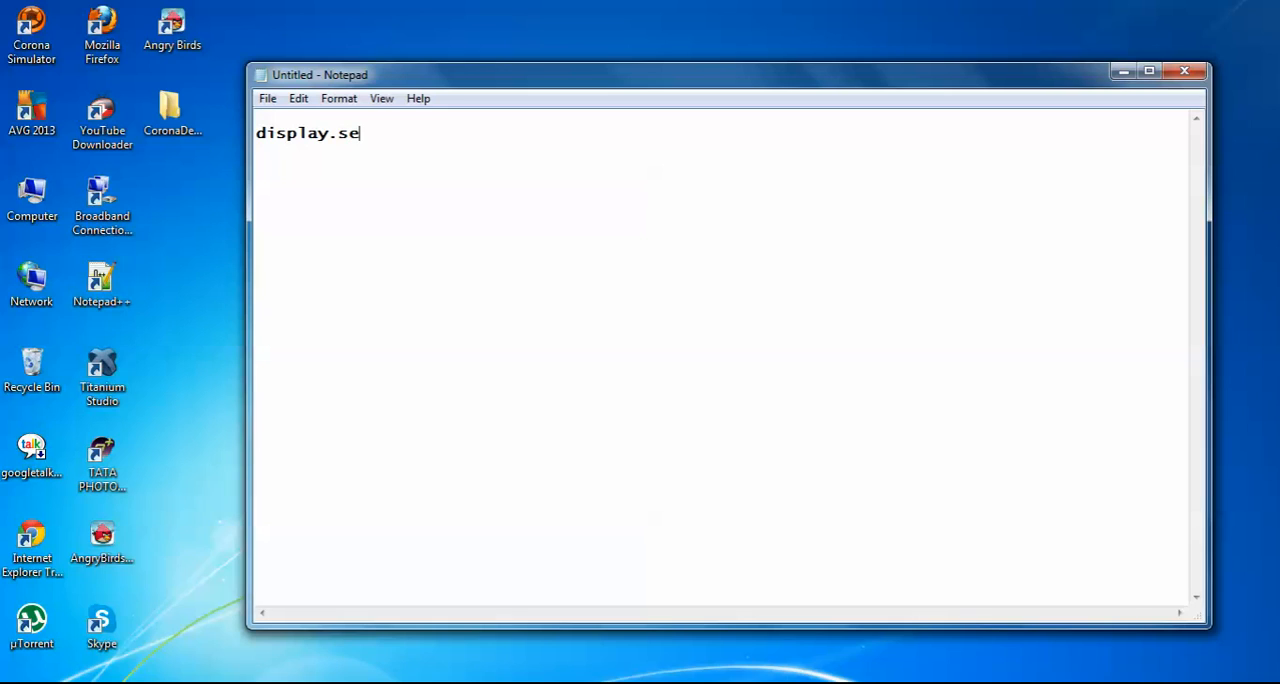
text(tDefaul)
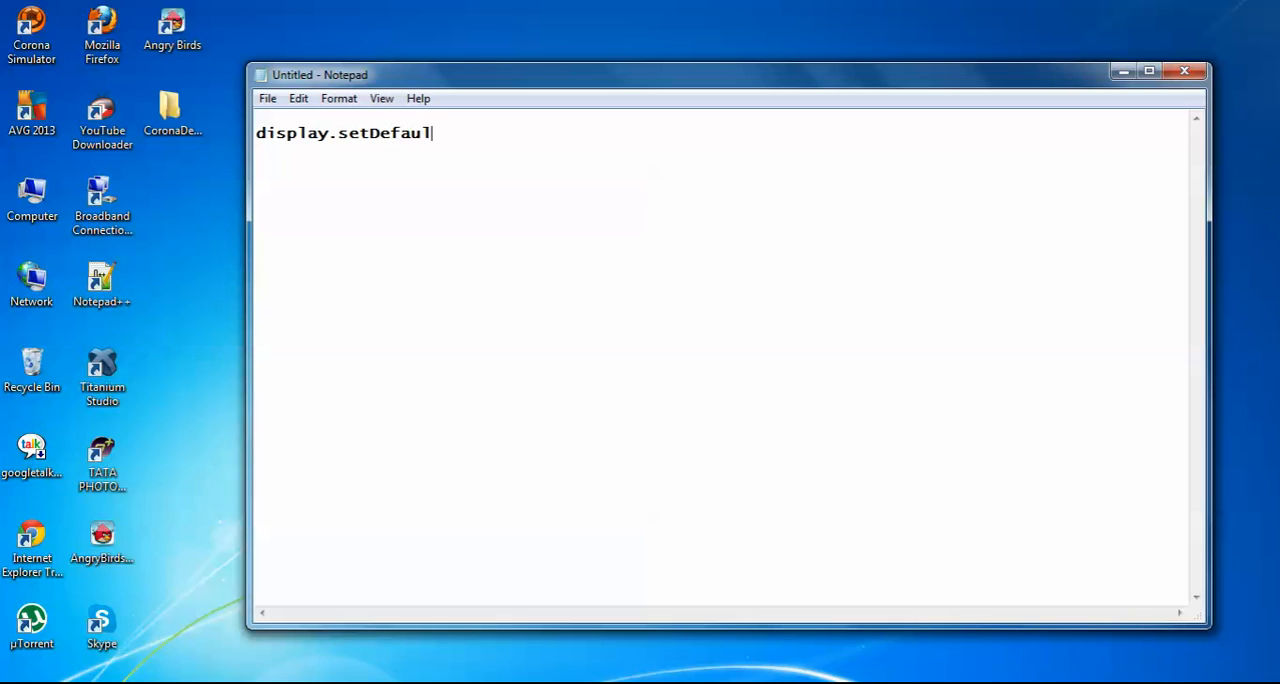
text(t())
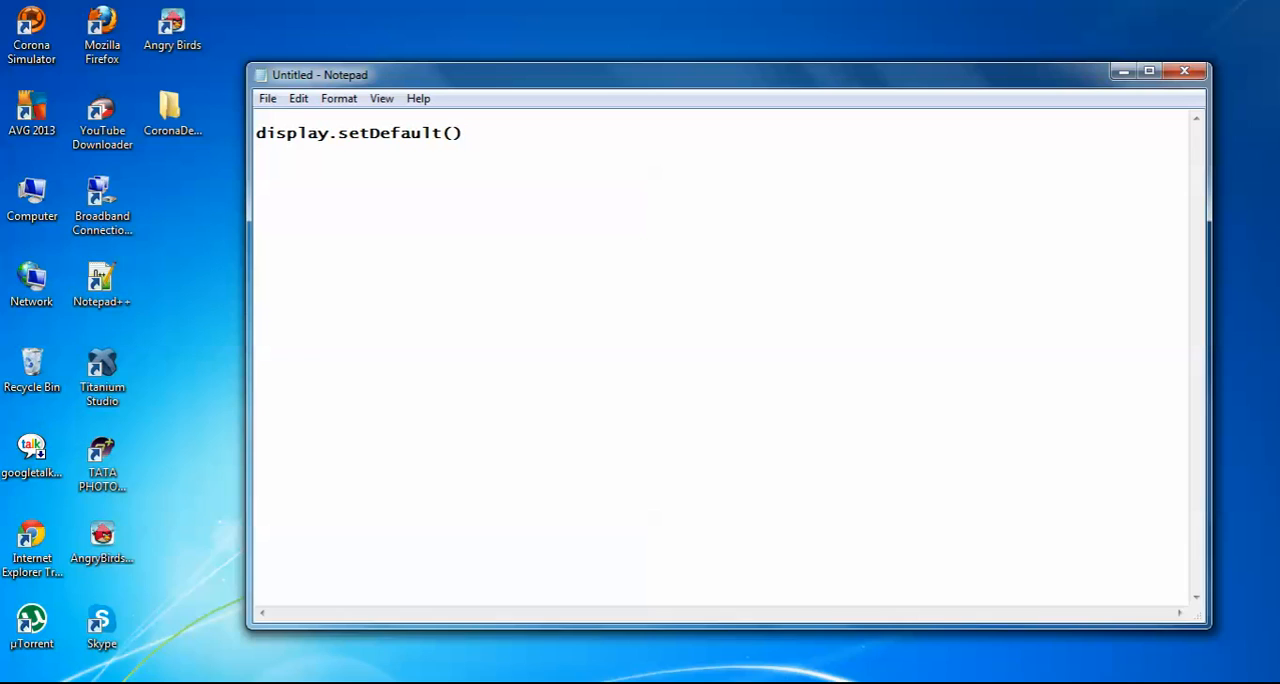
text(')
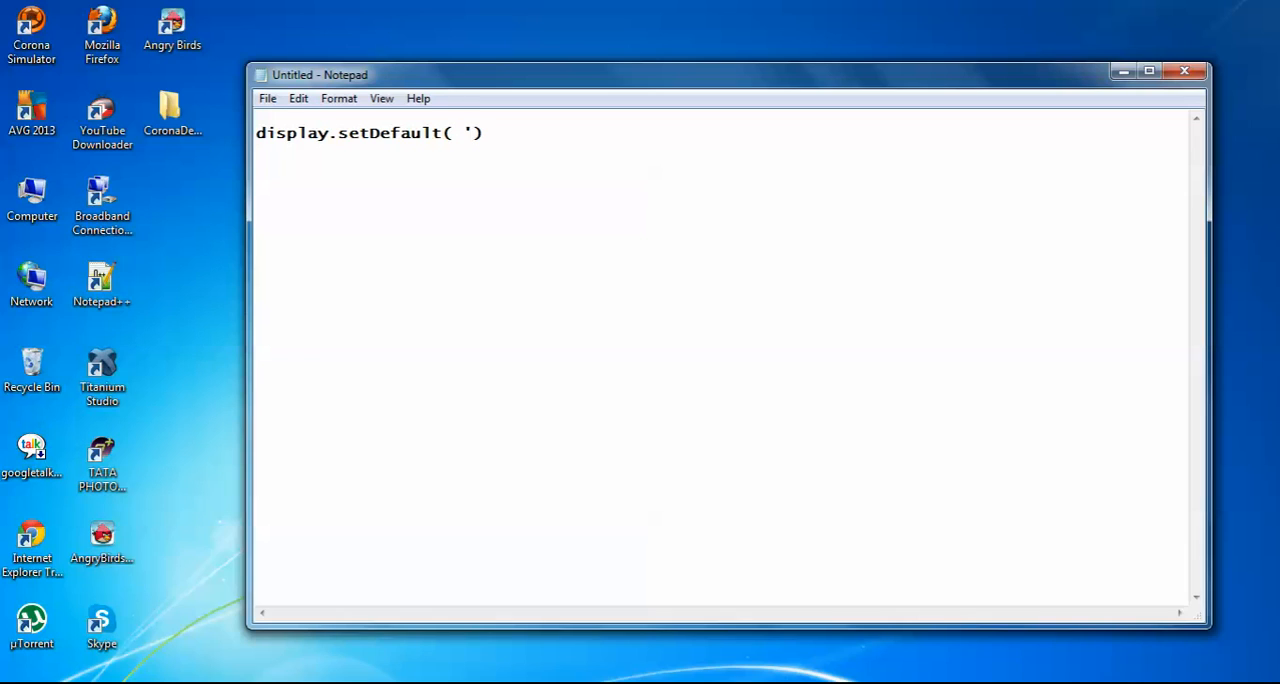
text(backgr)
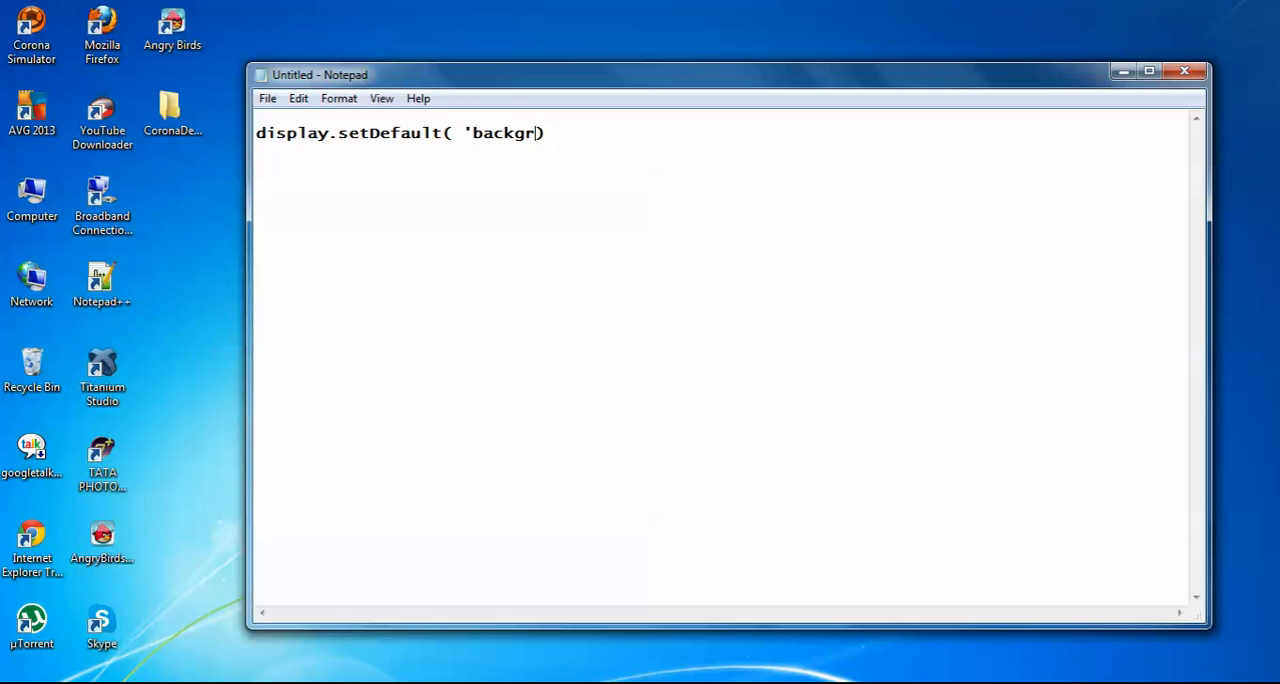
text(ound)
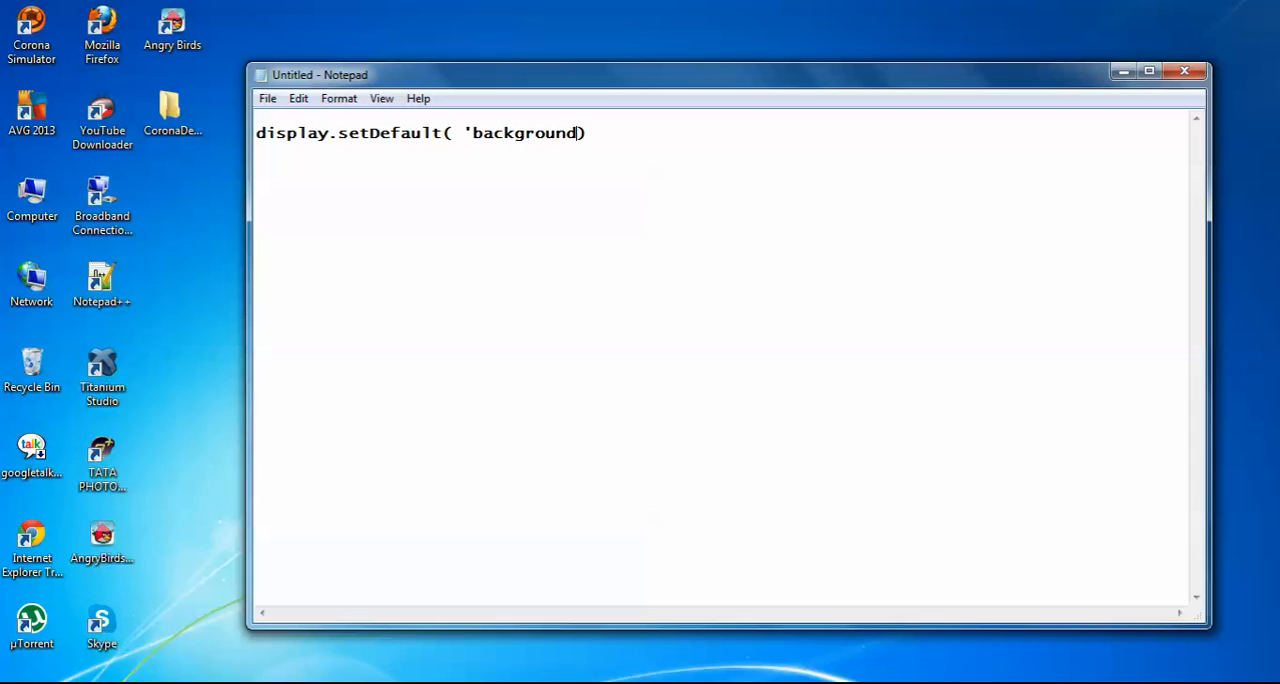
text(co)
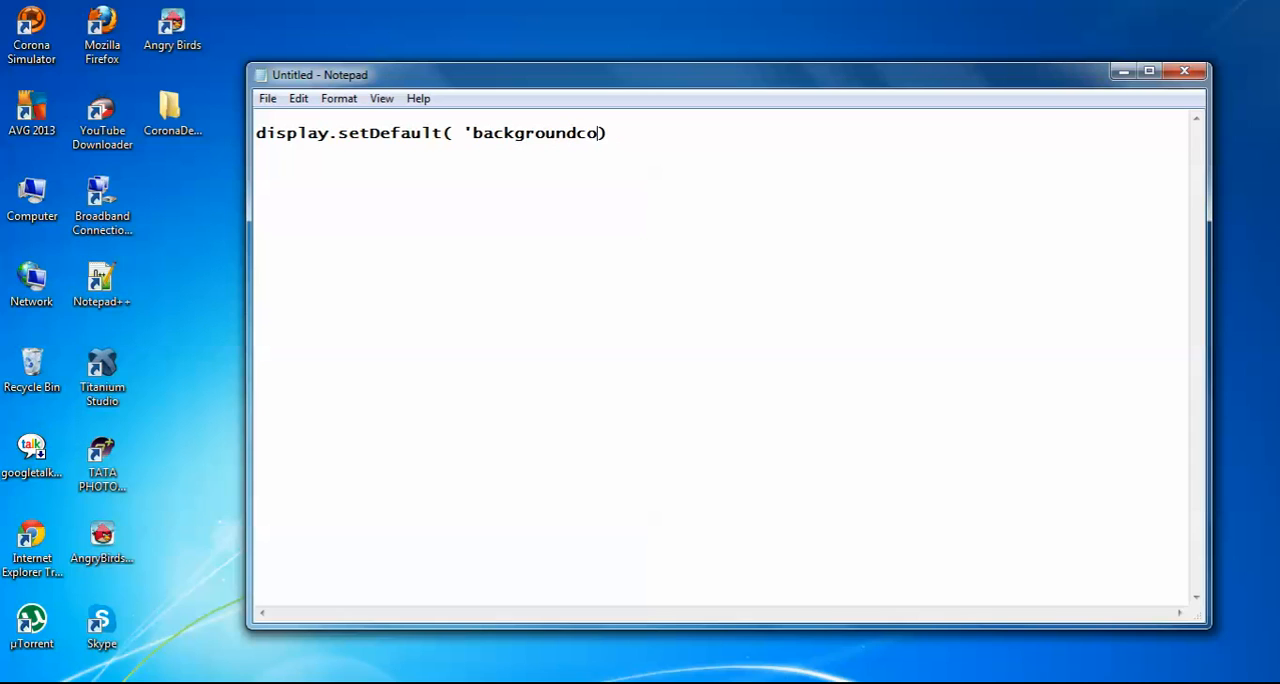
text(lor)
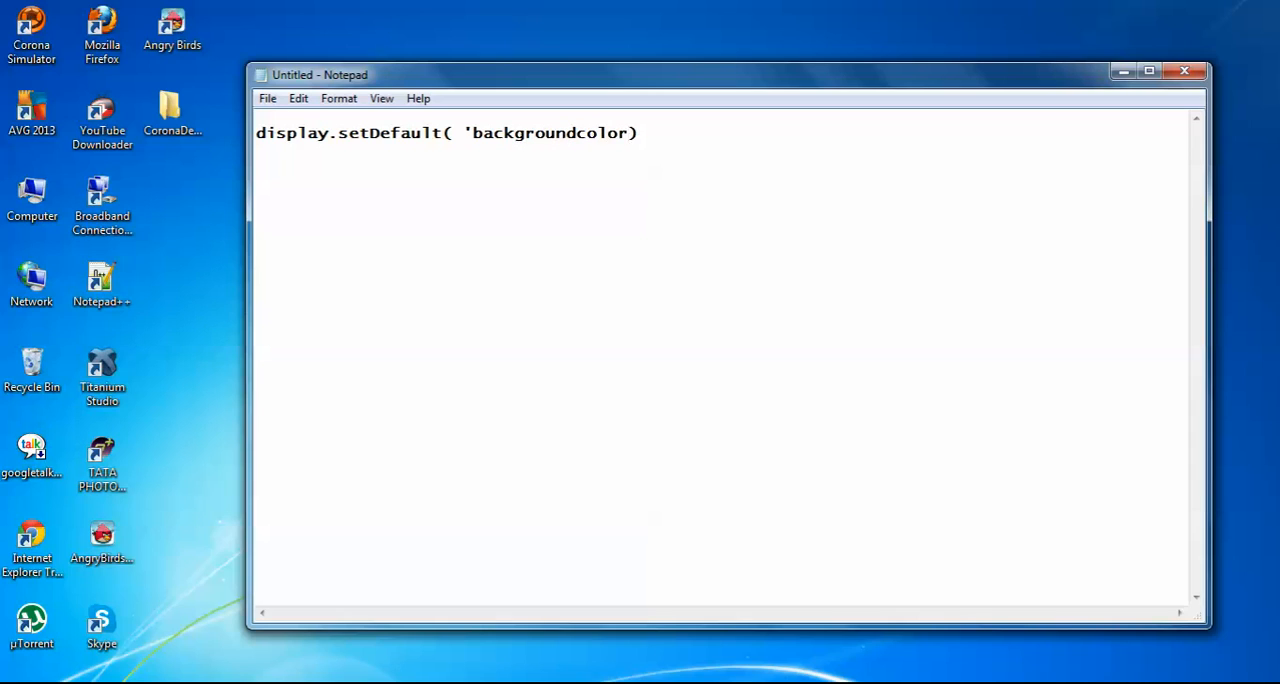
text())
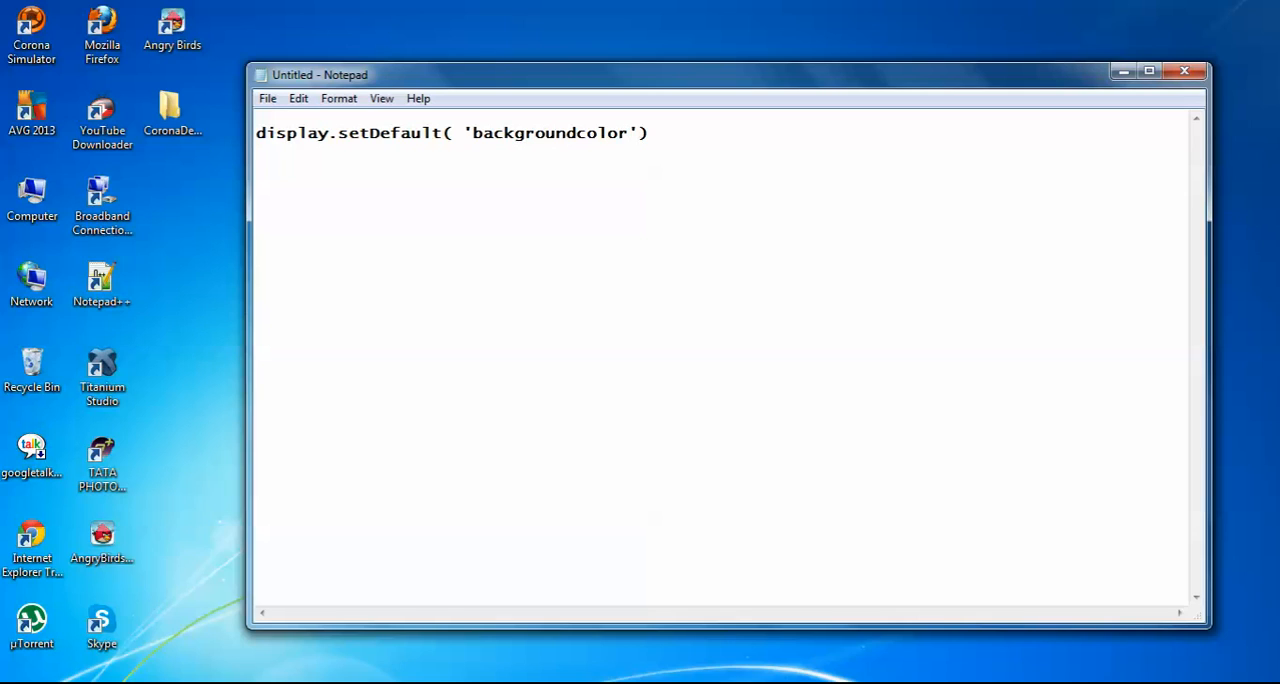
text(,)
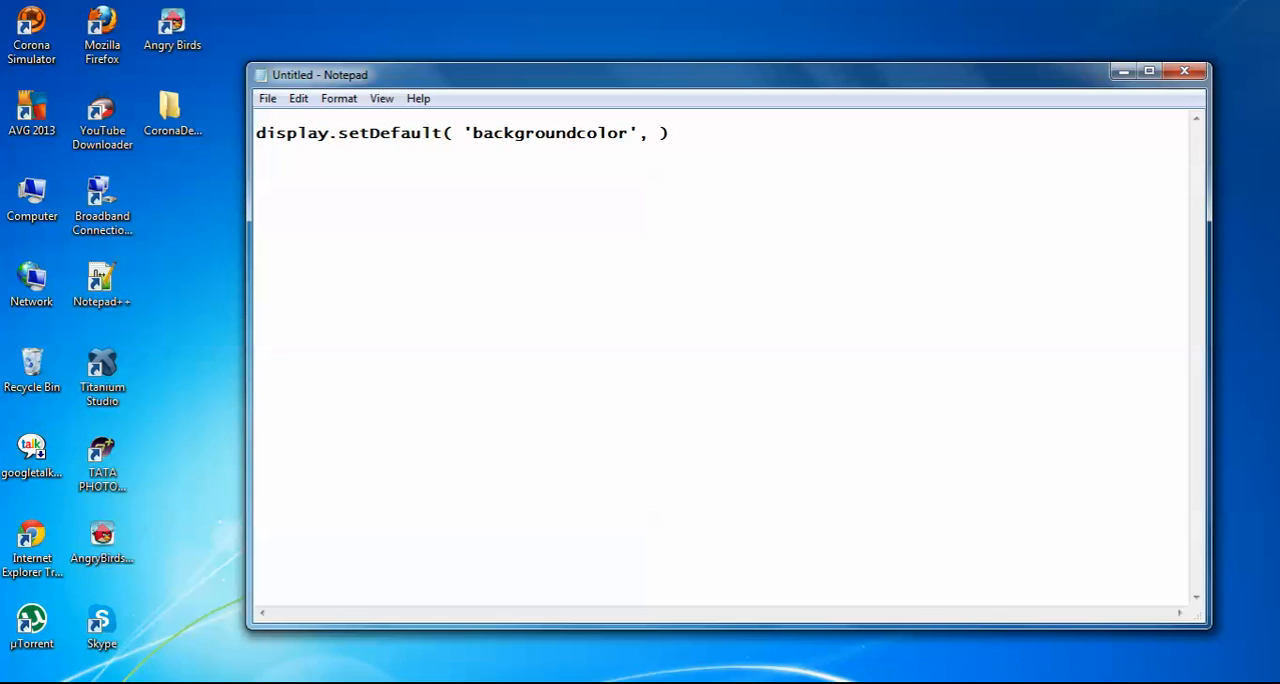
Complete the call with the colour values 25, 25, 112
text(25,)
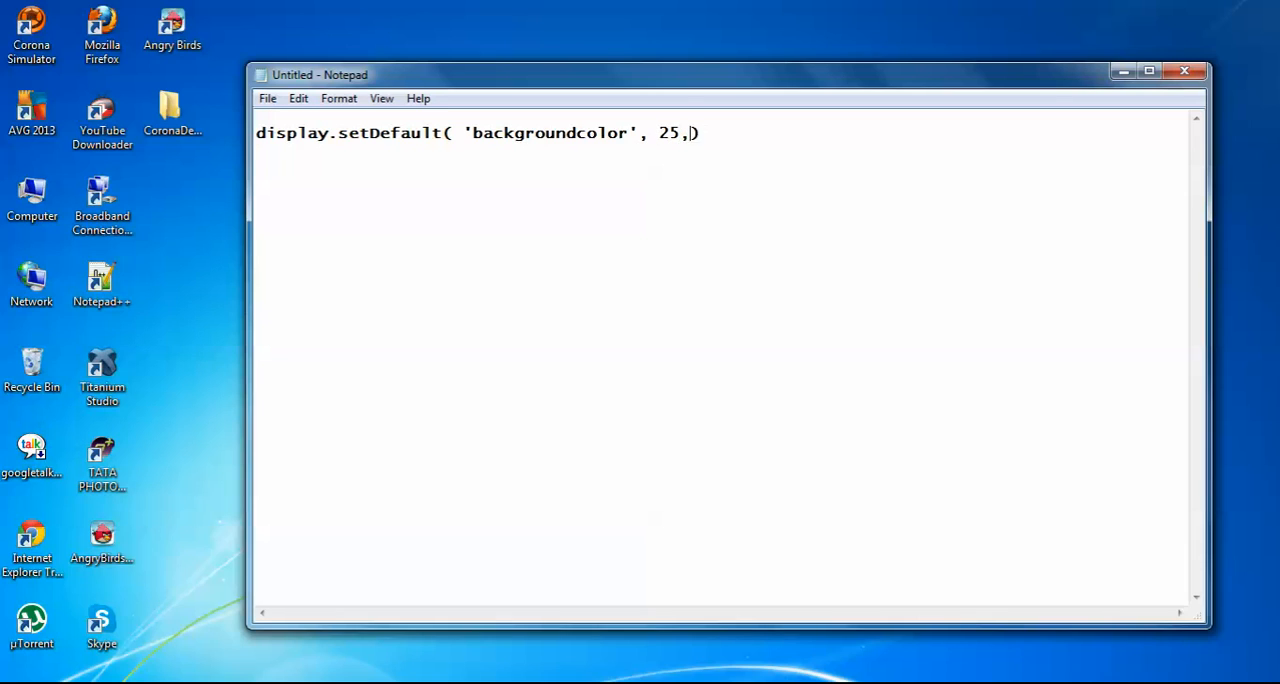
text(25,)
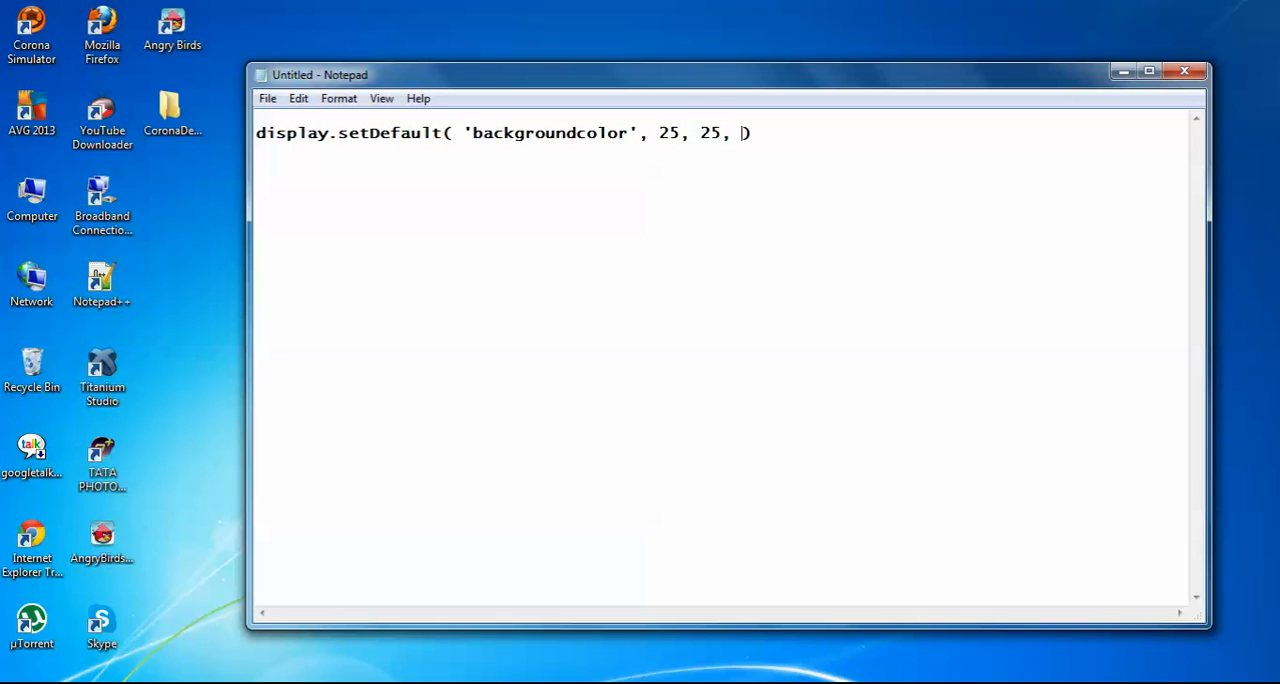
text(112)
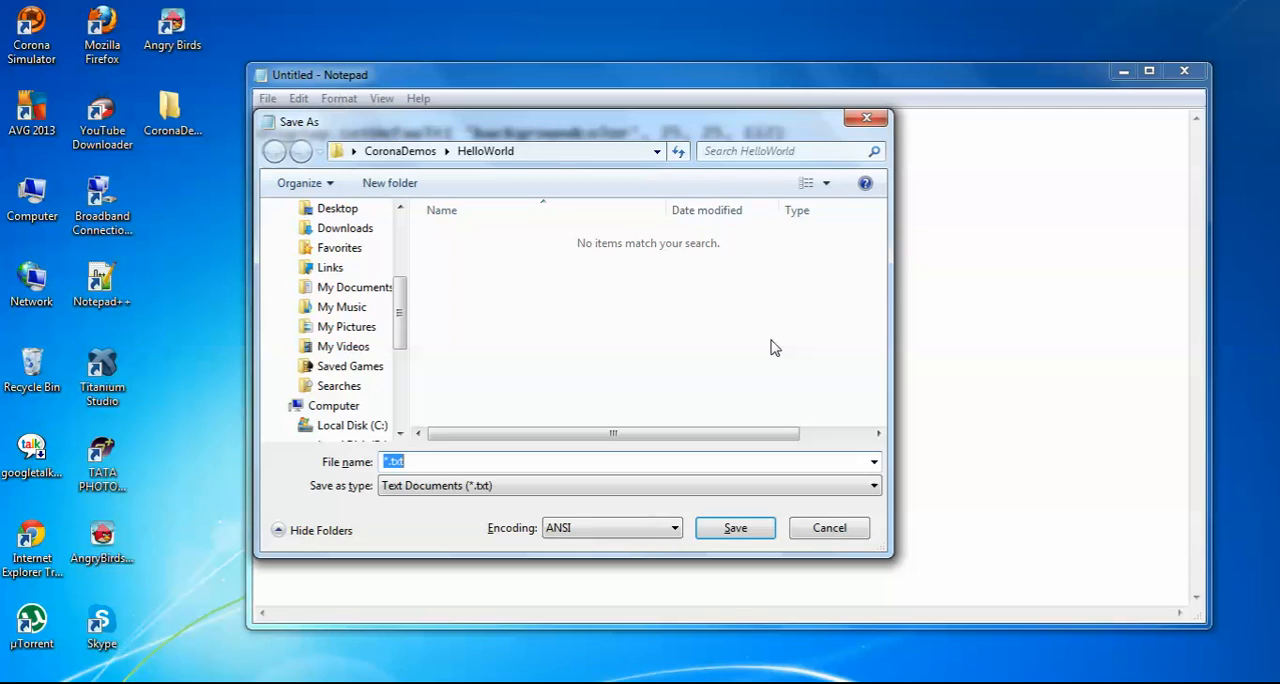
mouse_move(400, 392)
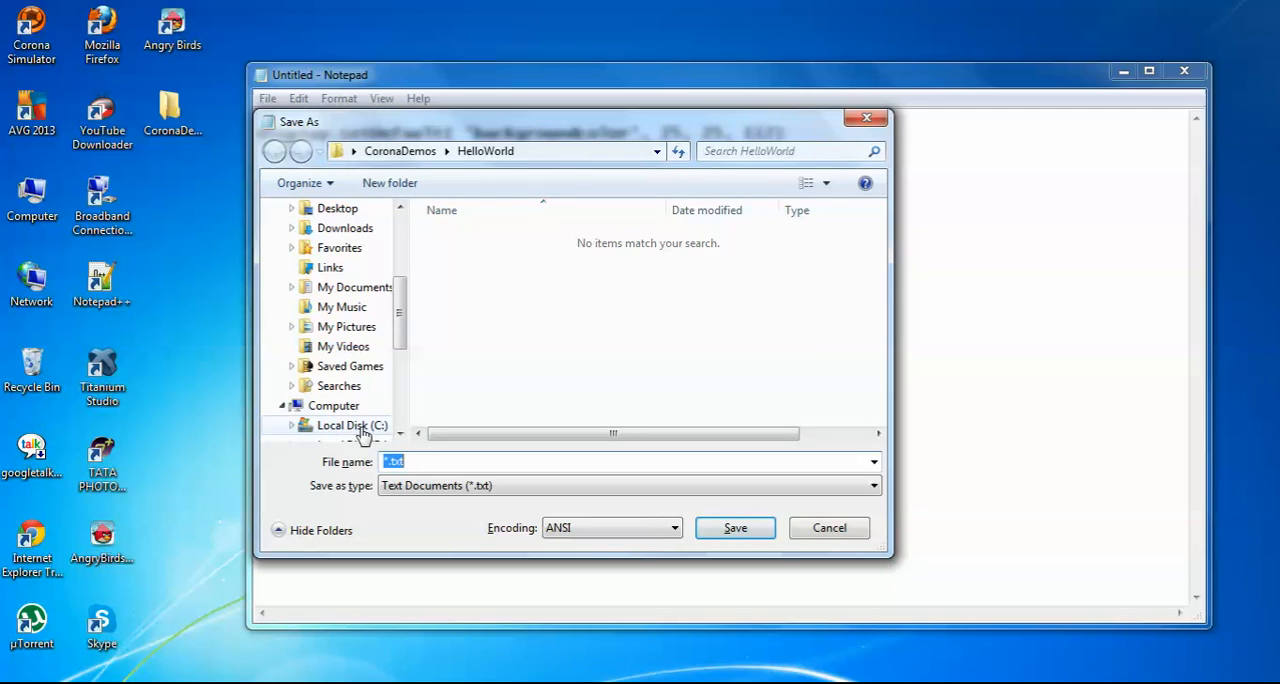
Navigate the Save dialog to Desktop > CoronaDemos > HelloWorld
scroll(up, 3)
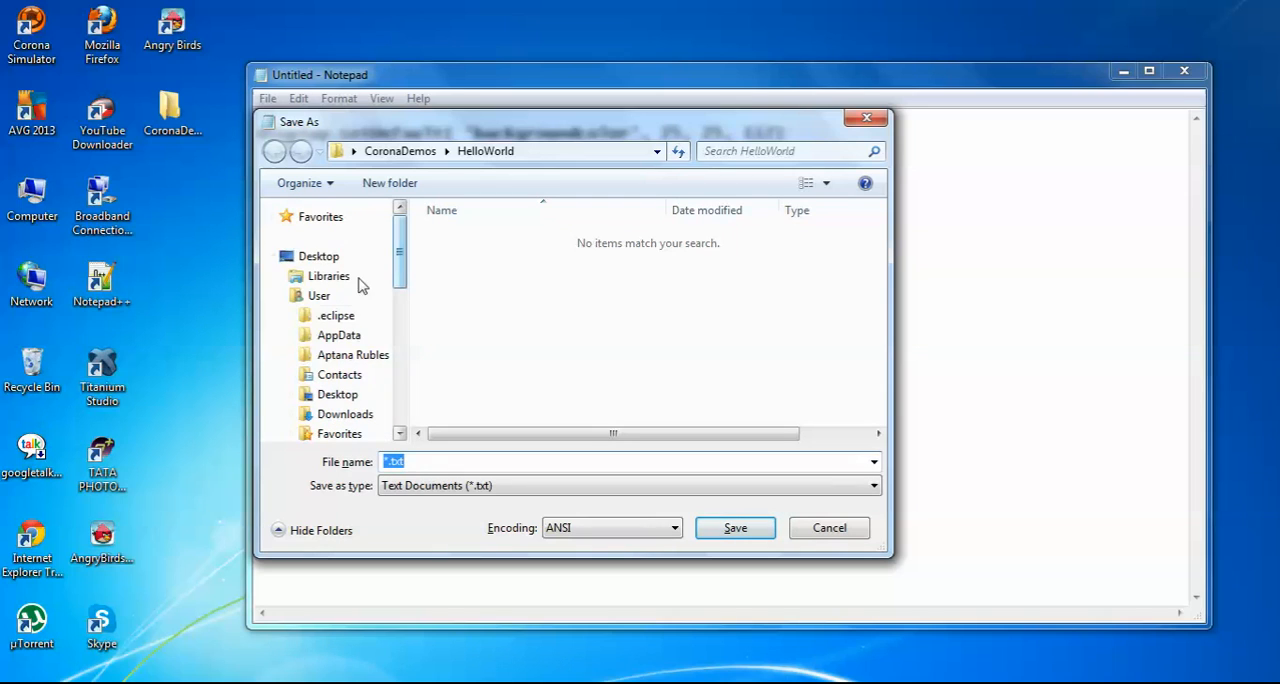
click(318, 256)
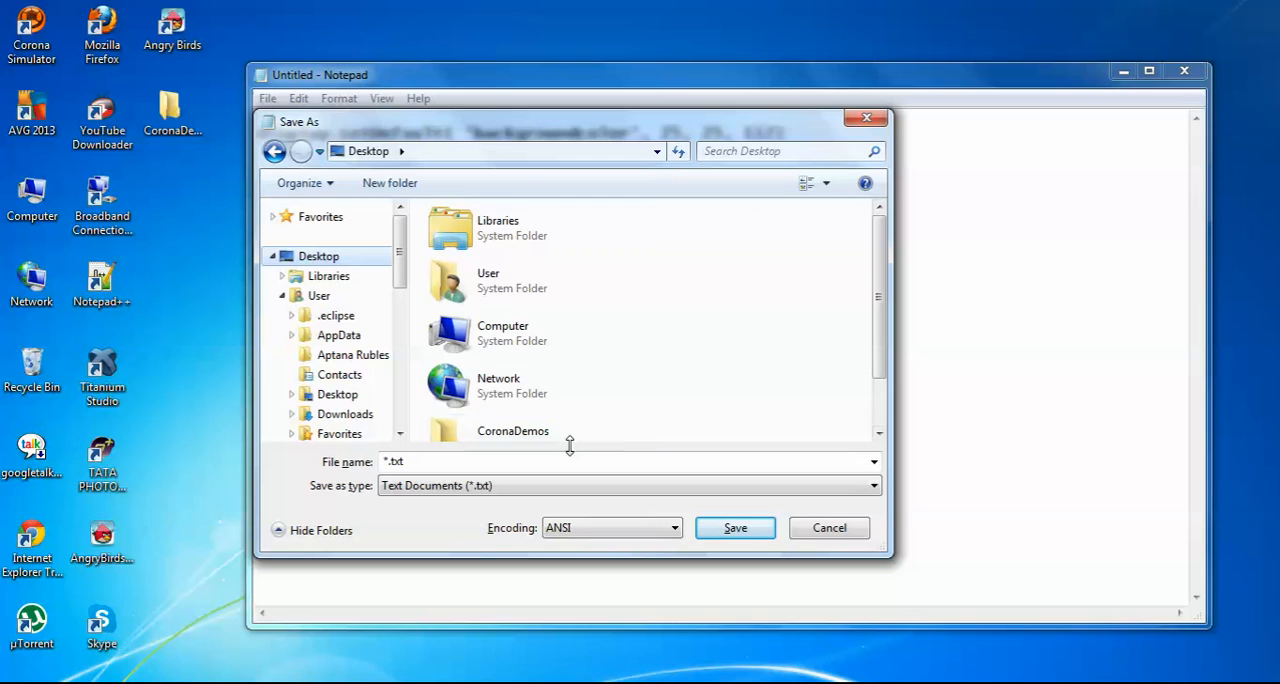
mouse_move(530, 440)
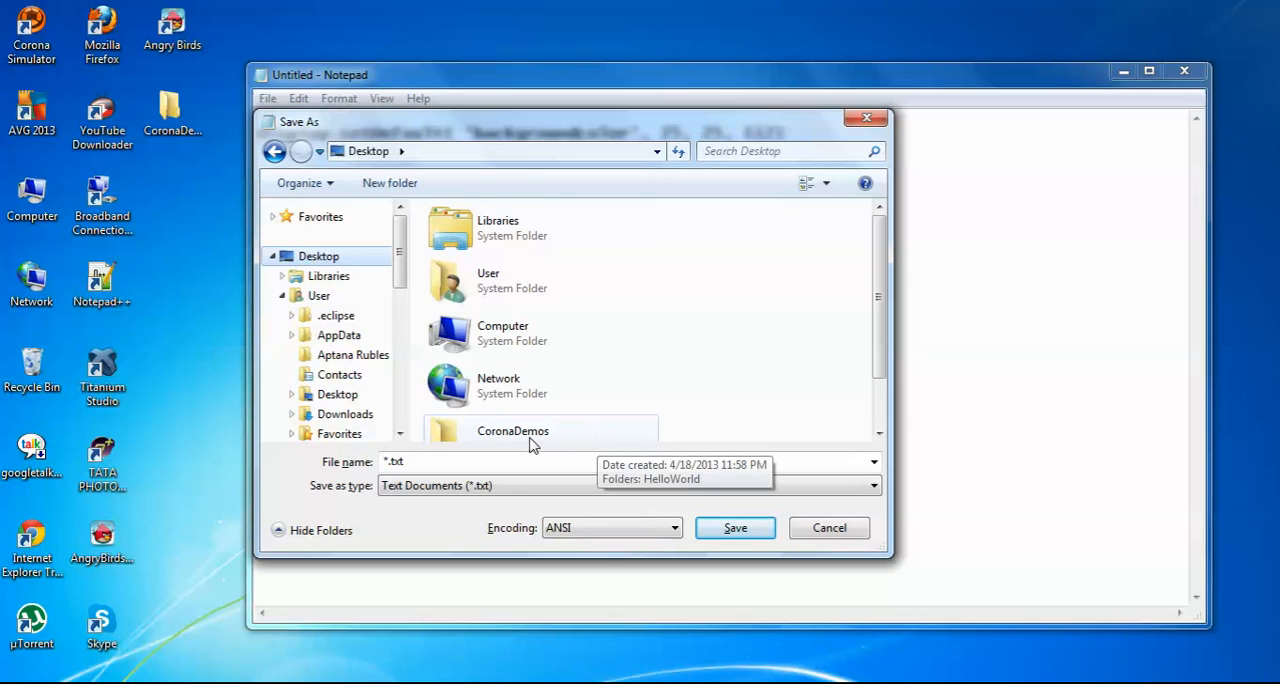
scroll(down, 3)
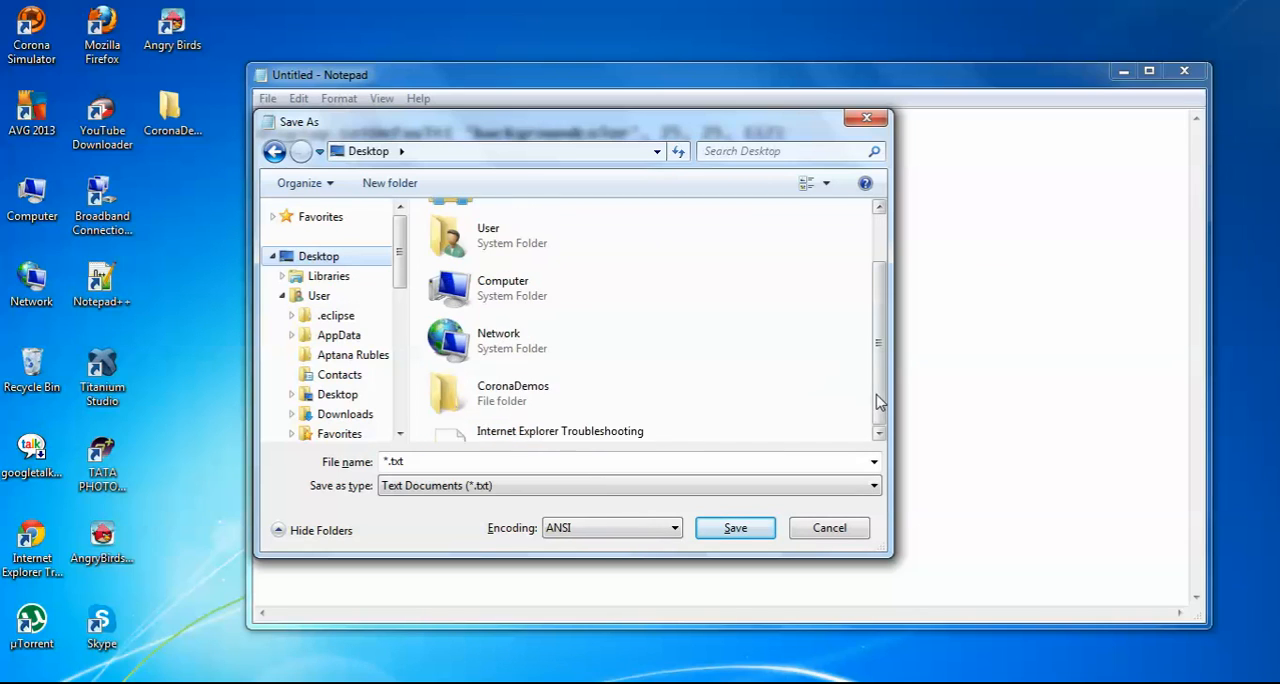
double_click(512, 392)
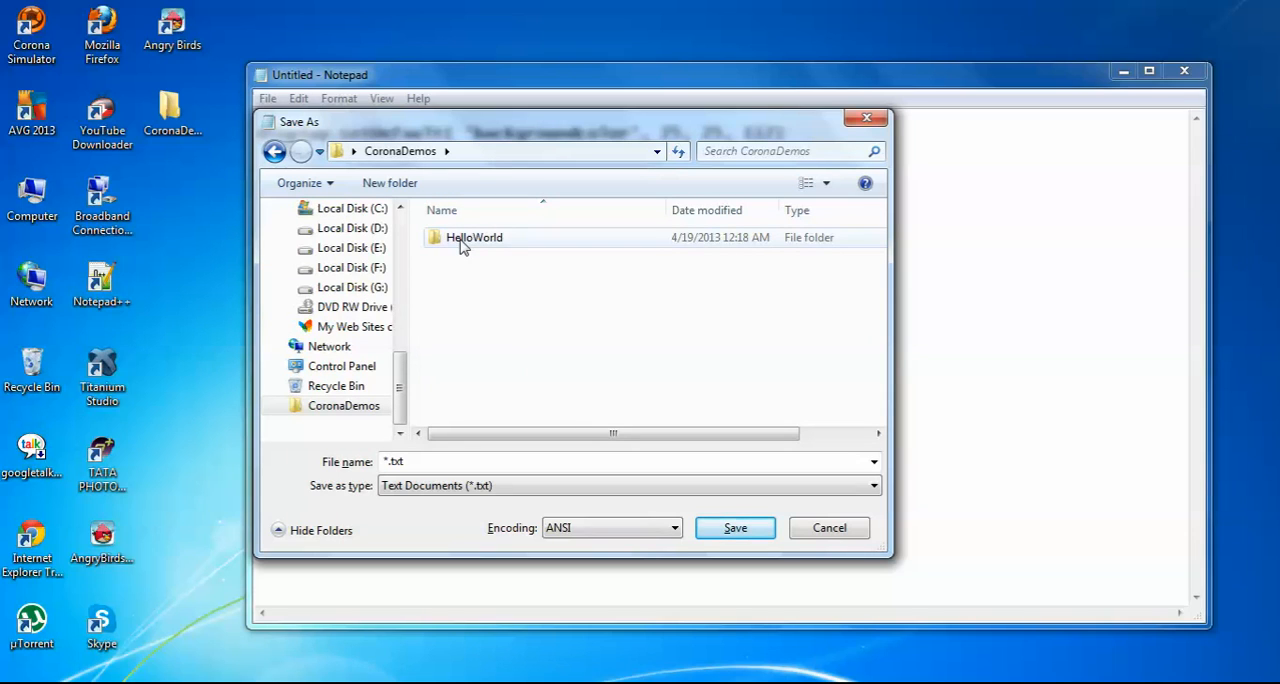
double_click(472, 238)
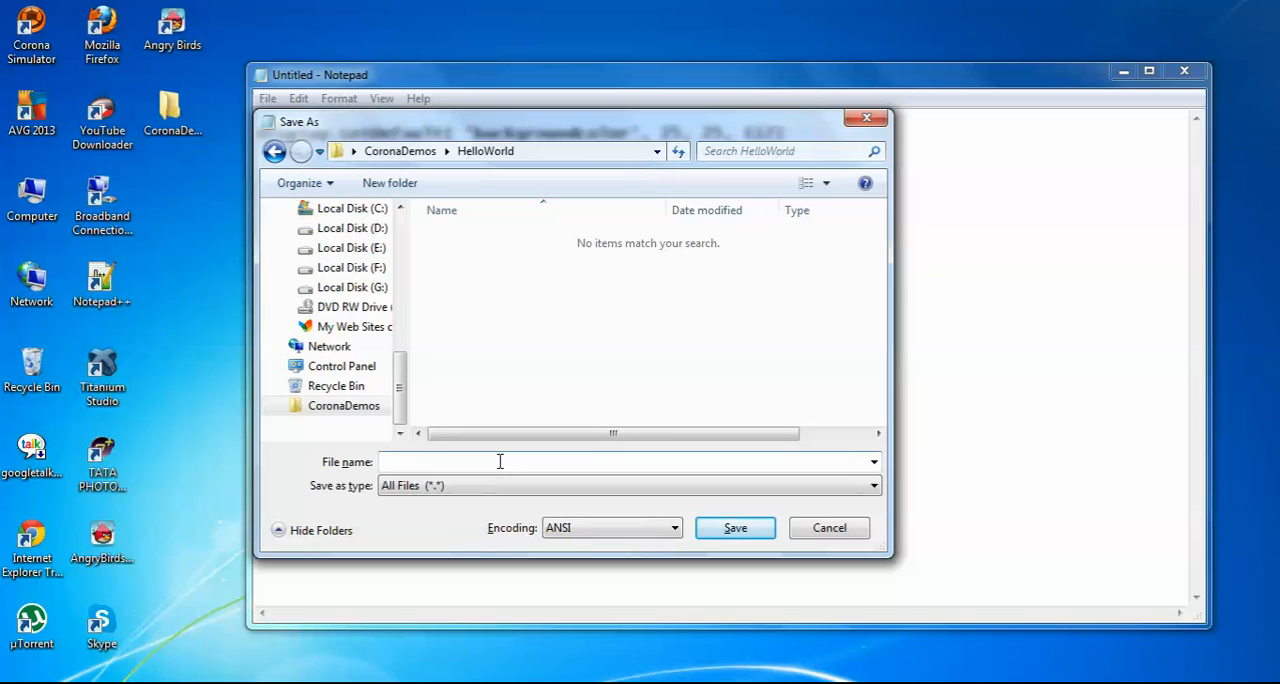
Save the code there as main.lua
text(main)
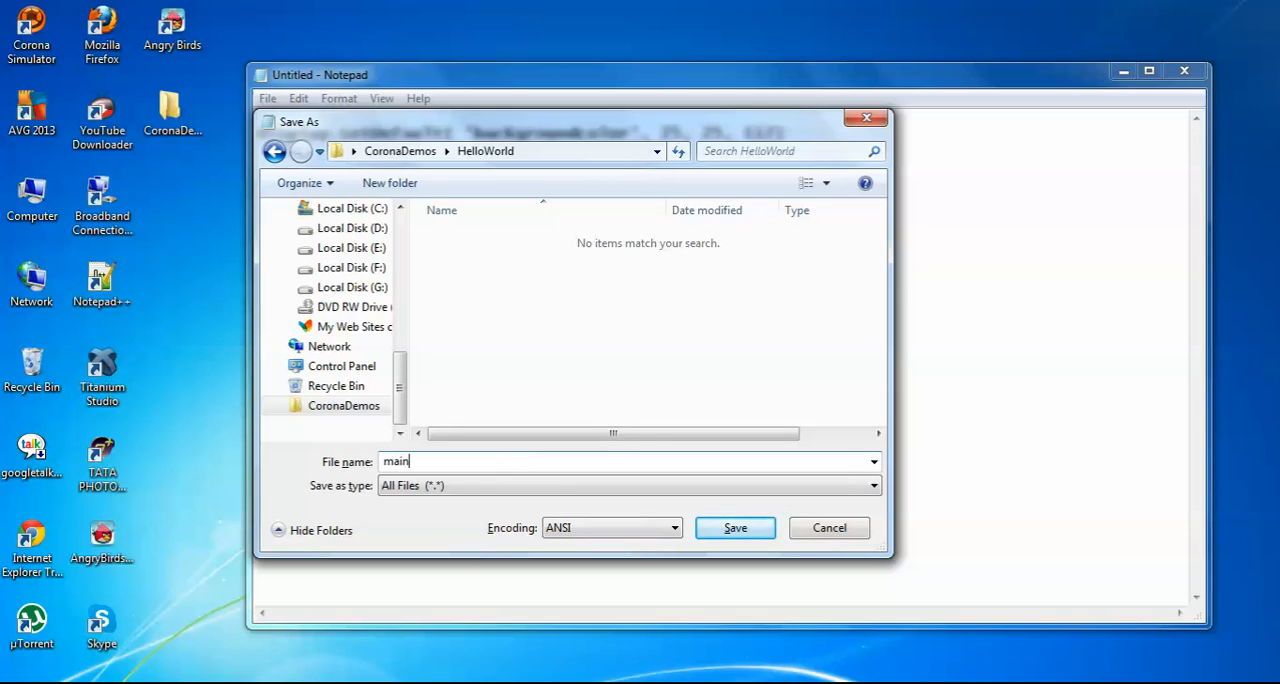
text(.lua)
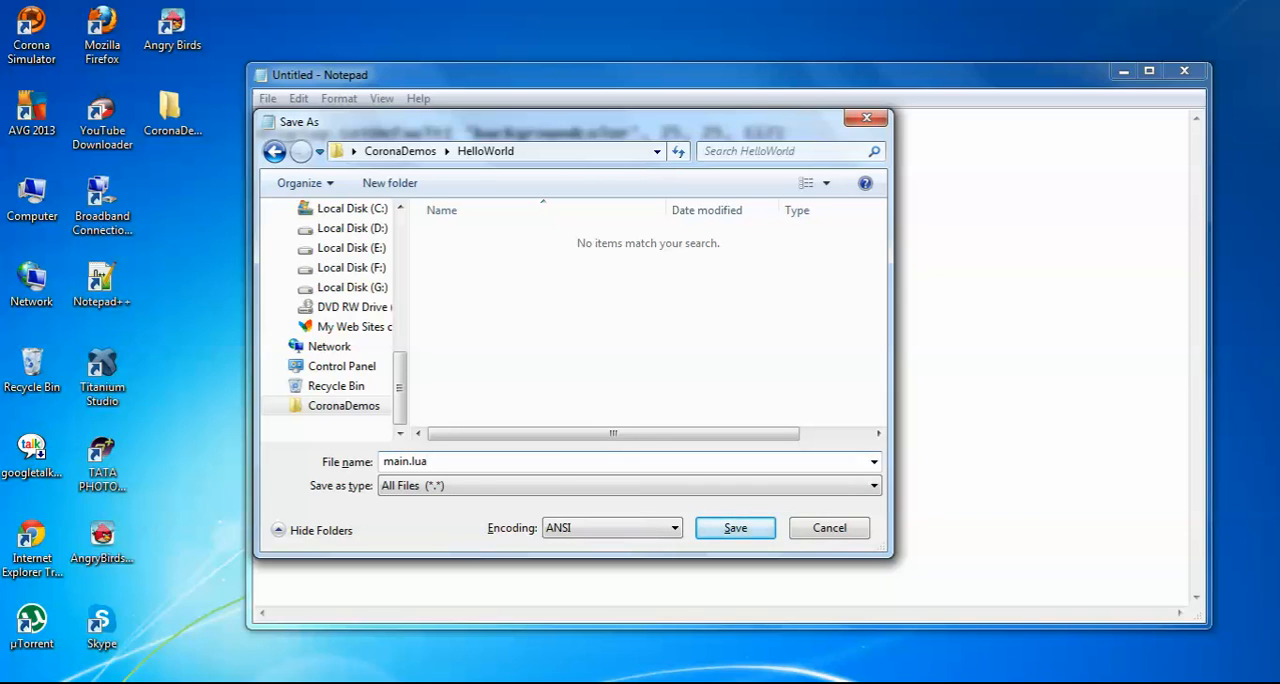
click(734, 528)
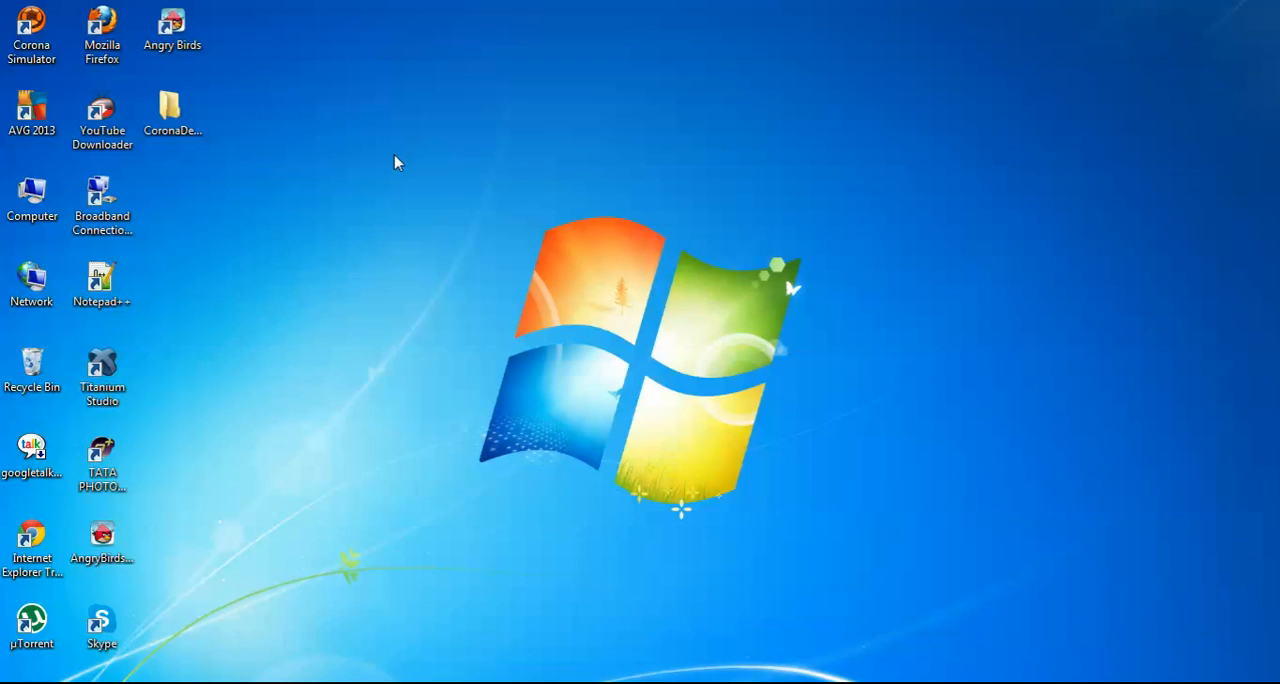
Launch Corona Simulator and continue past its upgrade prompt
click(32, 32)
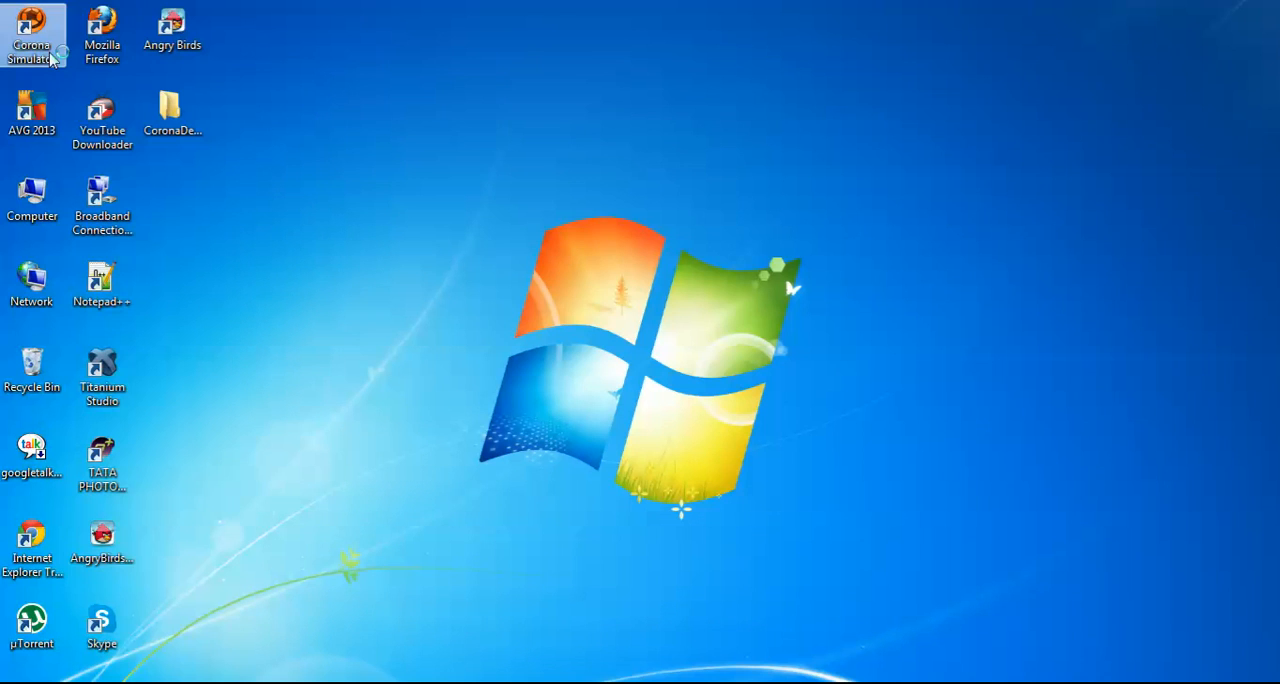
double_click(32, 36)
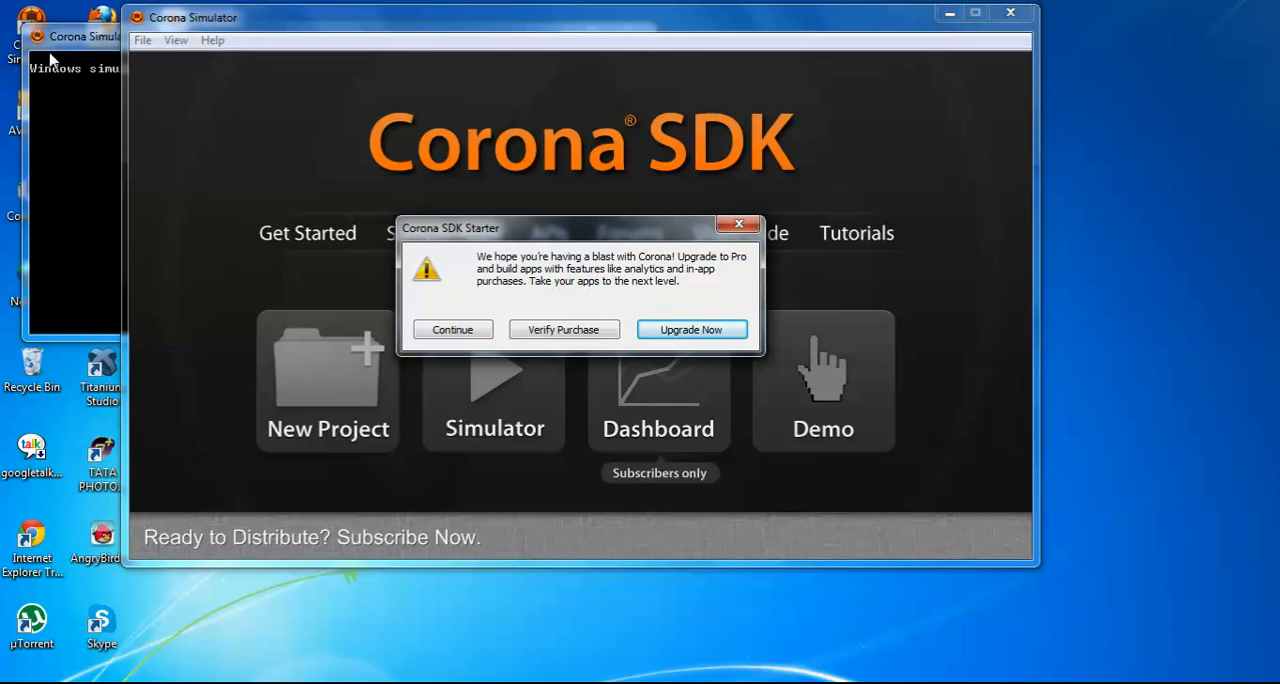
click(452, 328)
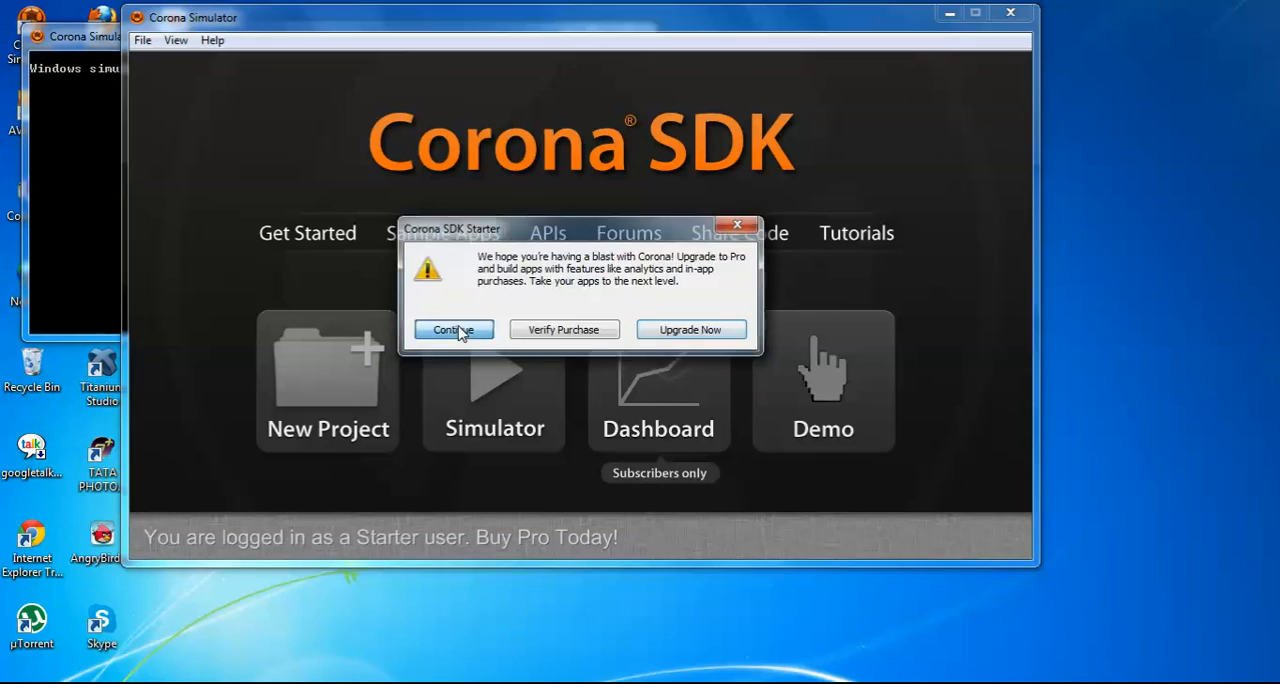
click(452, 328)
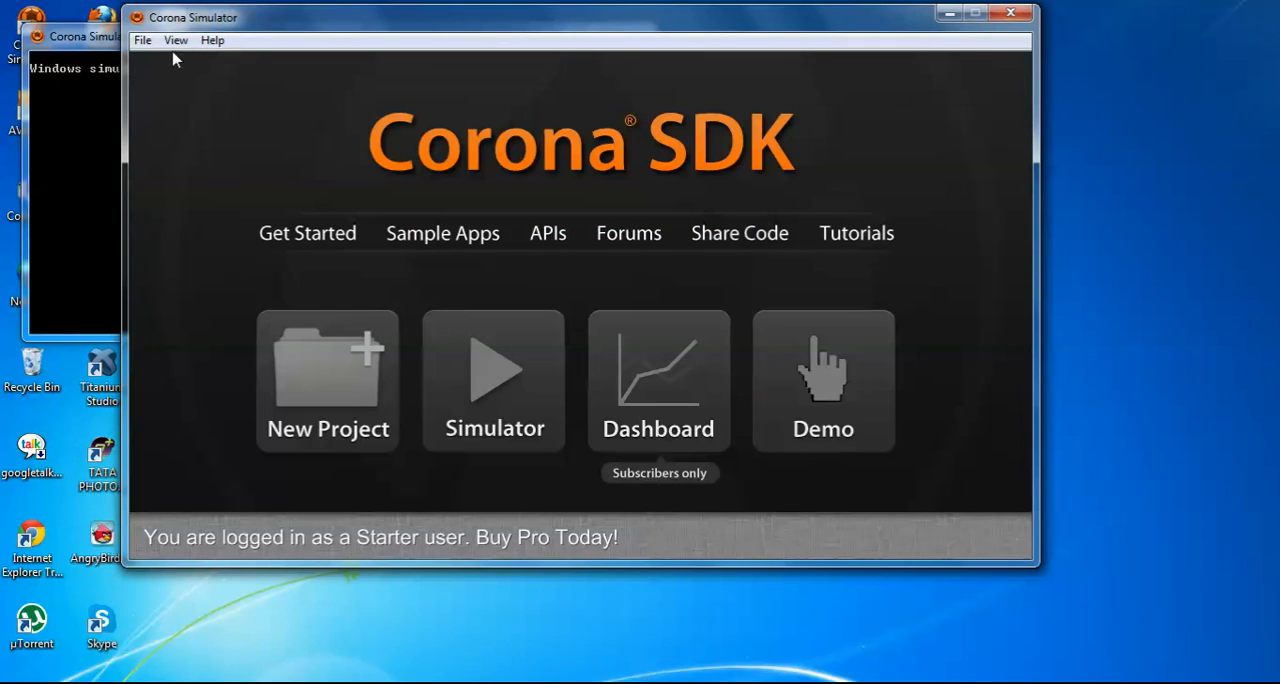
Choose File > Open Project to bring up the Open dialog
click(142, 40)
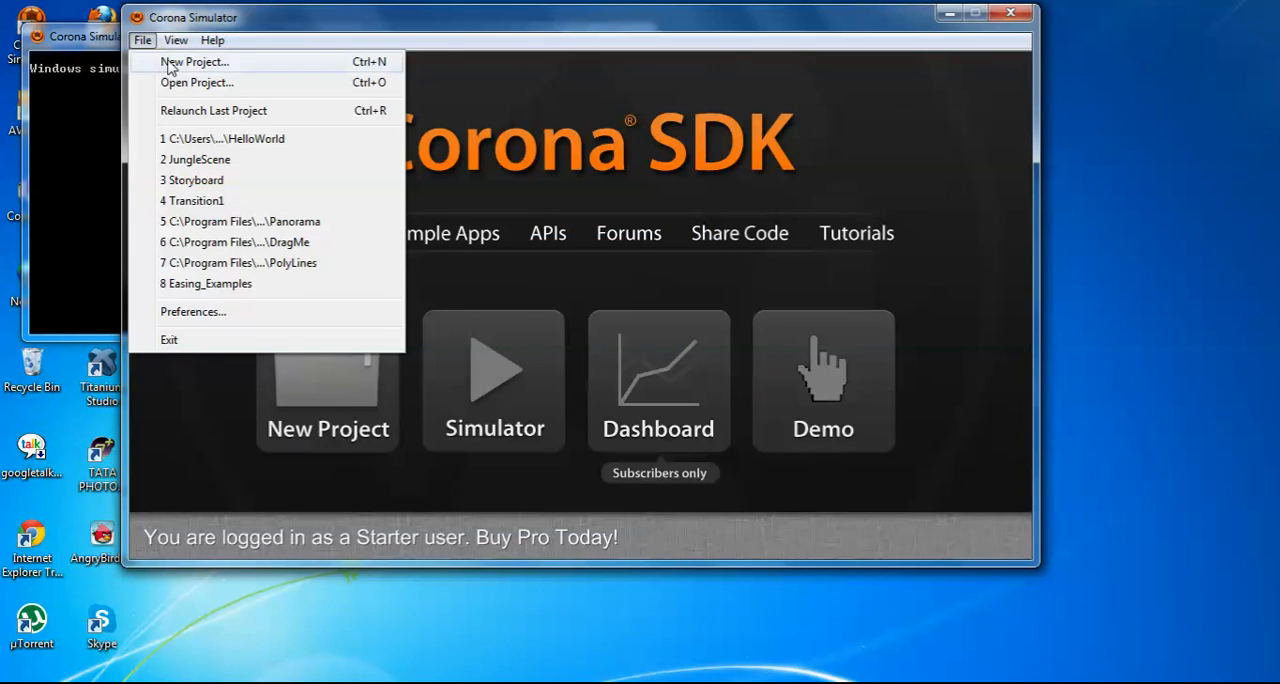
mouse_move(196, 82)
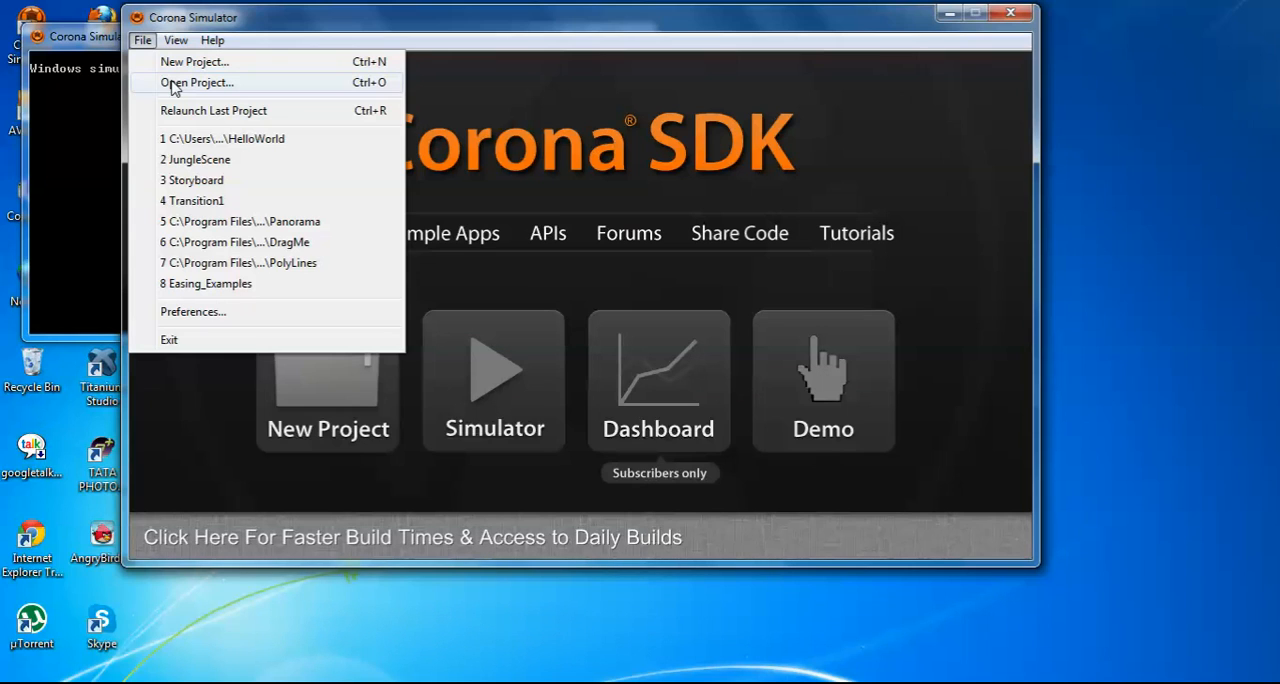
click(196, 82)
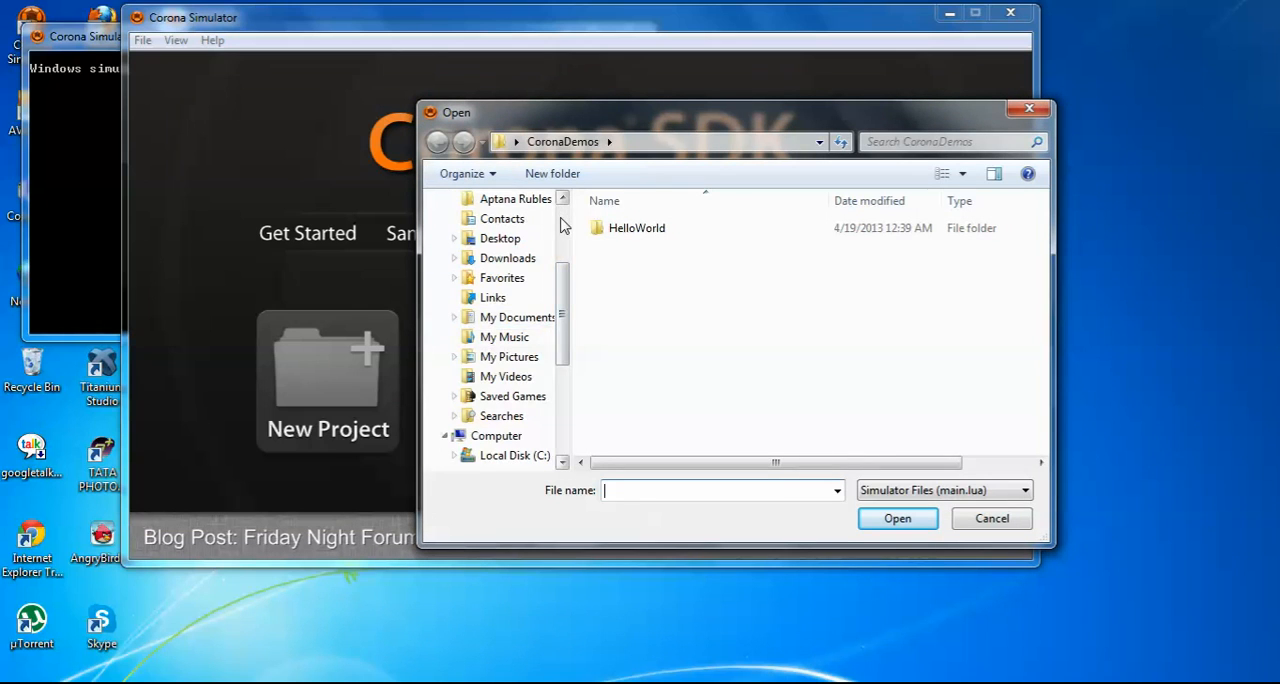
Load main.lua from Desktop > CoronaDemos > HelloWorld into the simulator
click(480, 248)
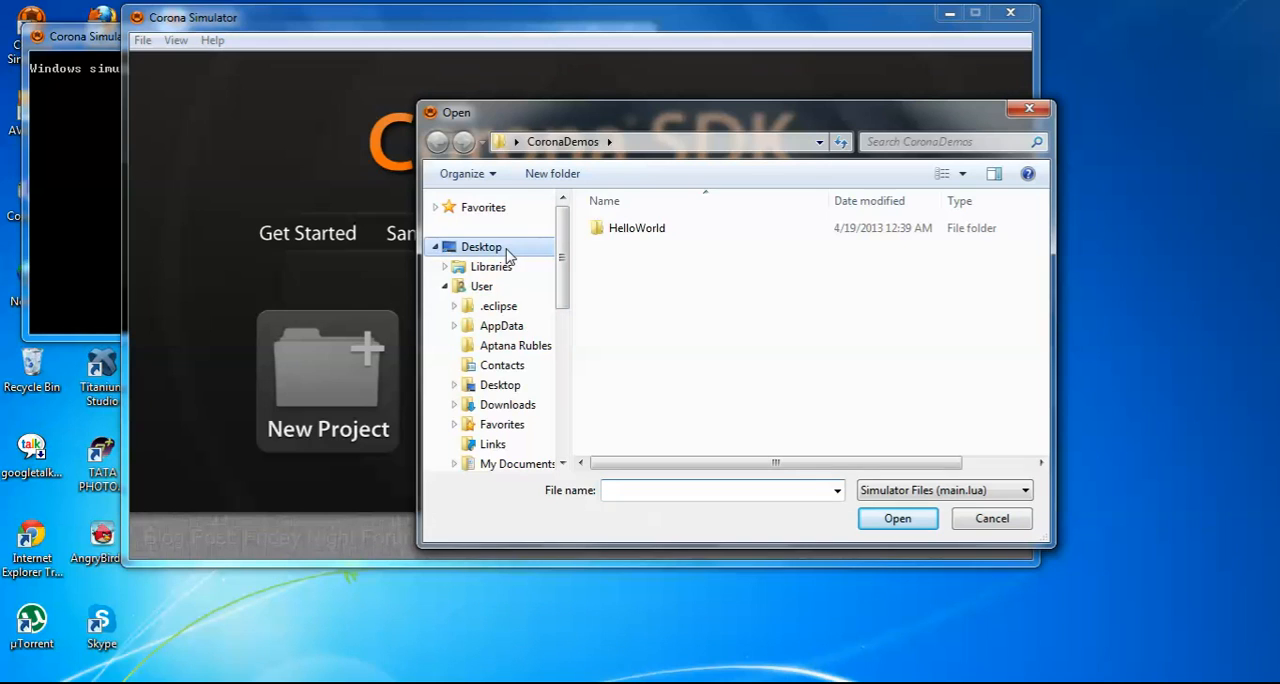
click(480, 248)
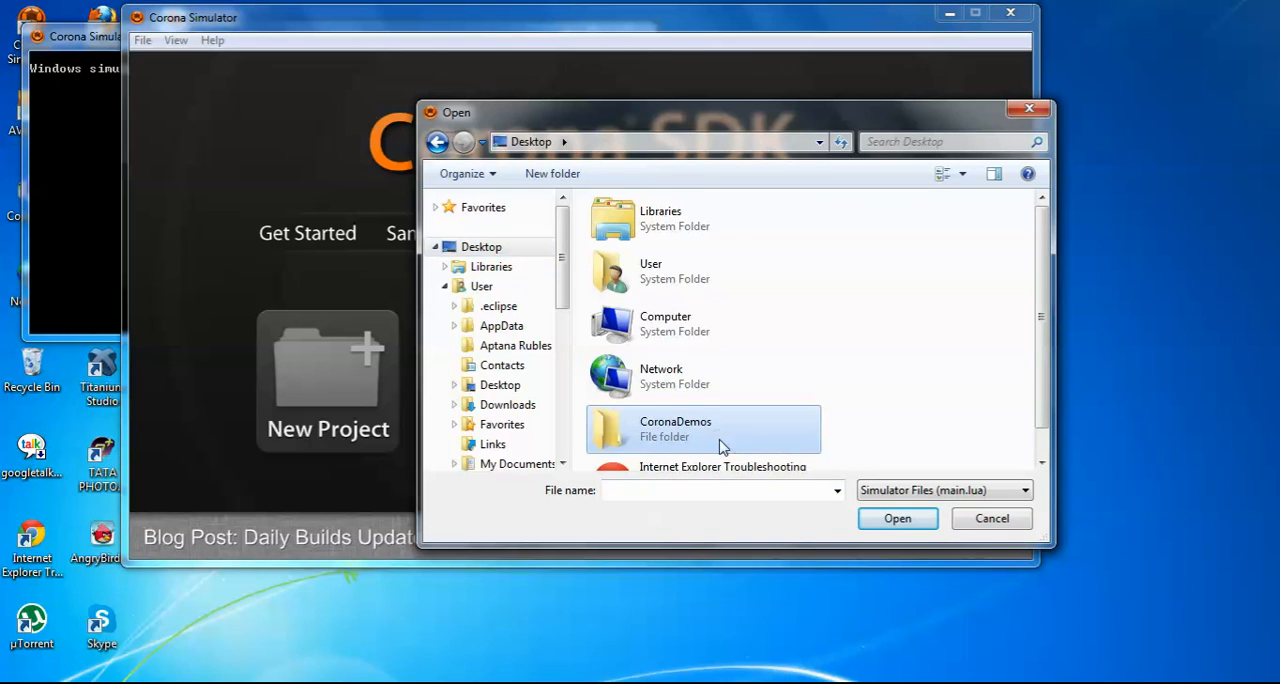
double_click(676, 428)
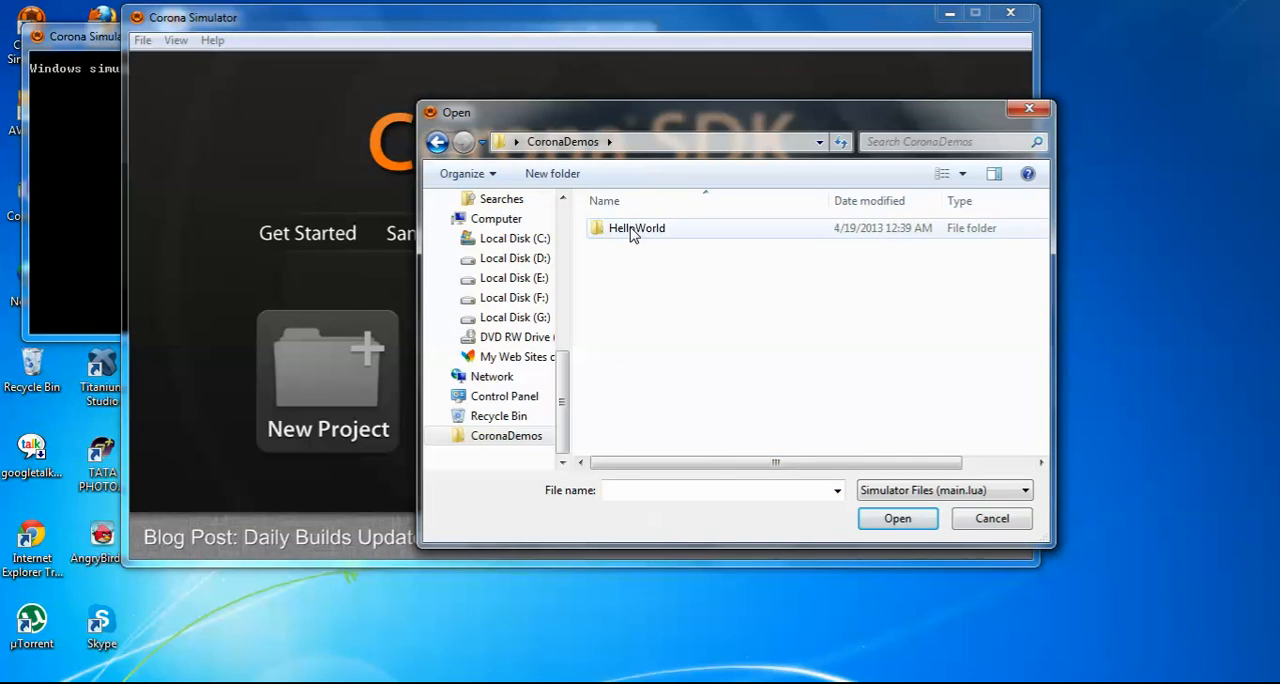
double_click(636, 228)
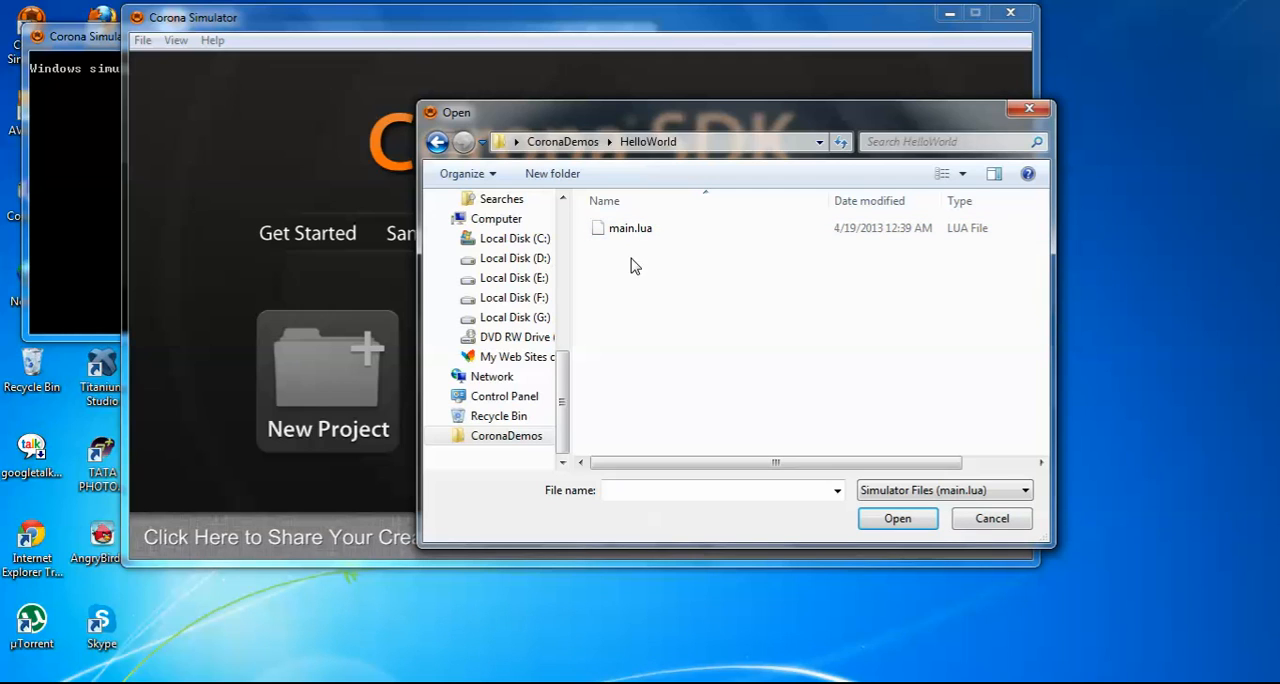
mouse_move(638, 276)
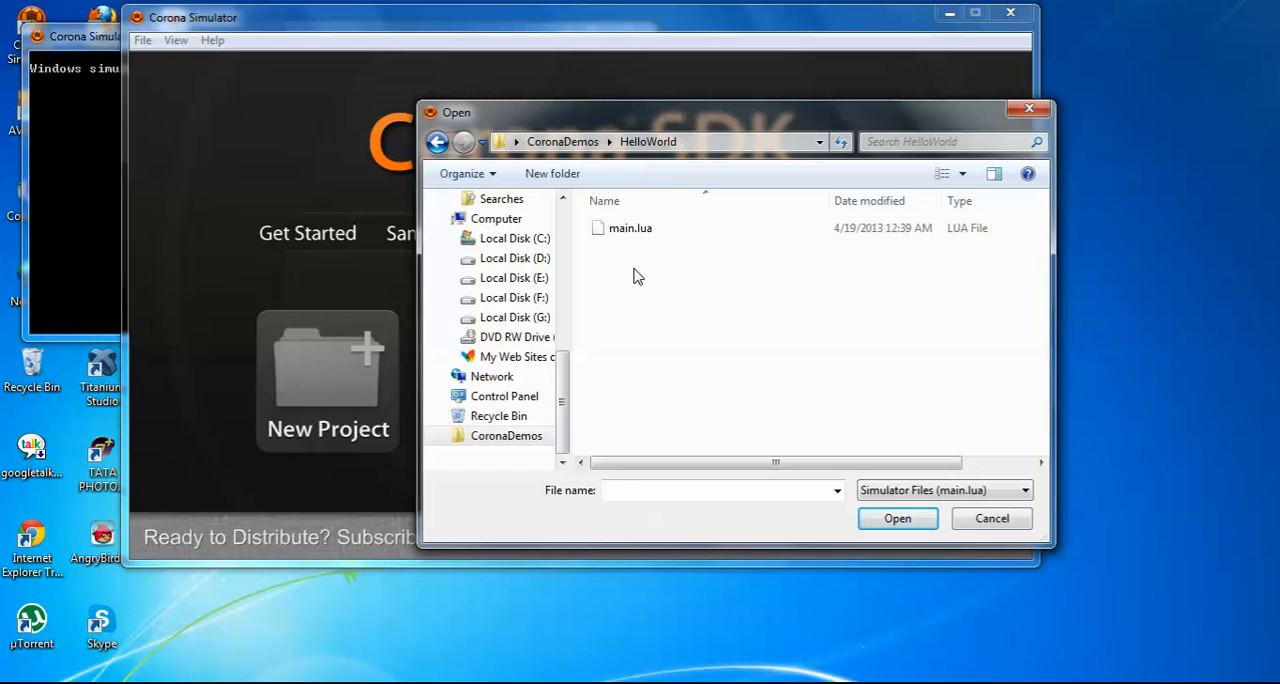
click(630, 228)
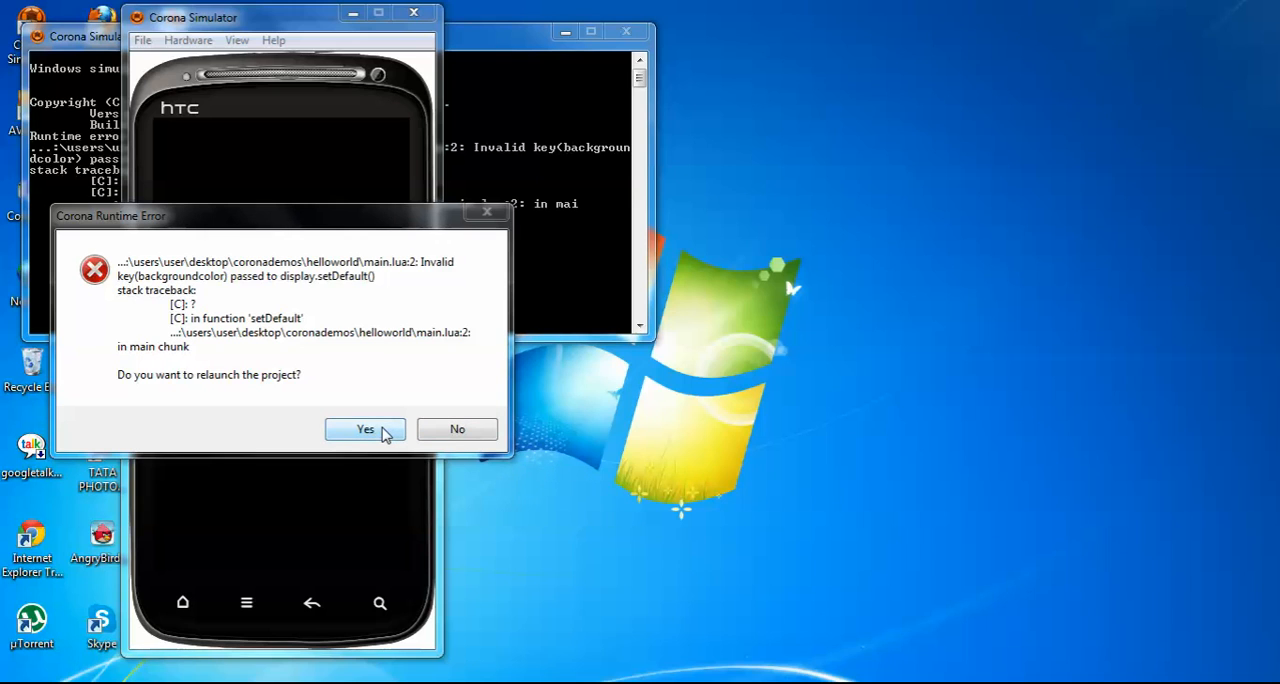
Answer Yes to relaunch HelloWorld after the invalid backgroundcolor key error
click(364, 428)
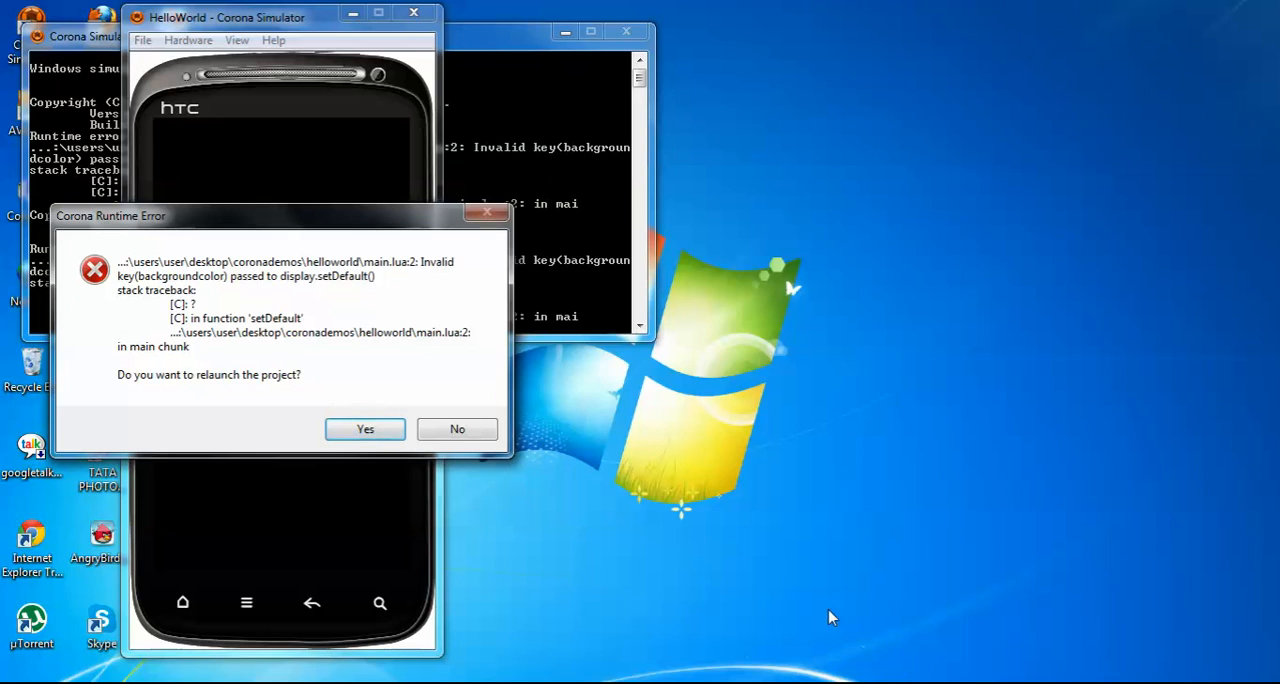
mouse_move(364, 428)
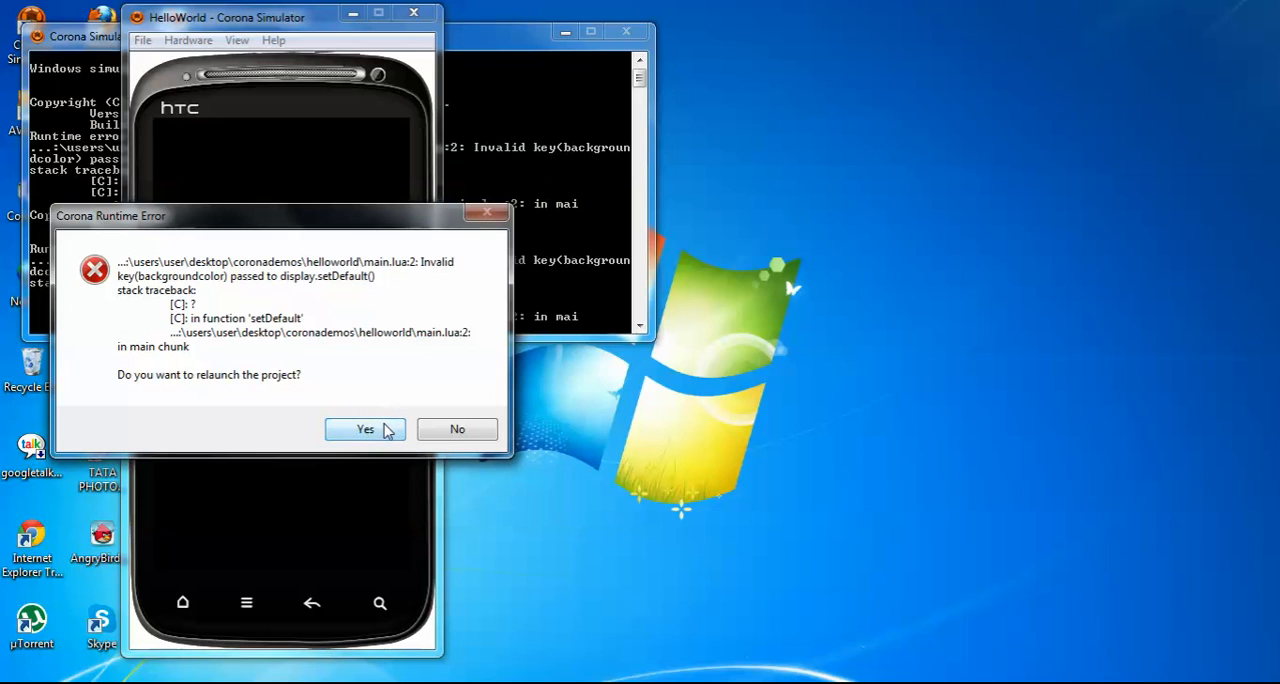
mouse_move(456, 428)
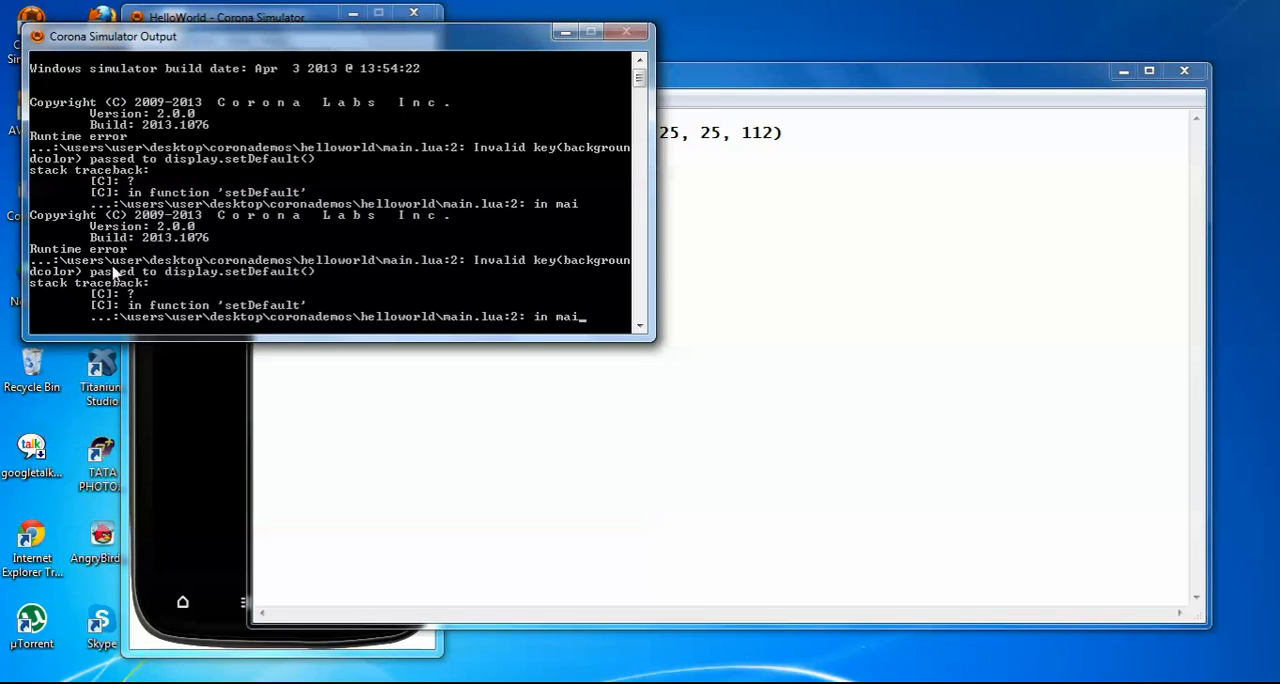
mouse_move(258, 312)
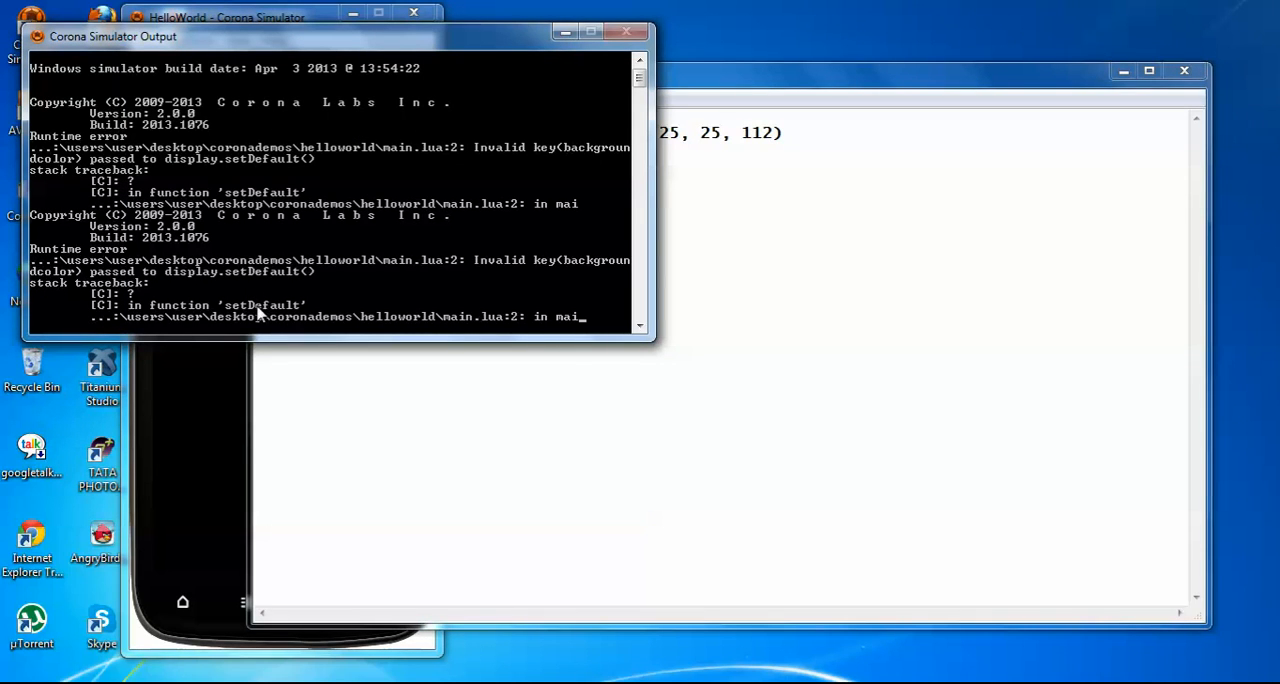
mouse_move(484, 308)
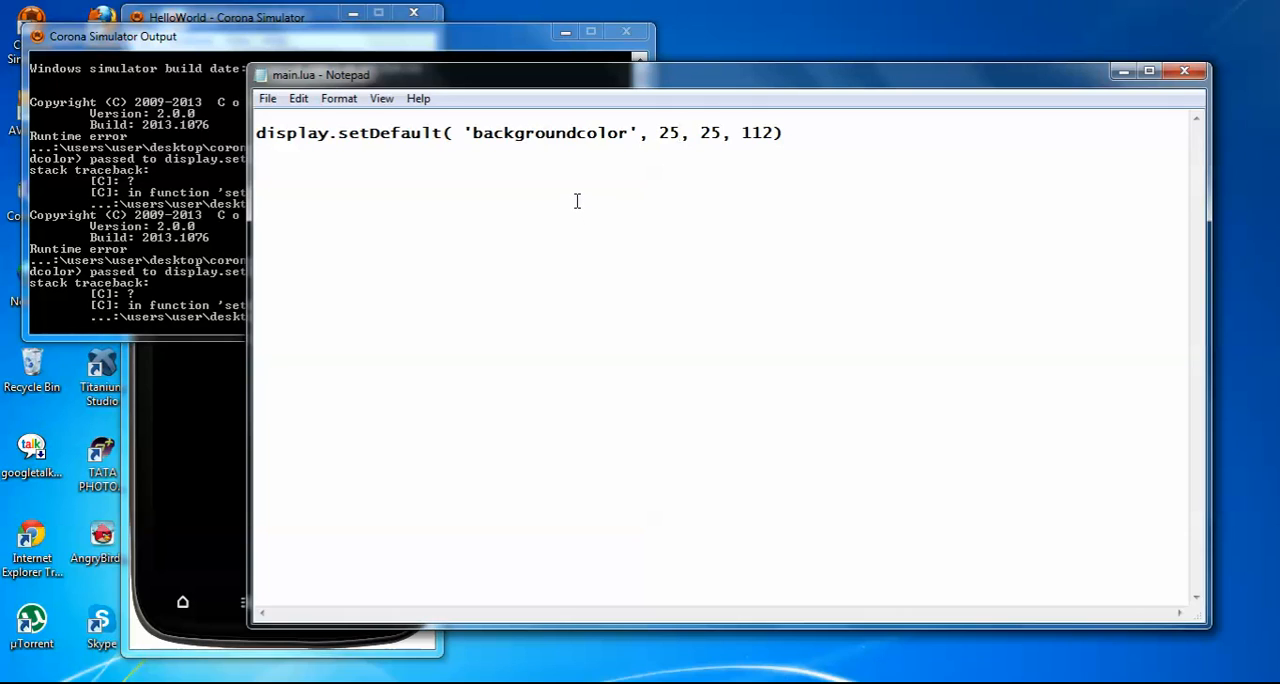
mouse_move(588, 174)
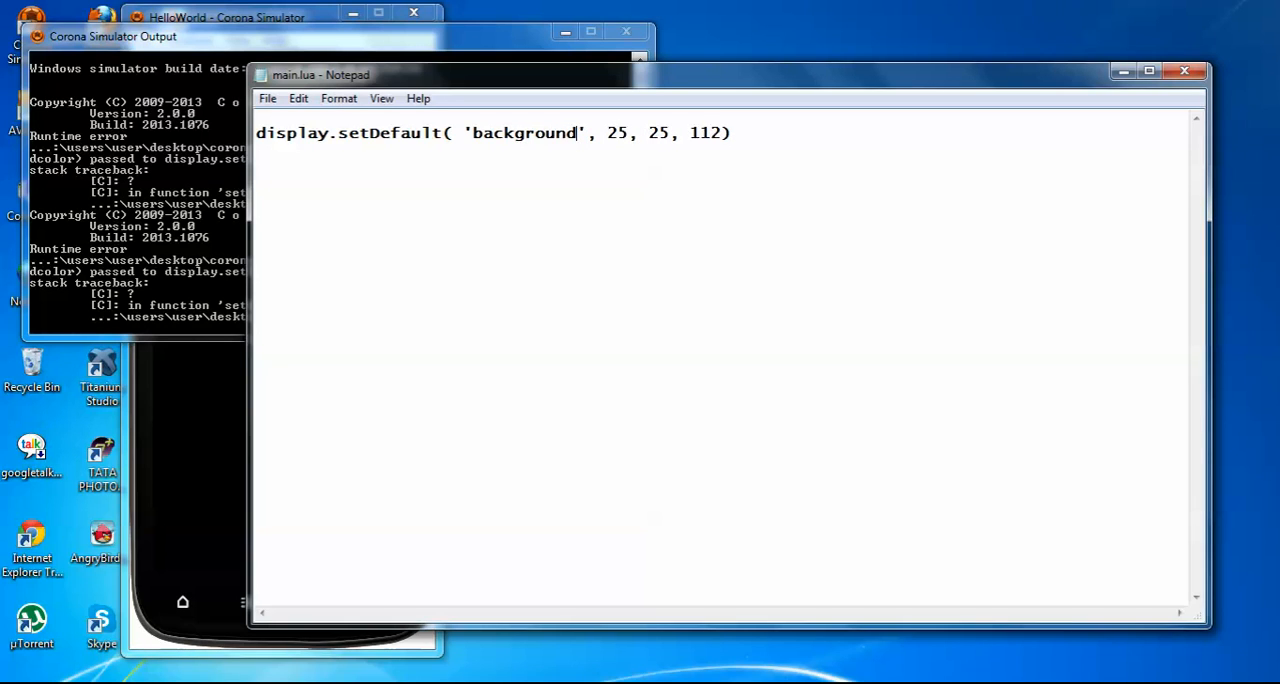
mouse_move(276, 12)
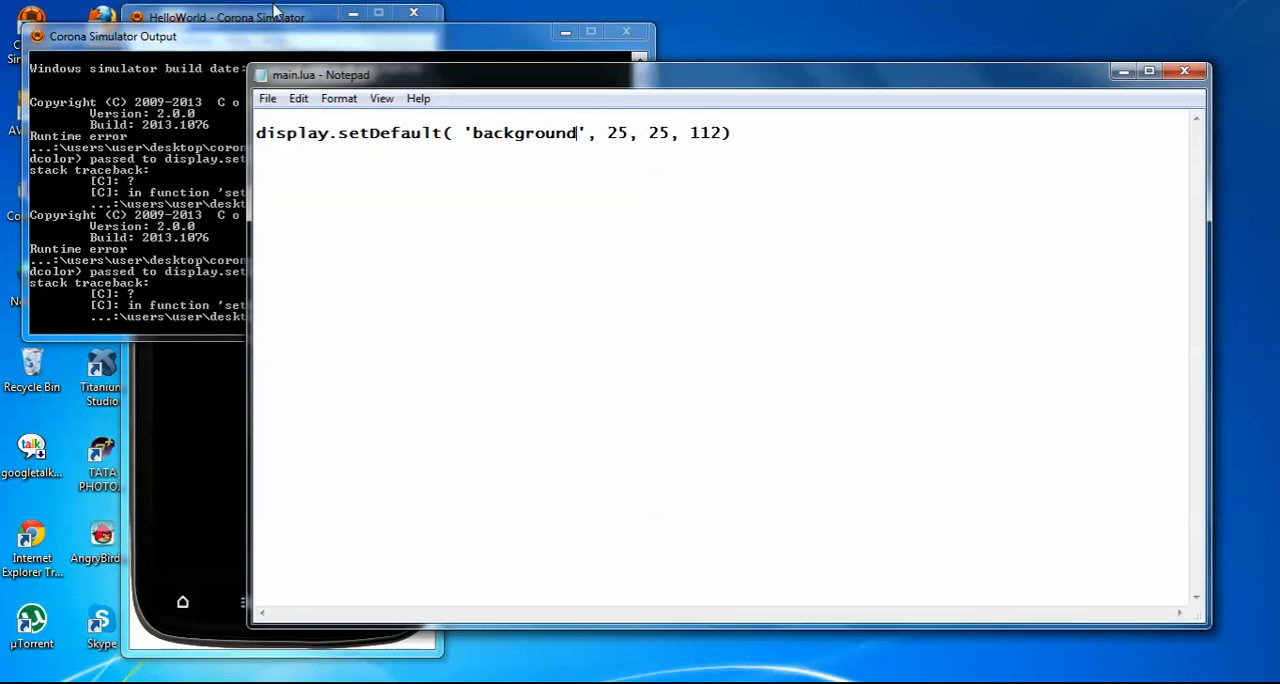
Relaunch HelloWorld via File > Relaunch so the HTC preview shows the blue background
click(228, 16)
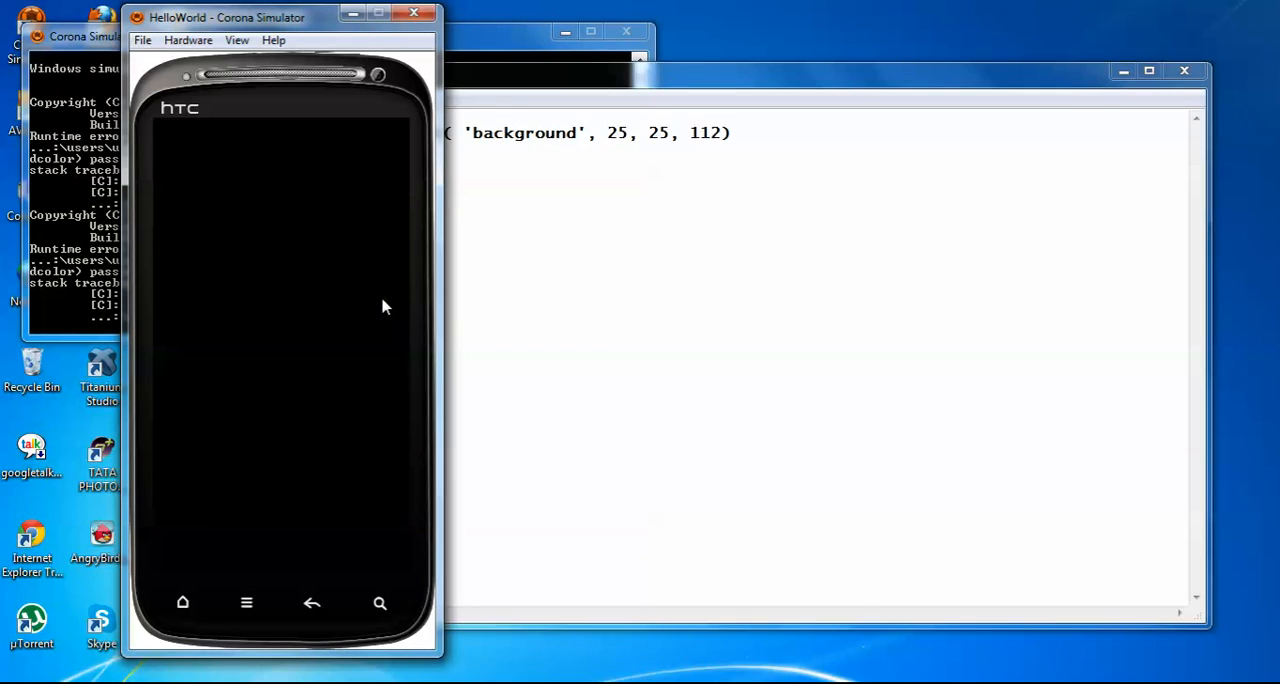
mouse_move(144, 40)
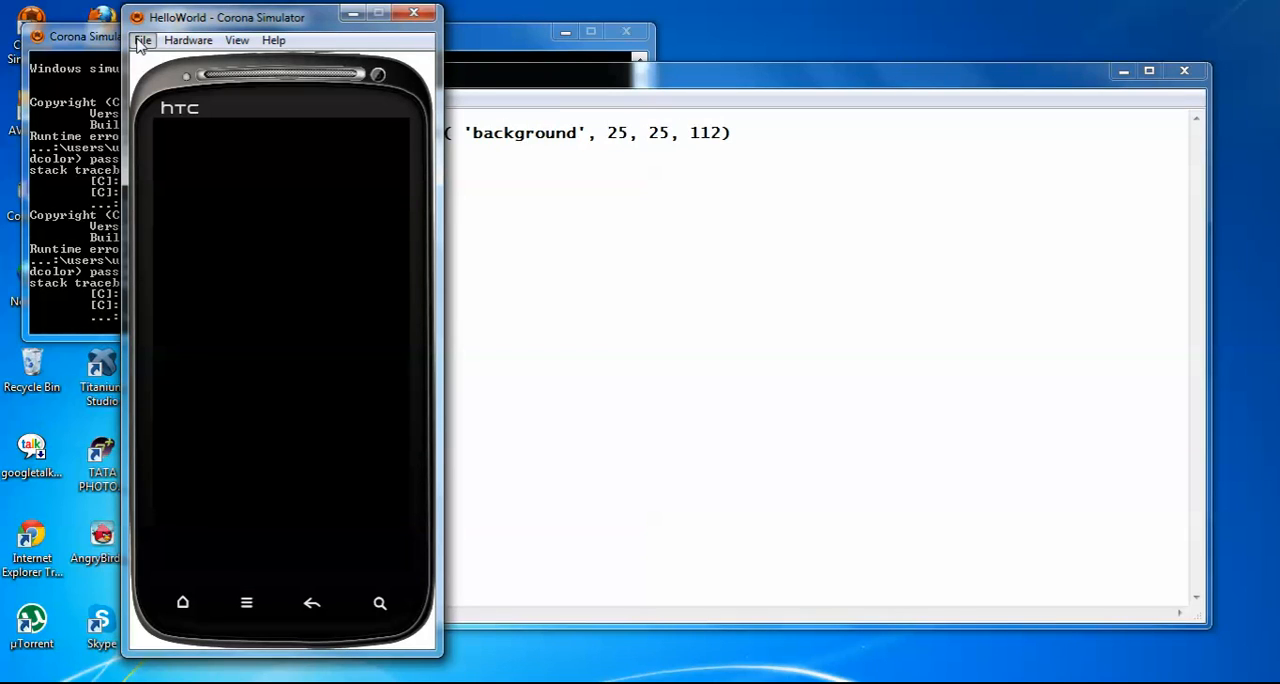
click(144, 40)
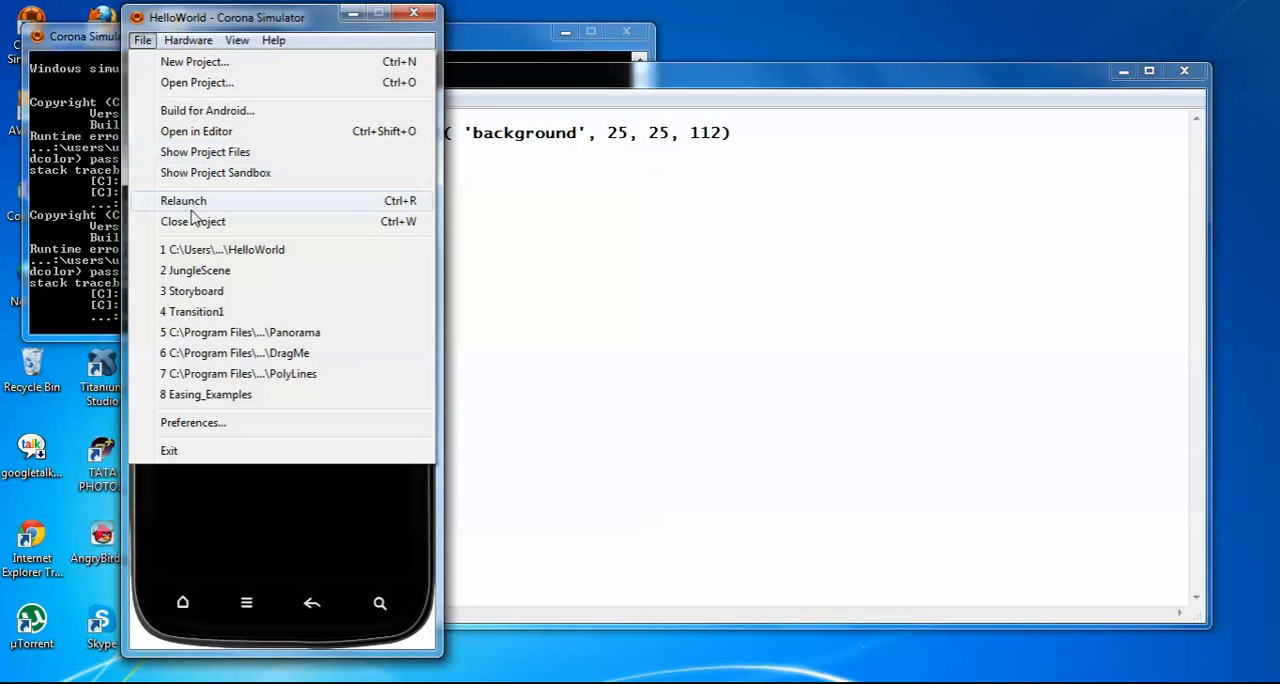
click(184, 200)
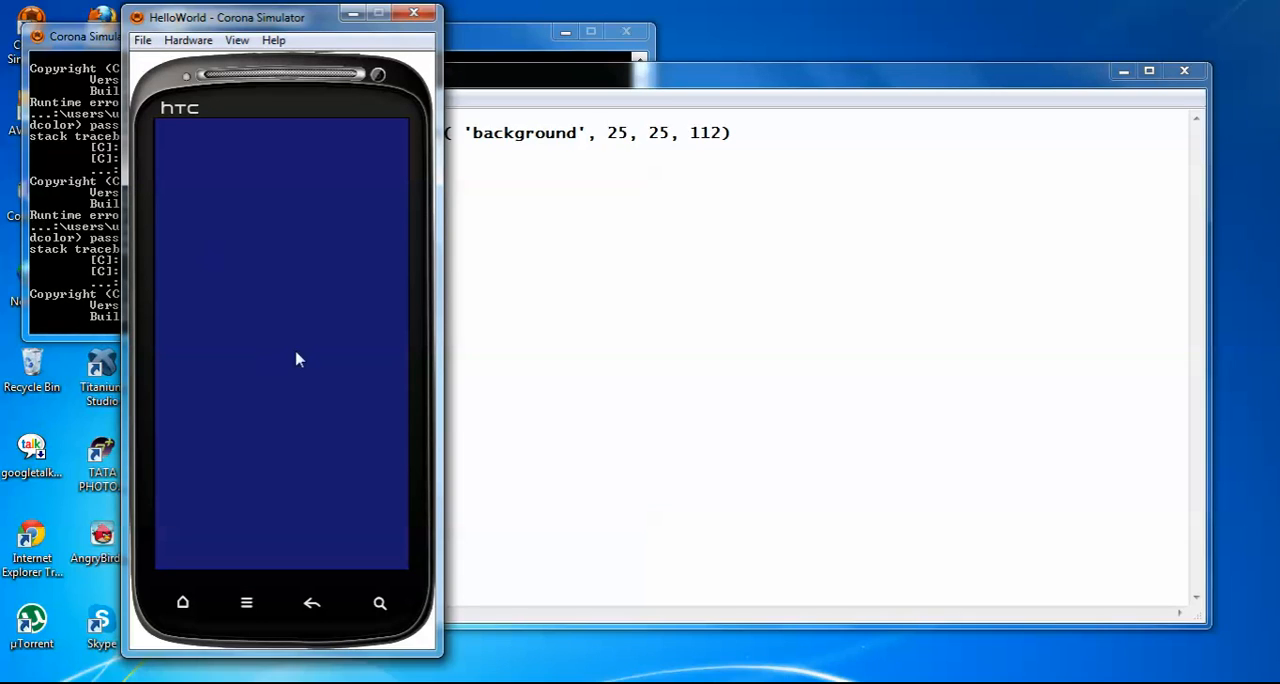
mouse_move(322, 188)
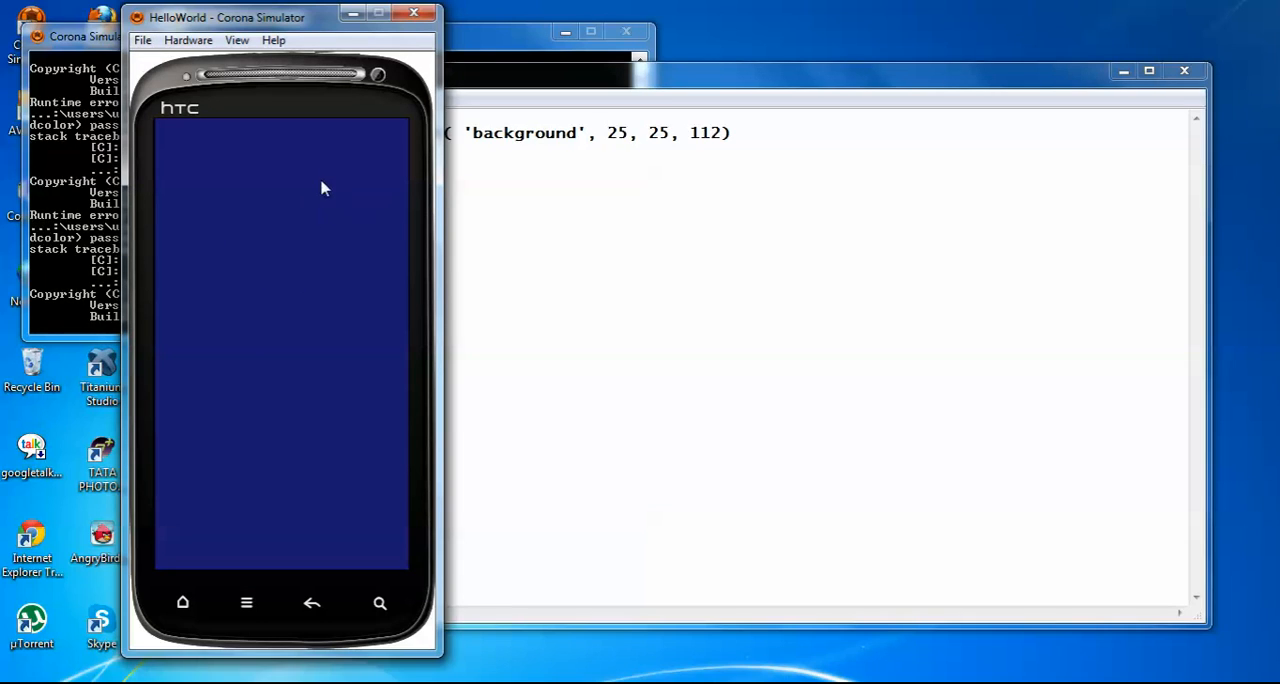
mouse_move(278, 250)
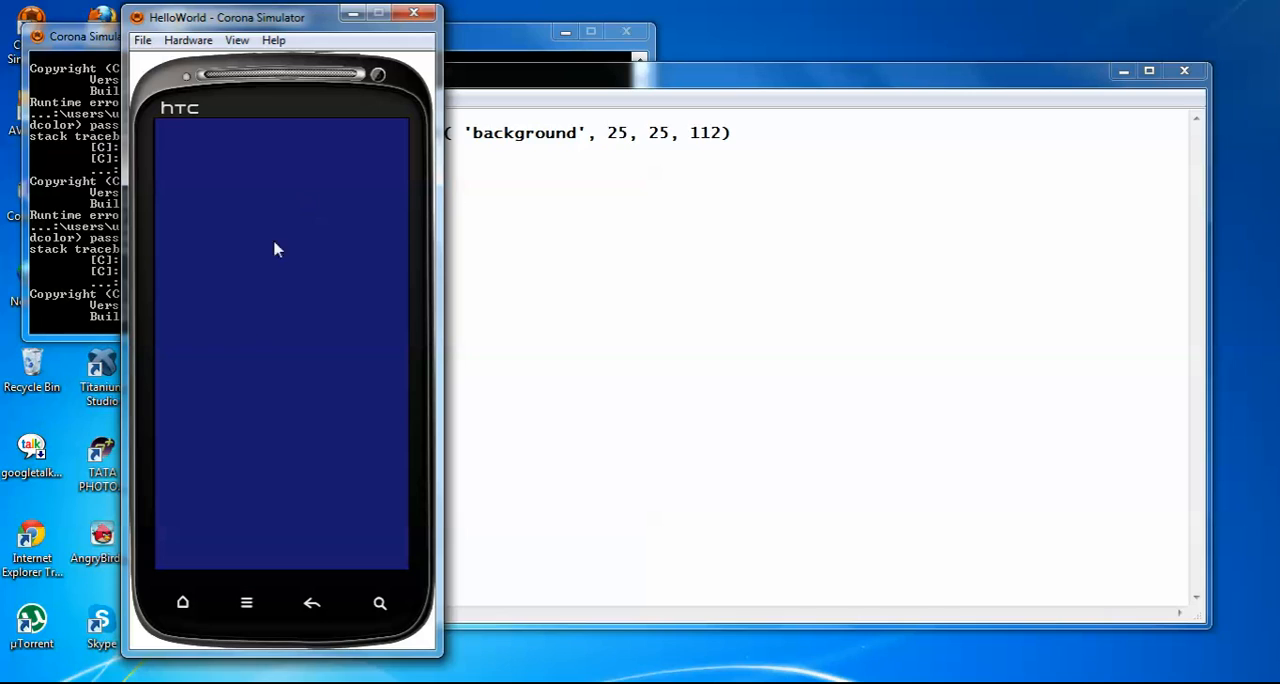
mouse_move(420, 194)
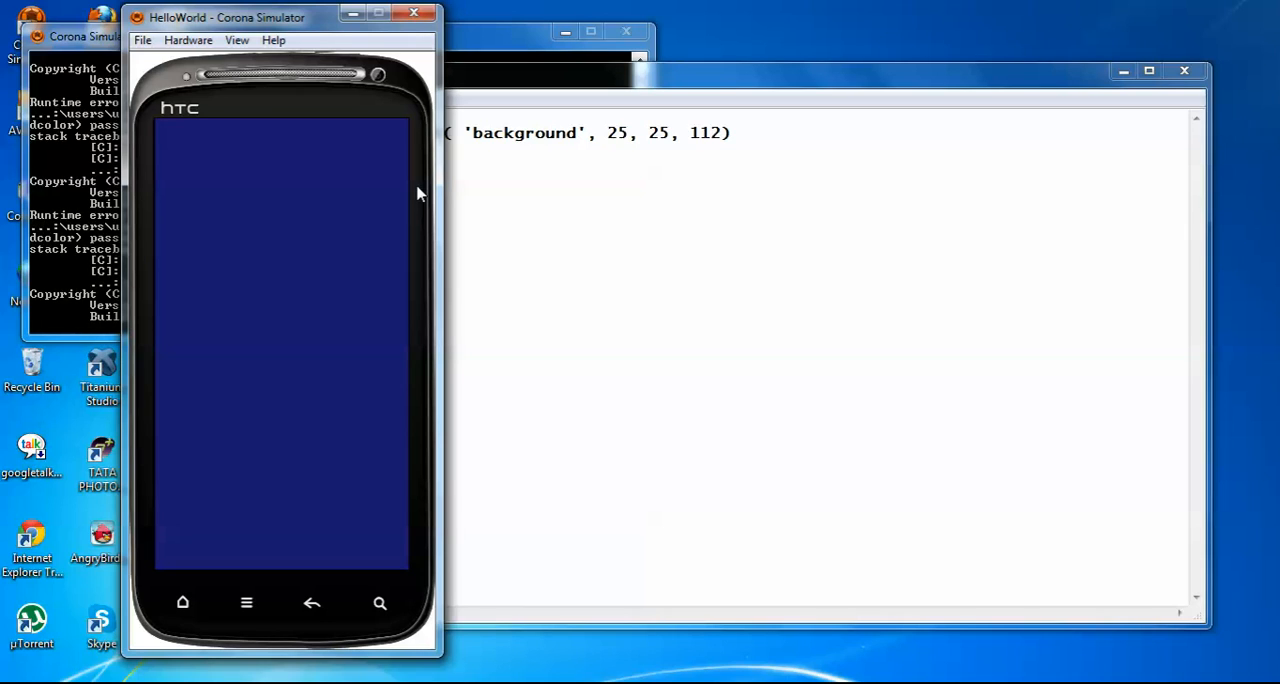
mouse_move(116, 290)
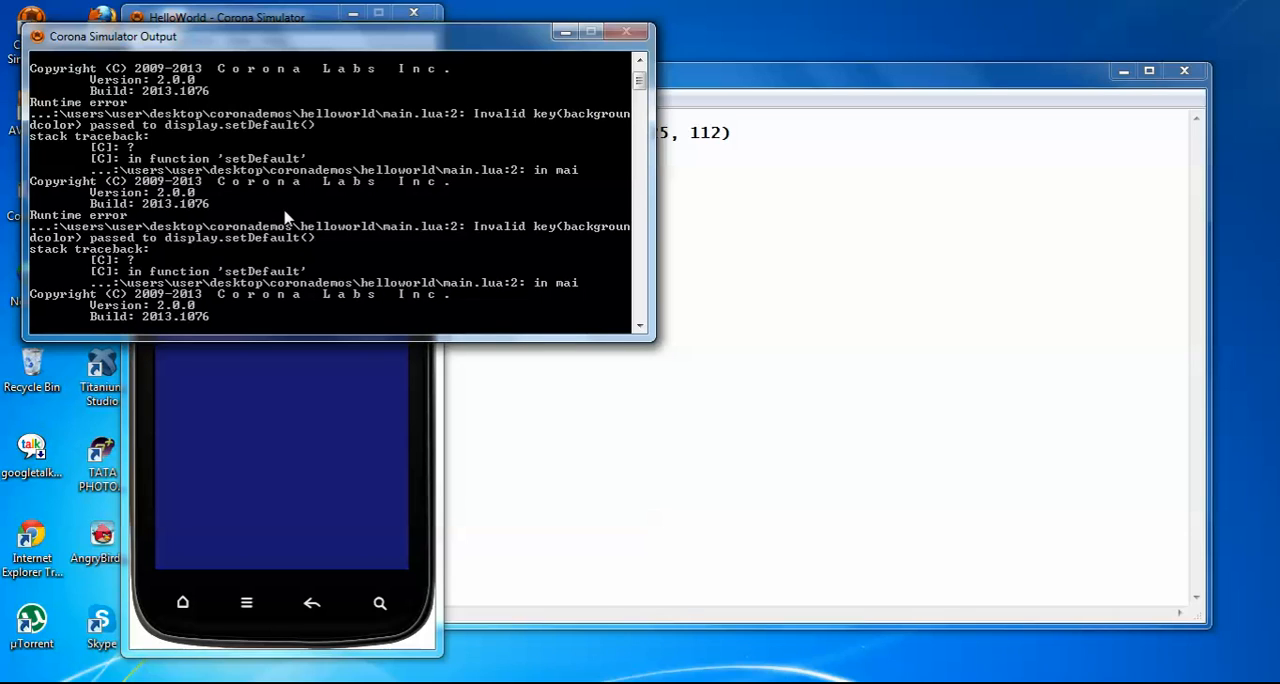
mouse_move(400, 226)
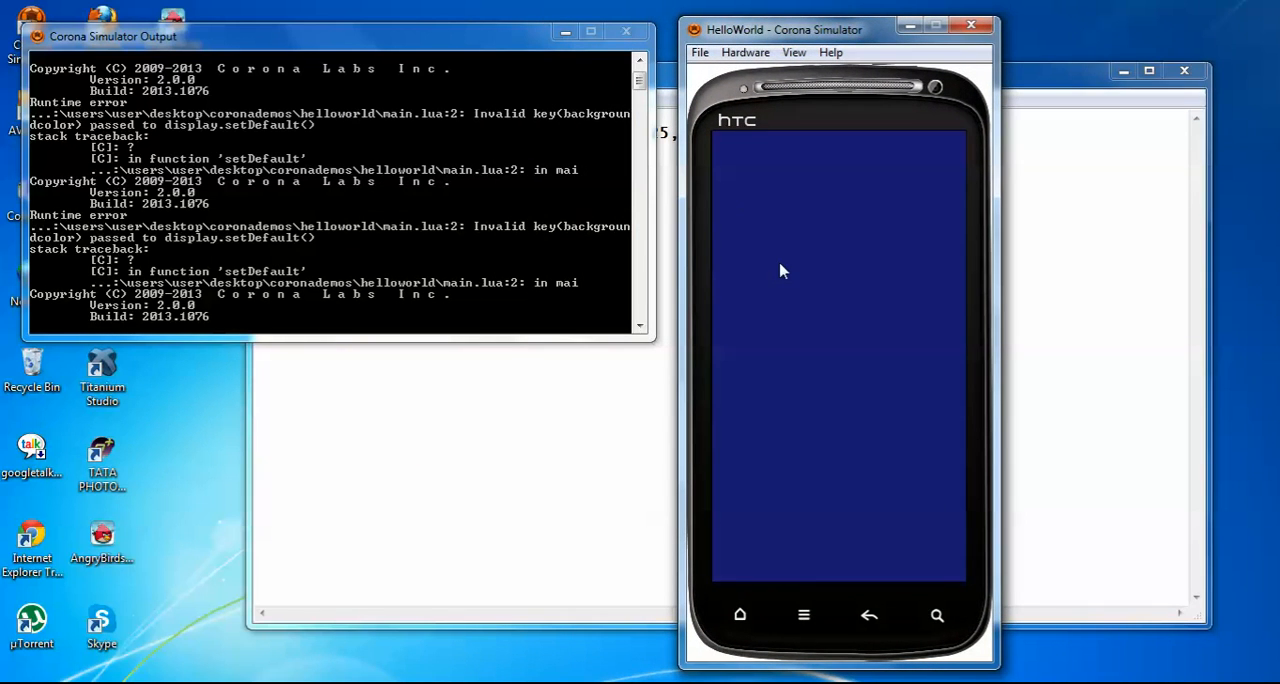
mouse_move(752, 516)
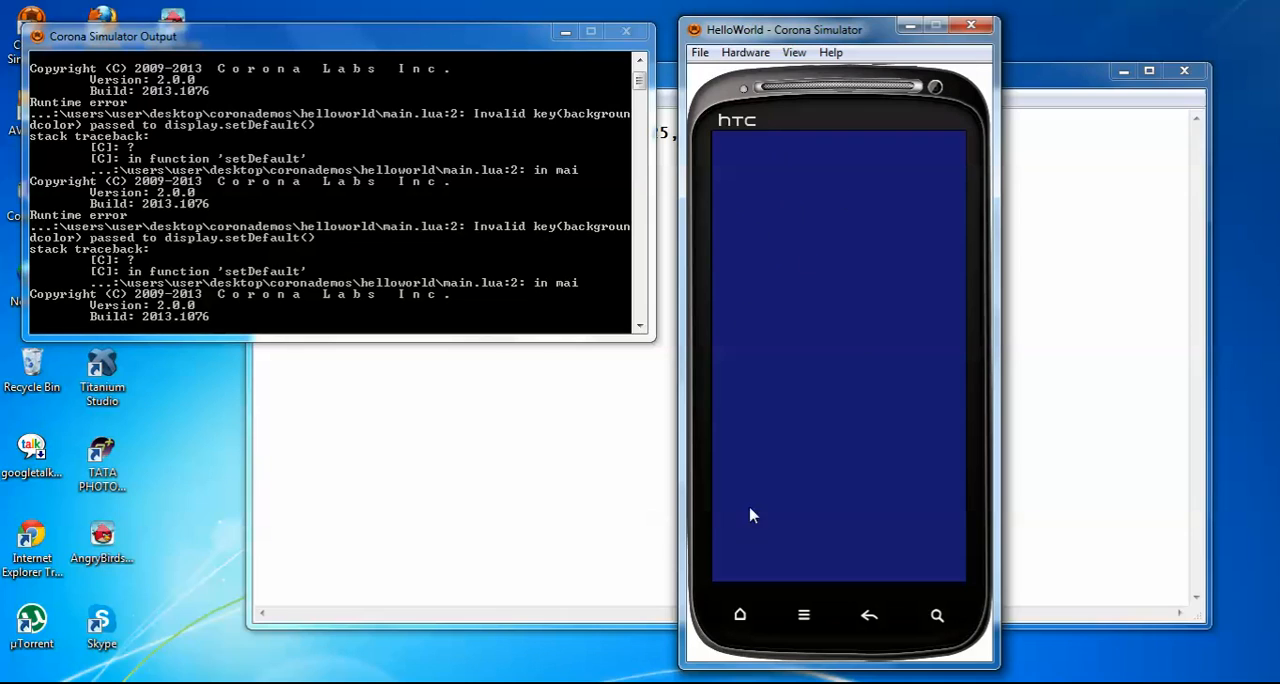
mouse_move(564, 14)
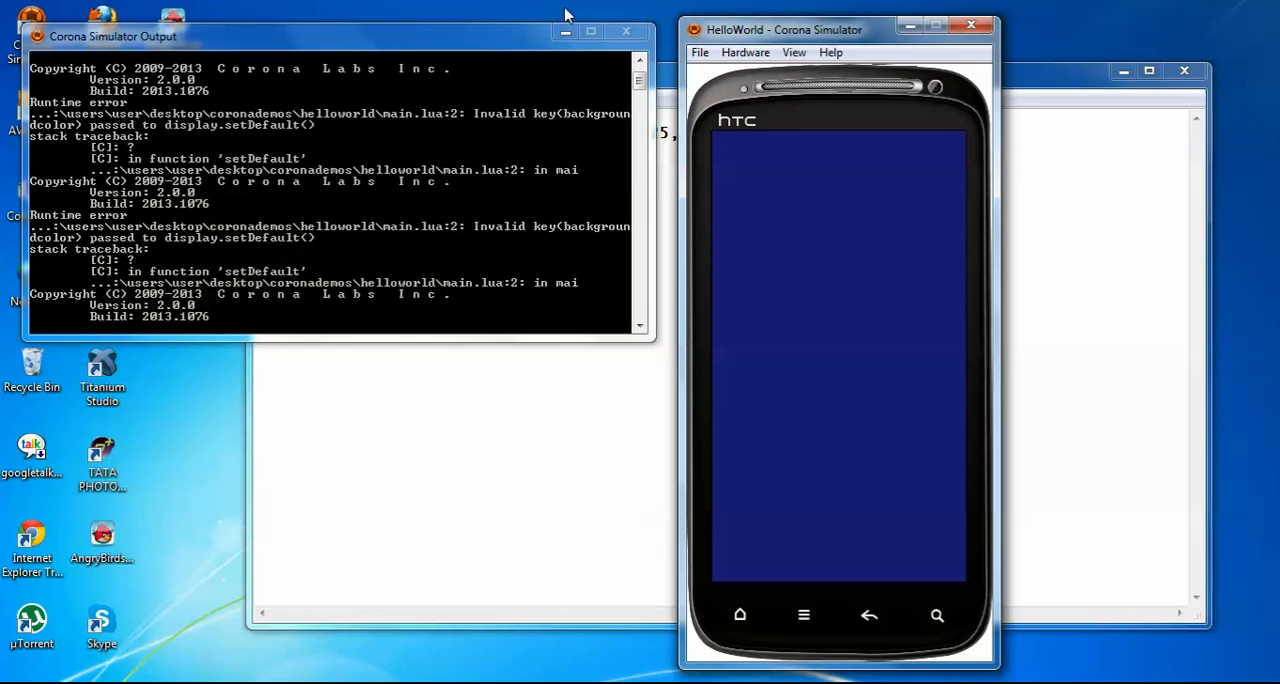
mouse_move(564, 32)
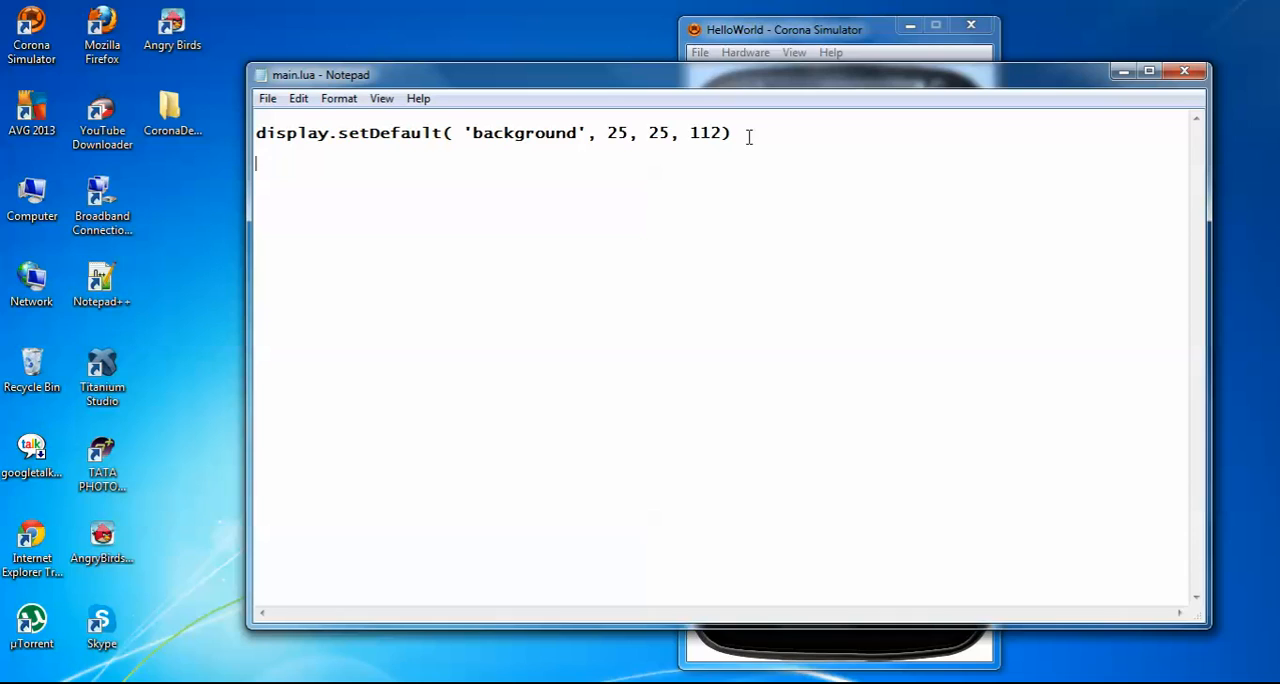
mouse_move(778, 368)
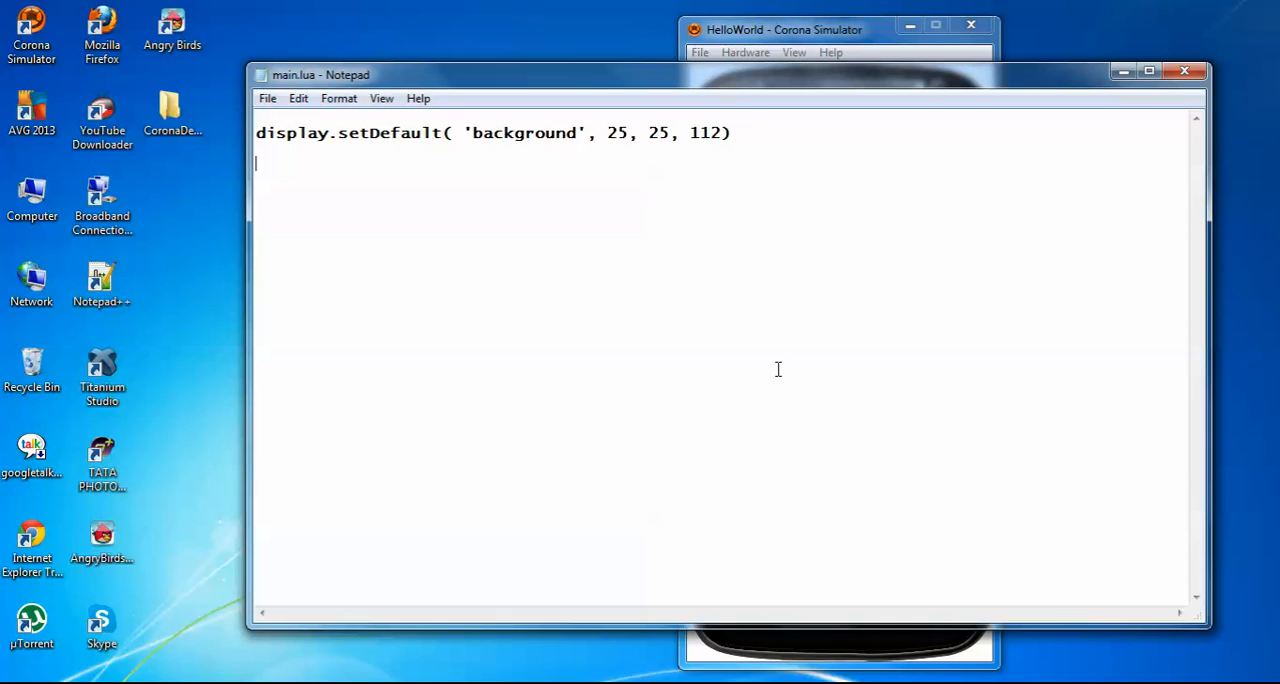
Write local message = display.newText() as the second line of main.lua
text(local)
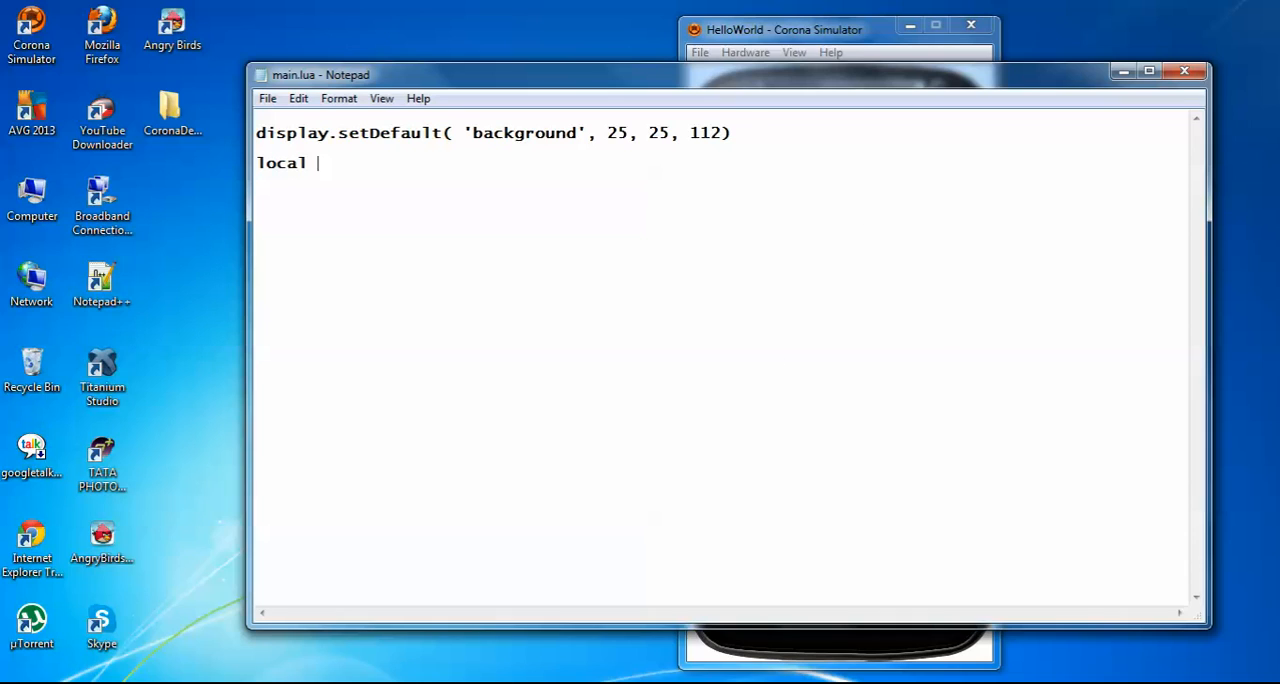
text(message)
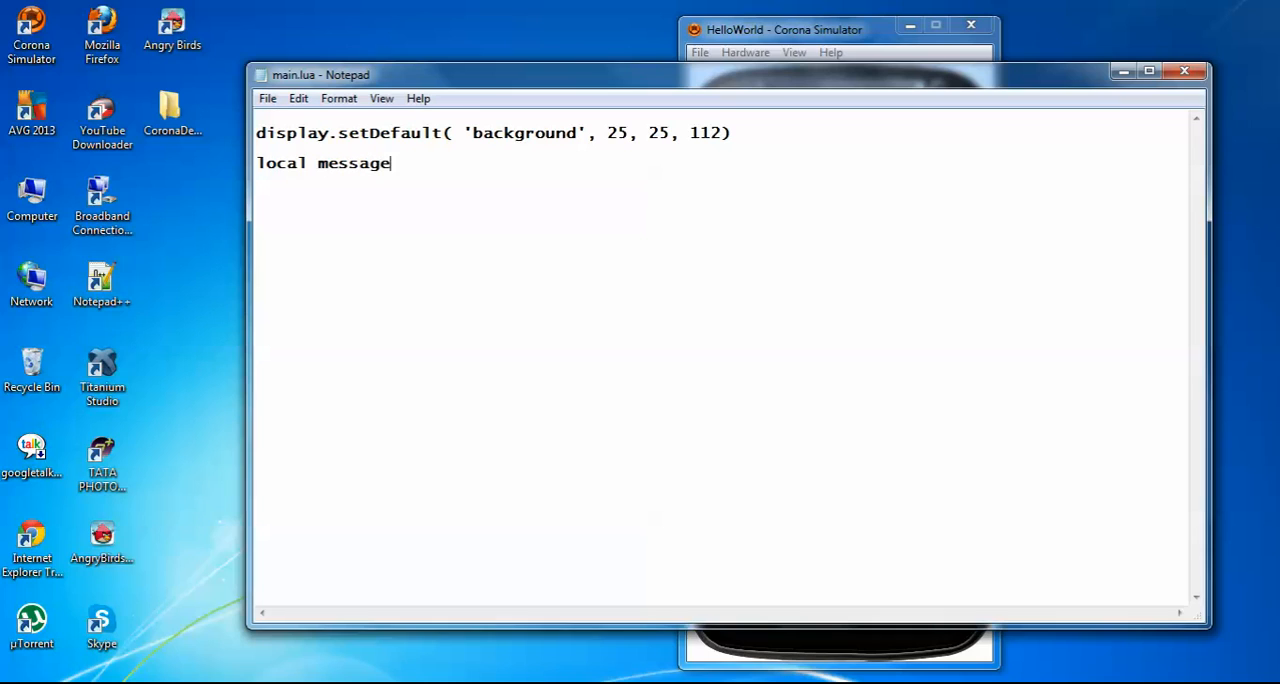
text(=)
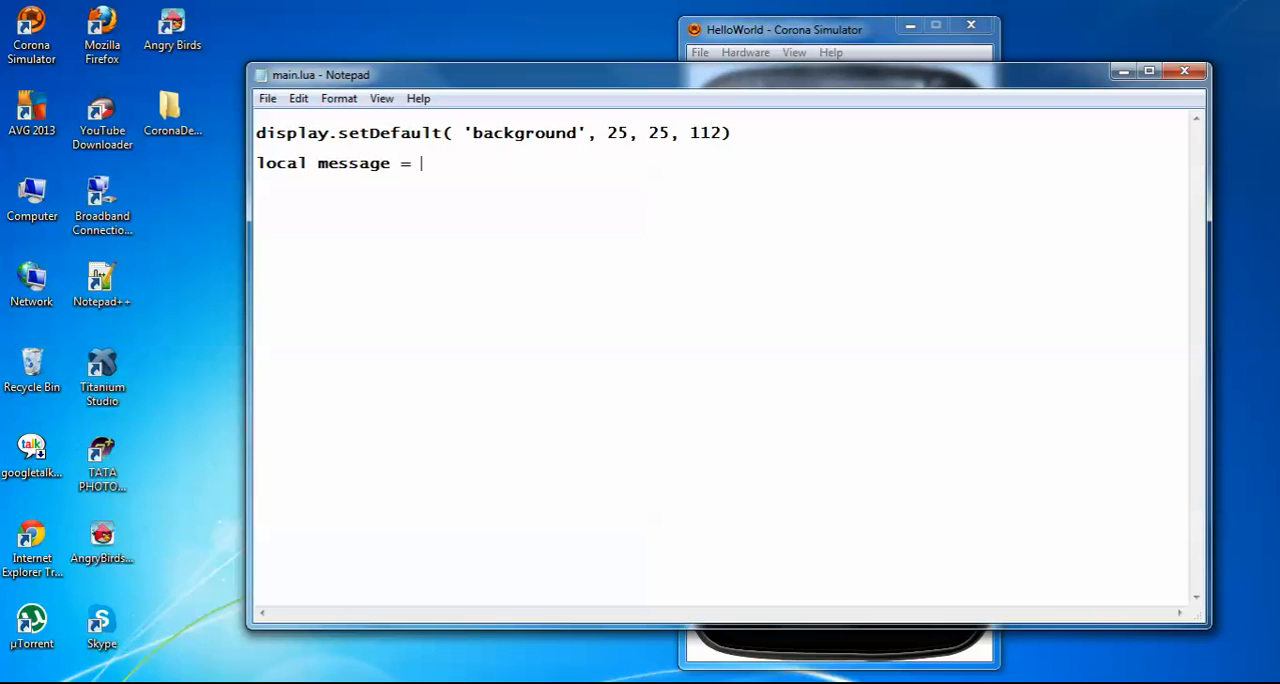
text(display.)
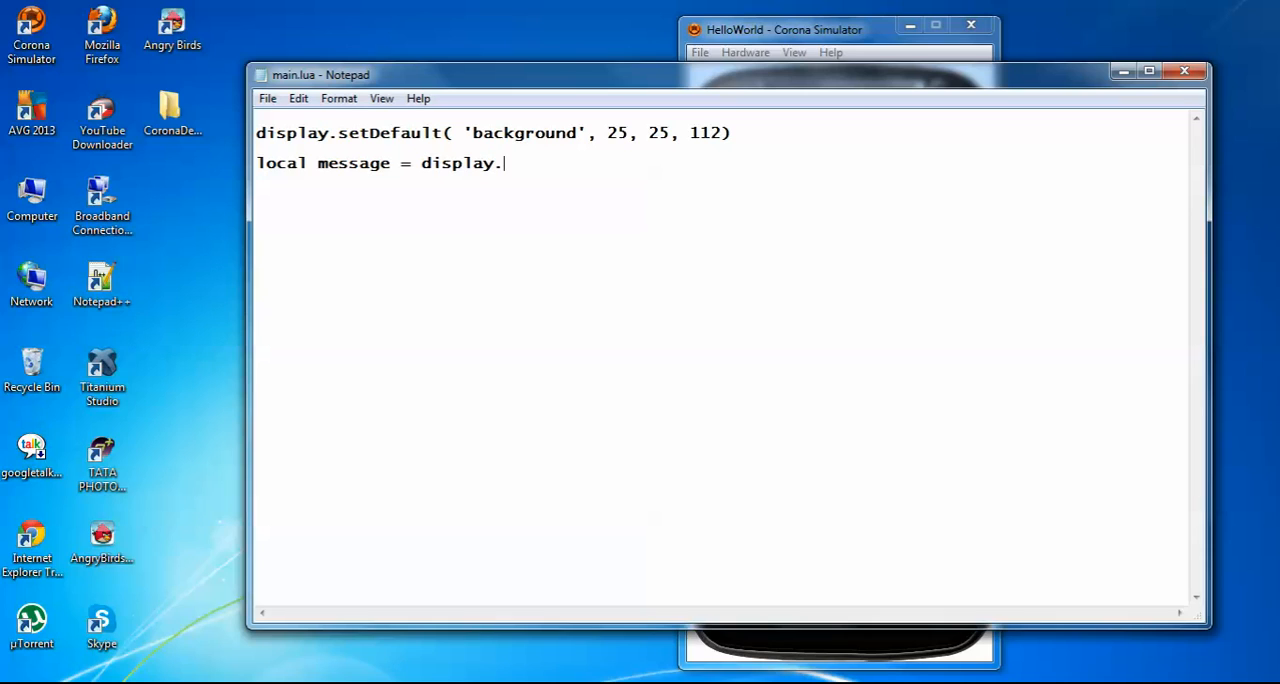
text(newTex)
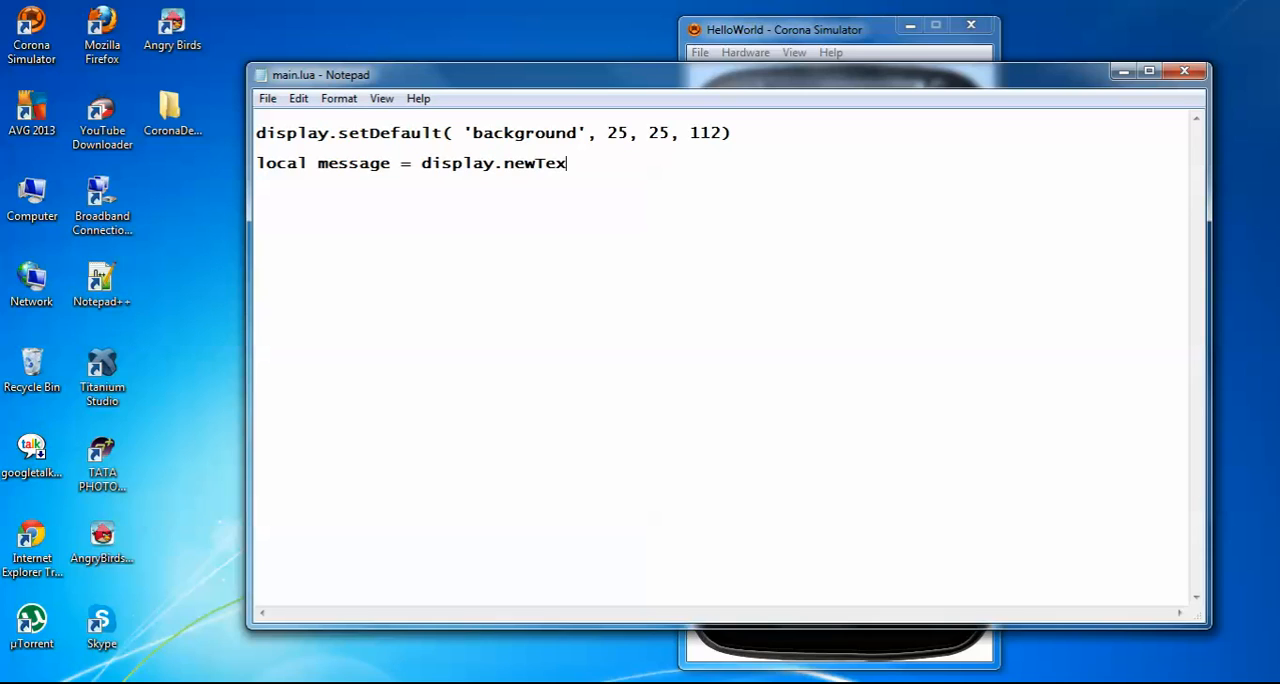
text(t)
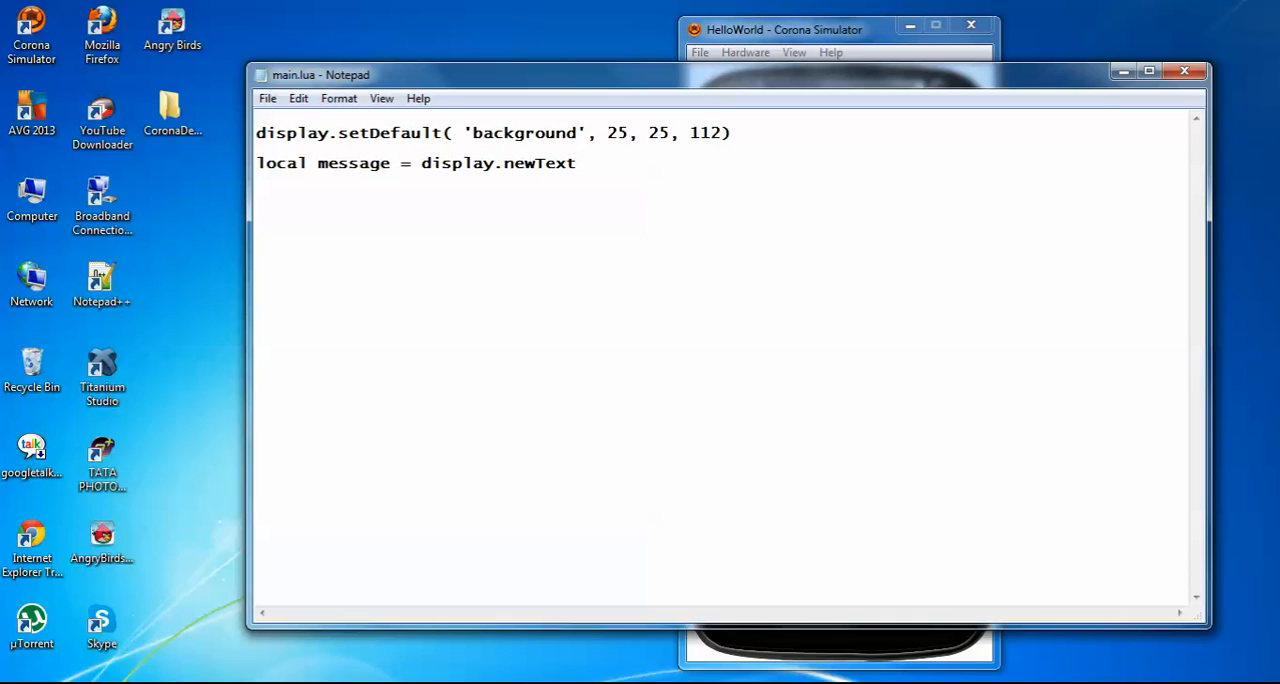
text(())
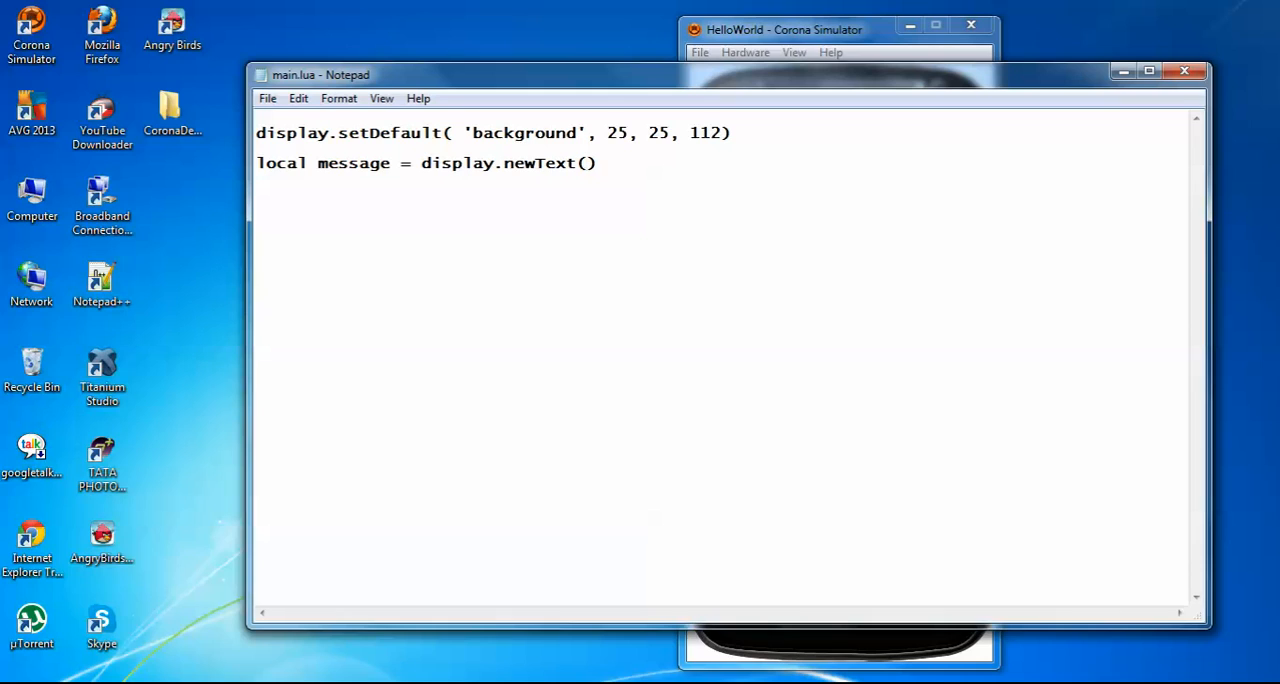
Fill the newText call with 'Hello World!', 100, 100
click(588, 164)
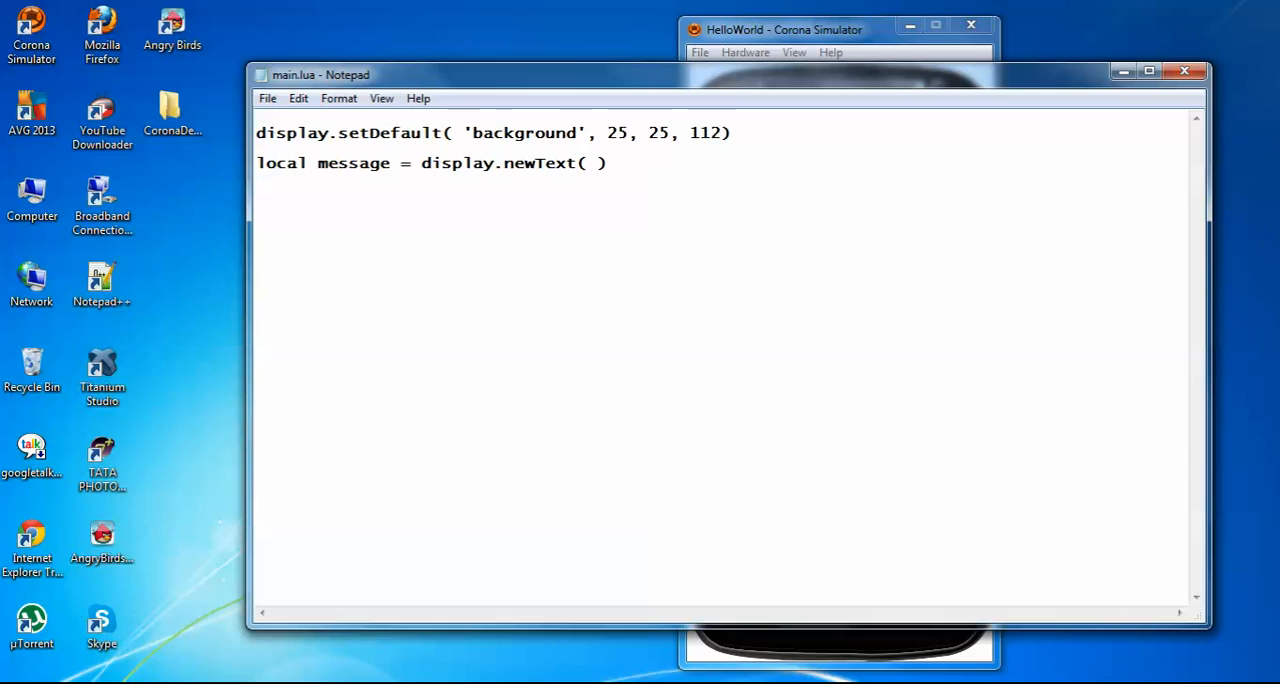
text('H)
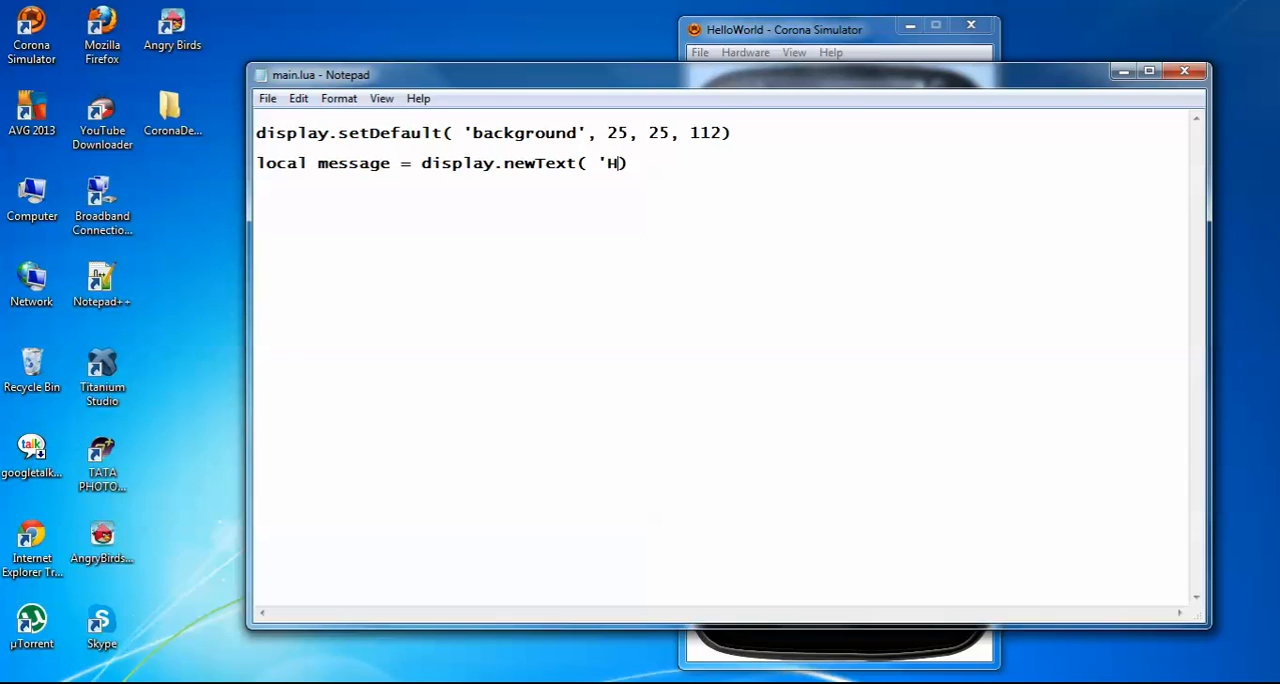
text(ello W)
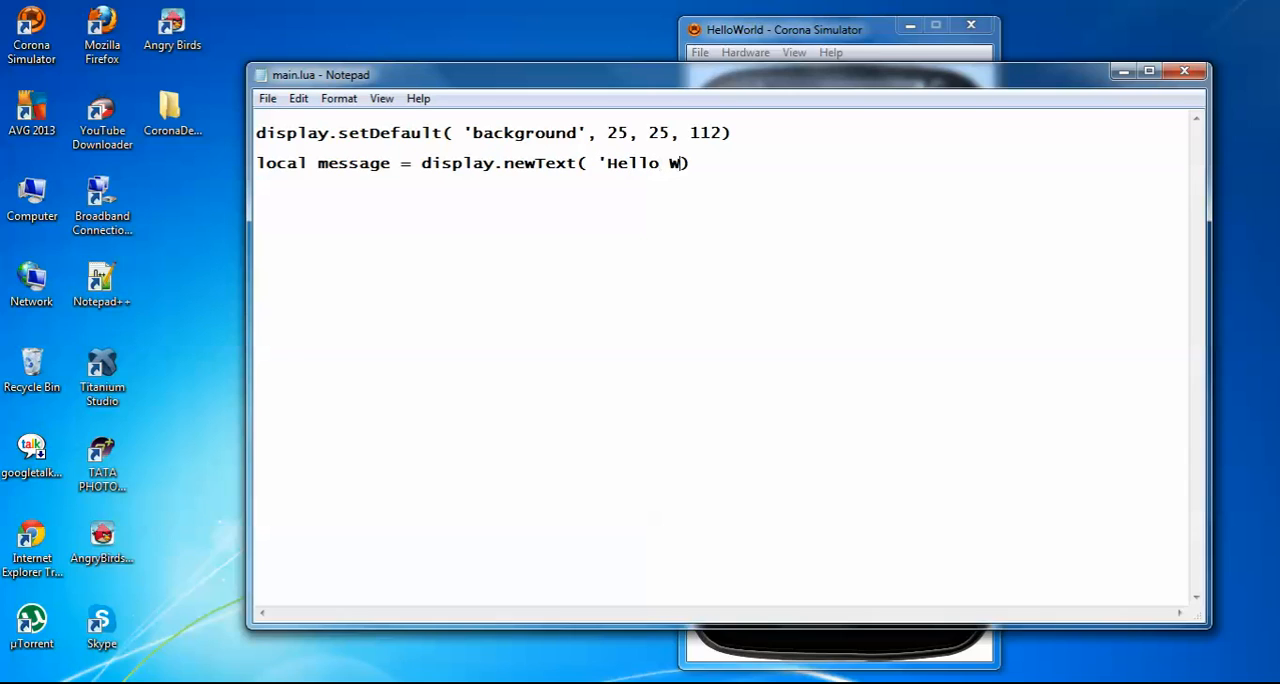
text(orld)
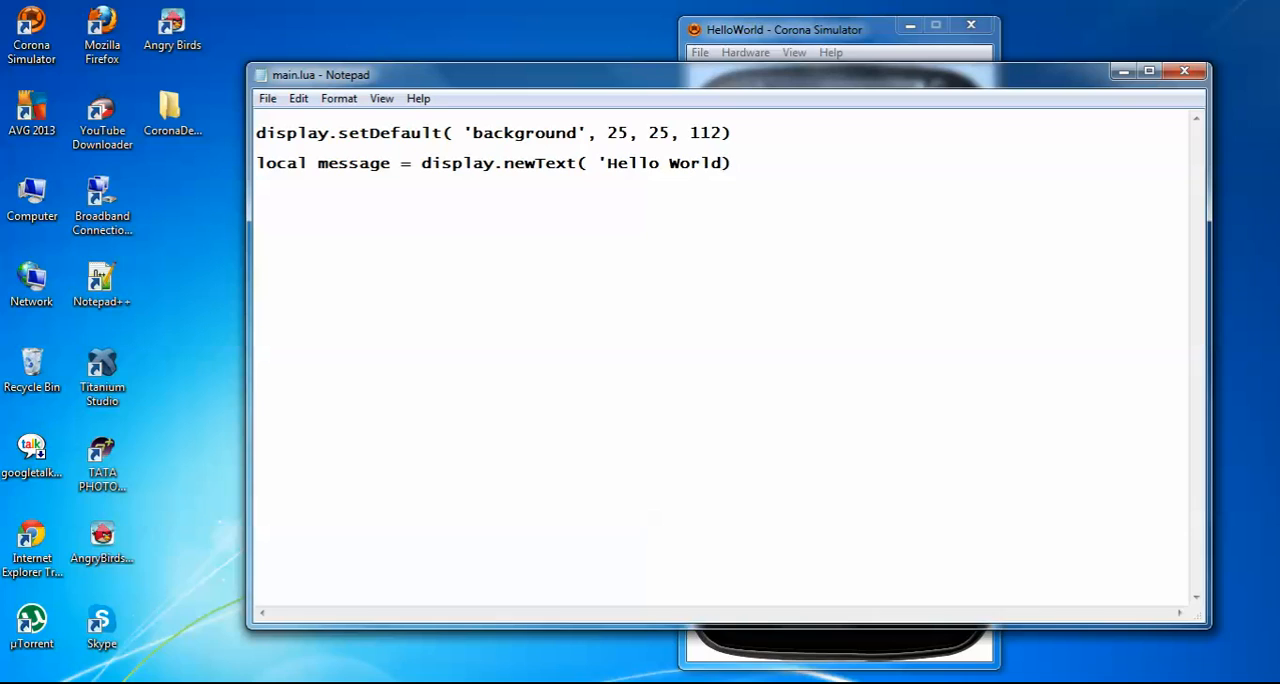
text(!)
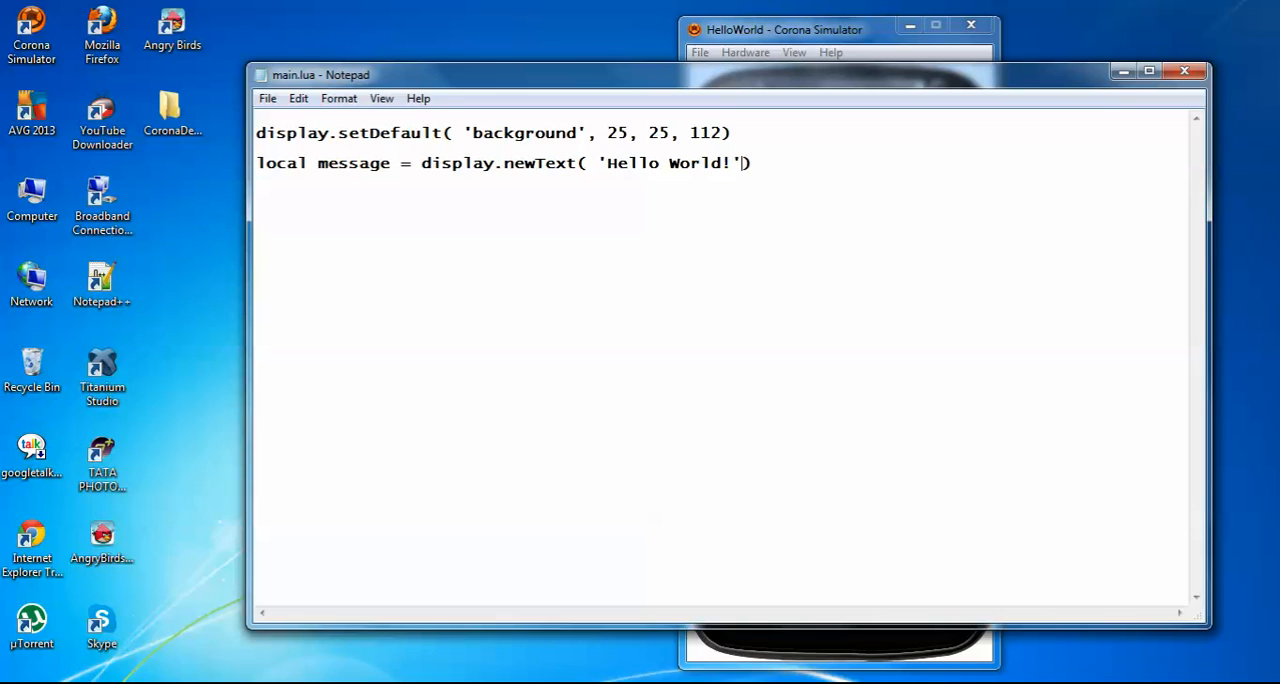
text(,)
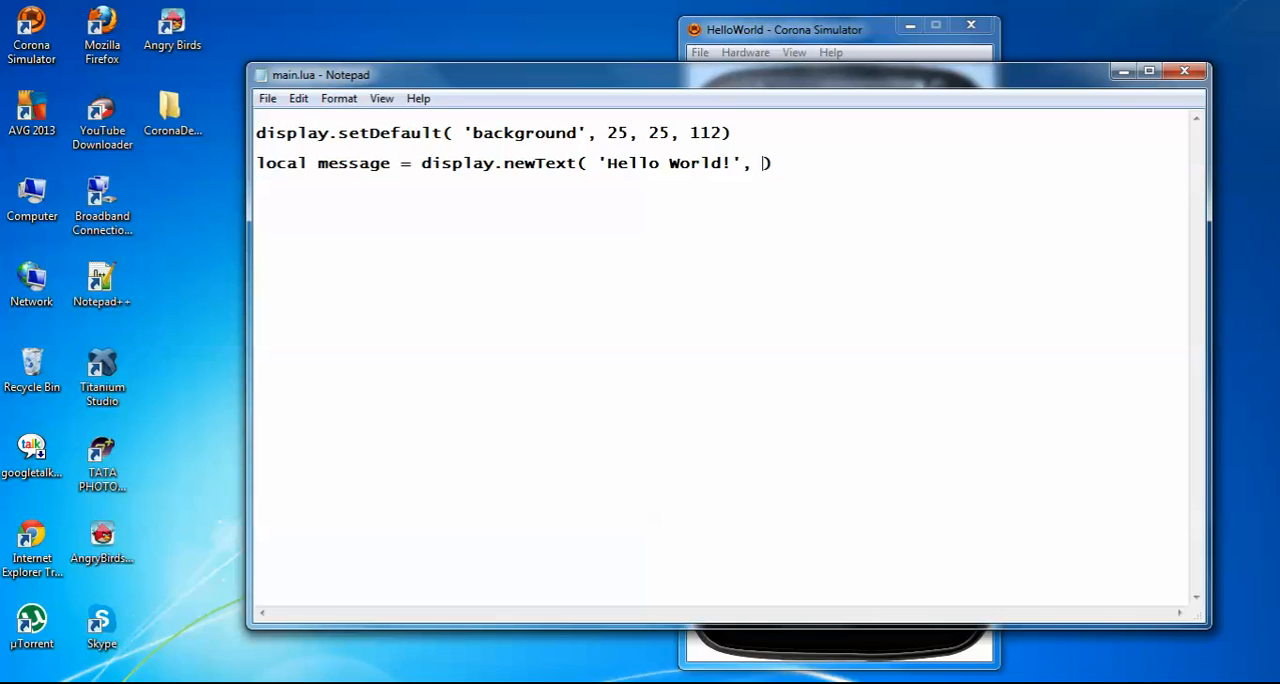
text(100)
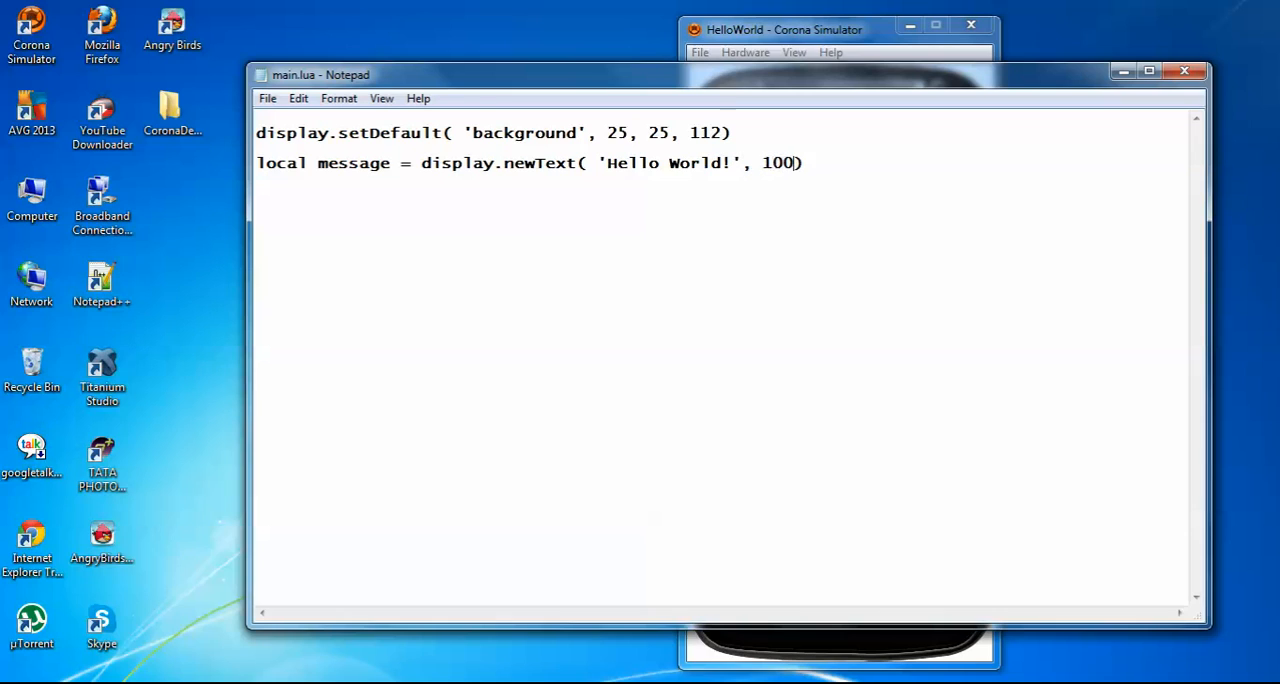
text(, 100,)
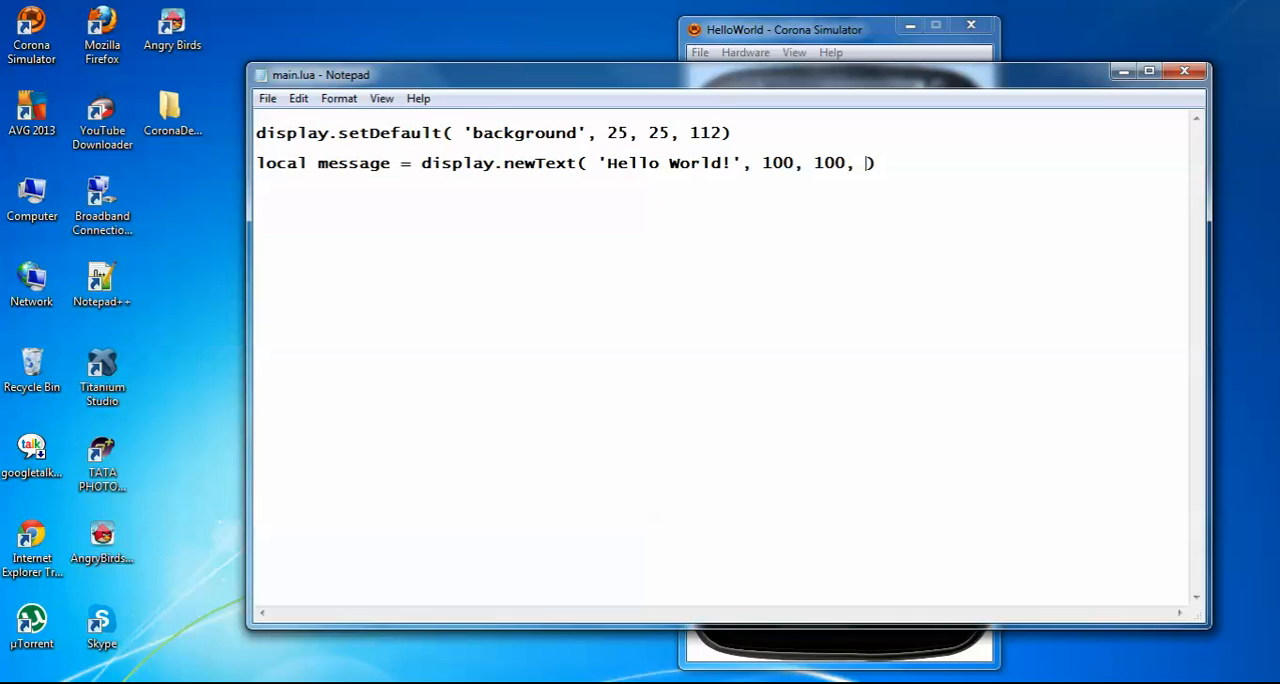
Add native.systemFont and size 60, fixing the font-name typo
text(native)
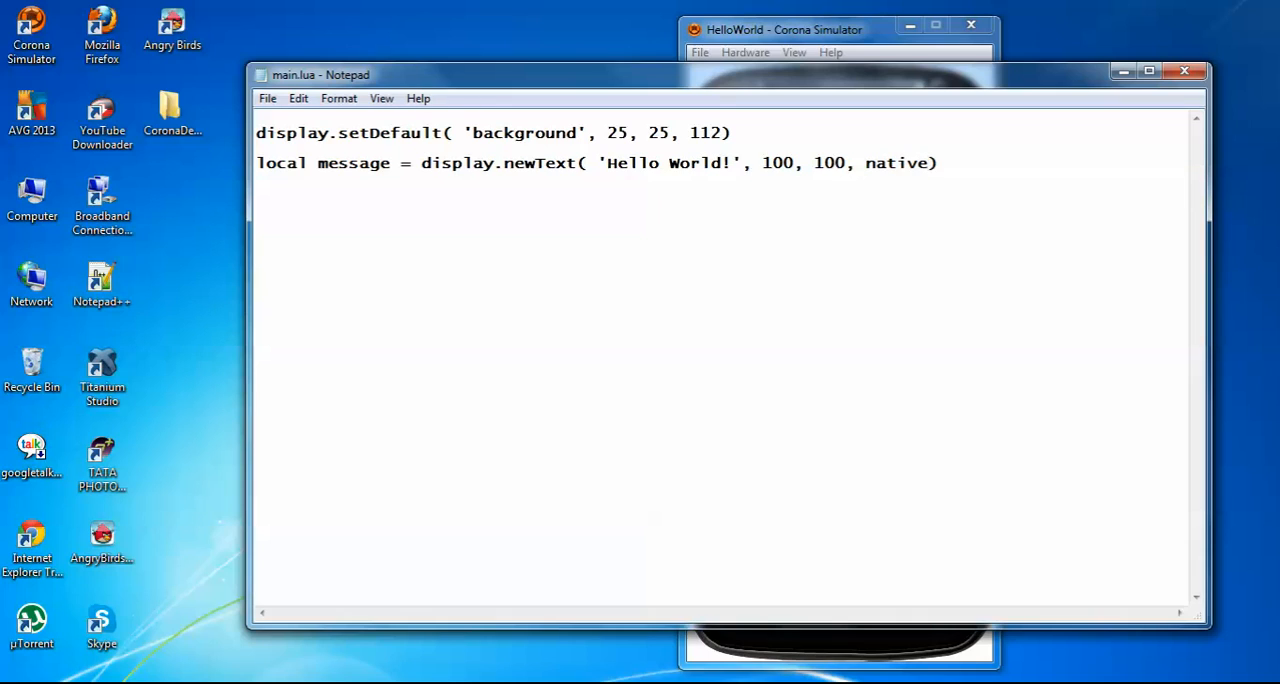
text(.sy)
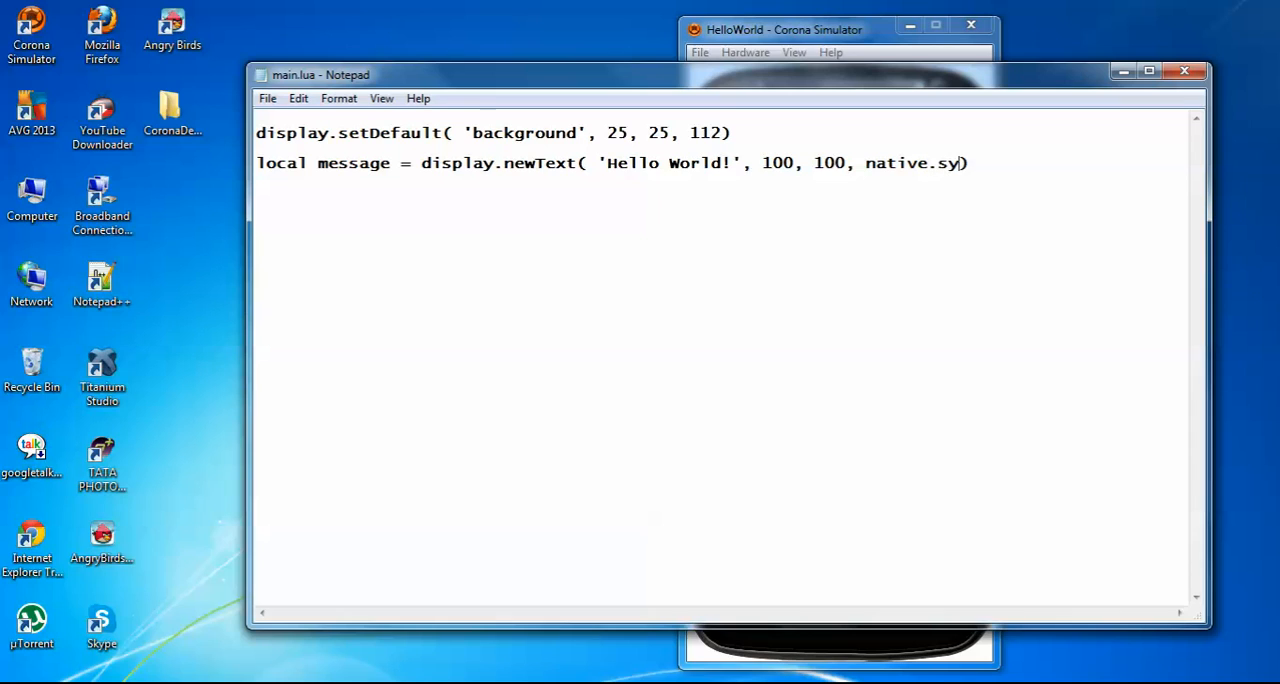
text(tem)
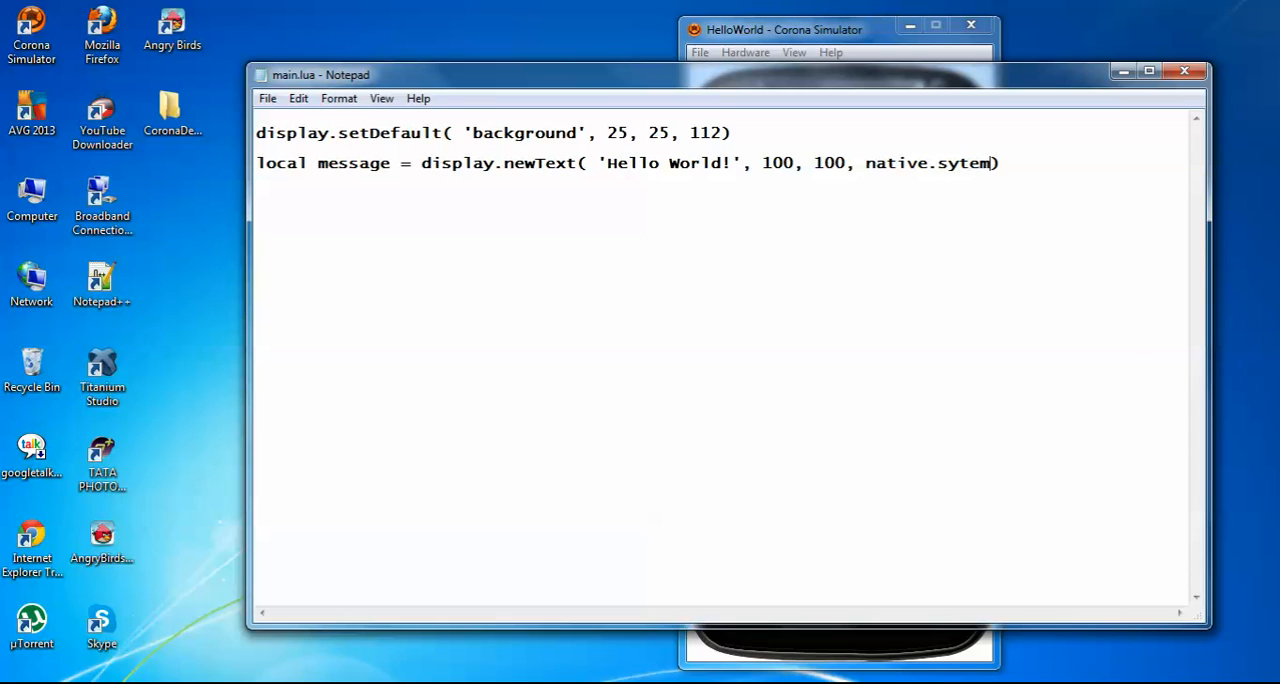
key(Backspace)
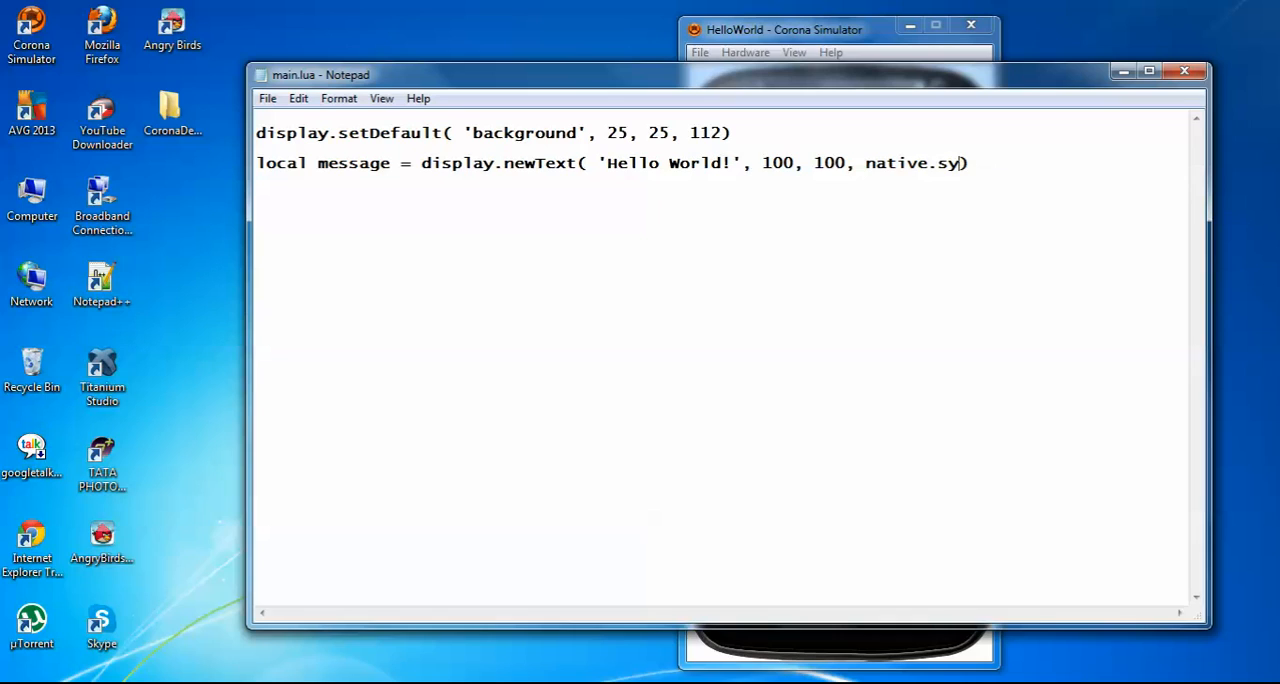
text(stemF)
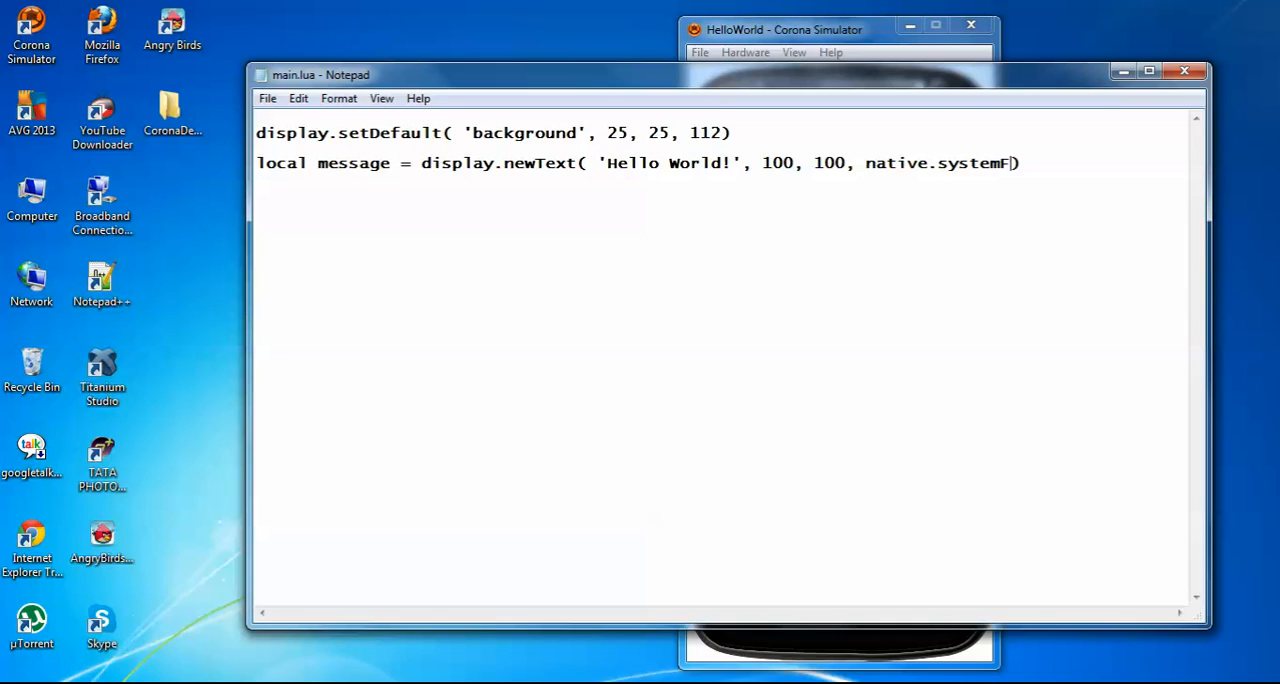
text(ont,)
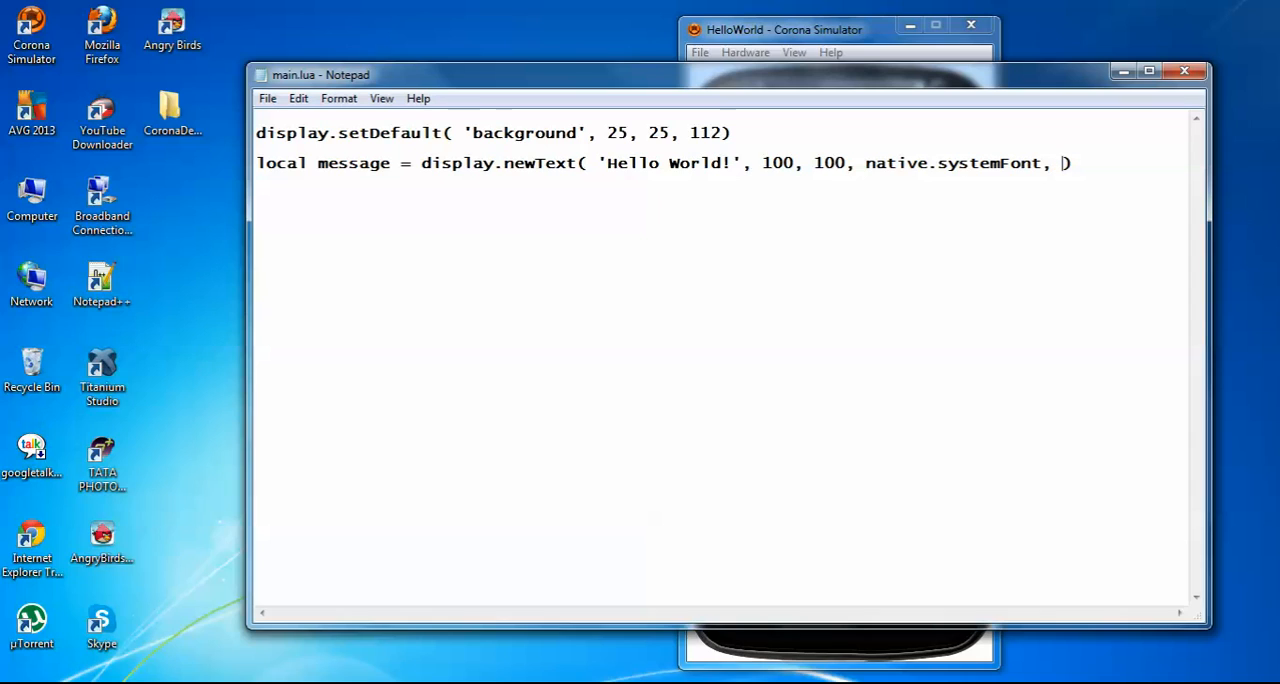
text(60)
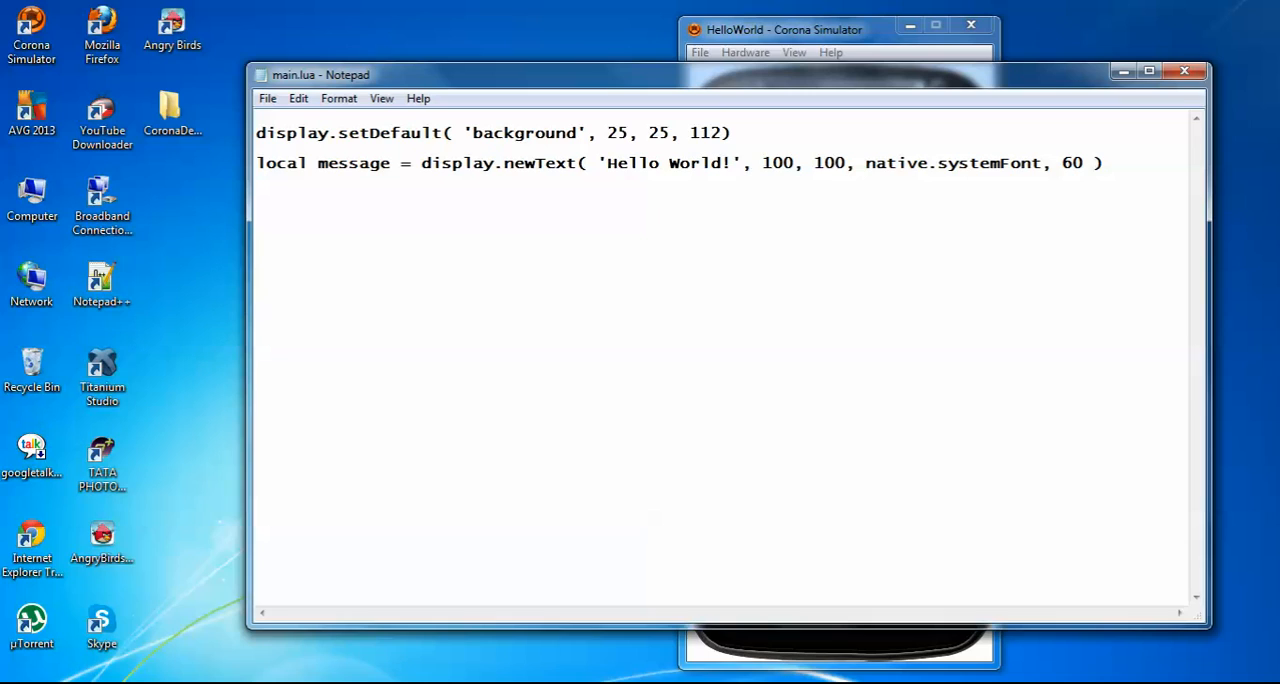
mouse_move(664, 116)
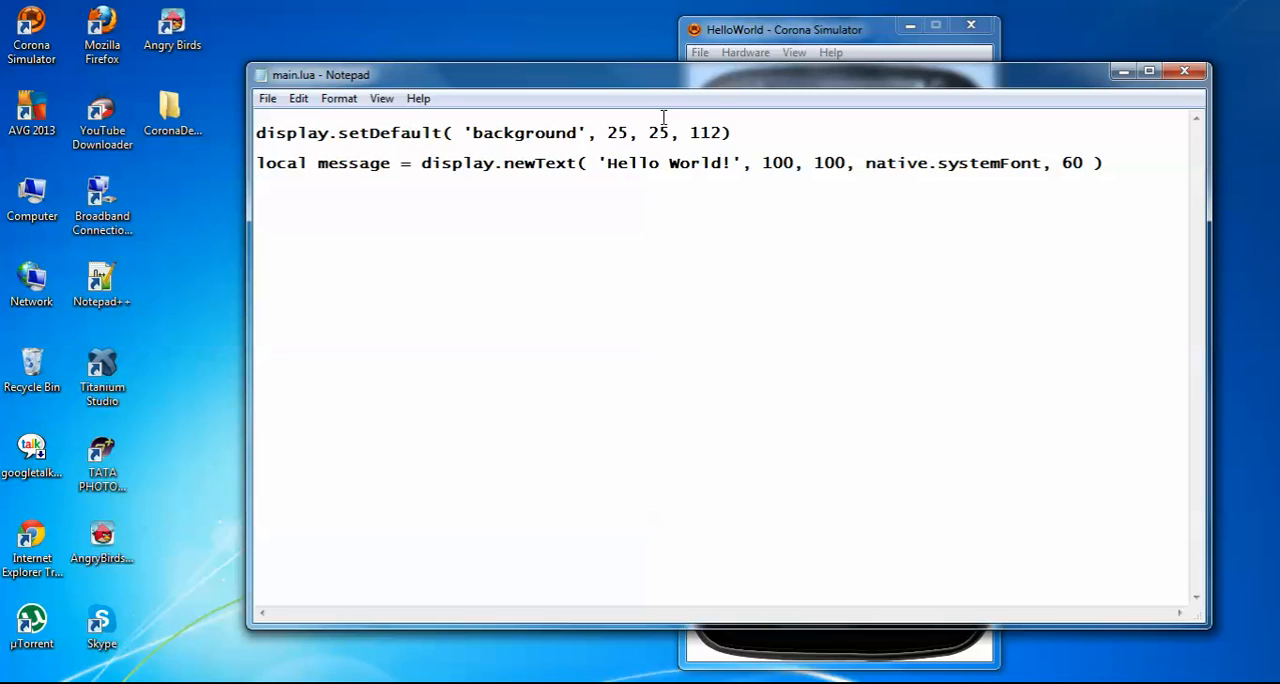
mouse_move(708, 178)
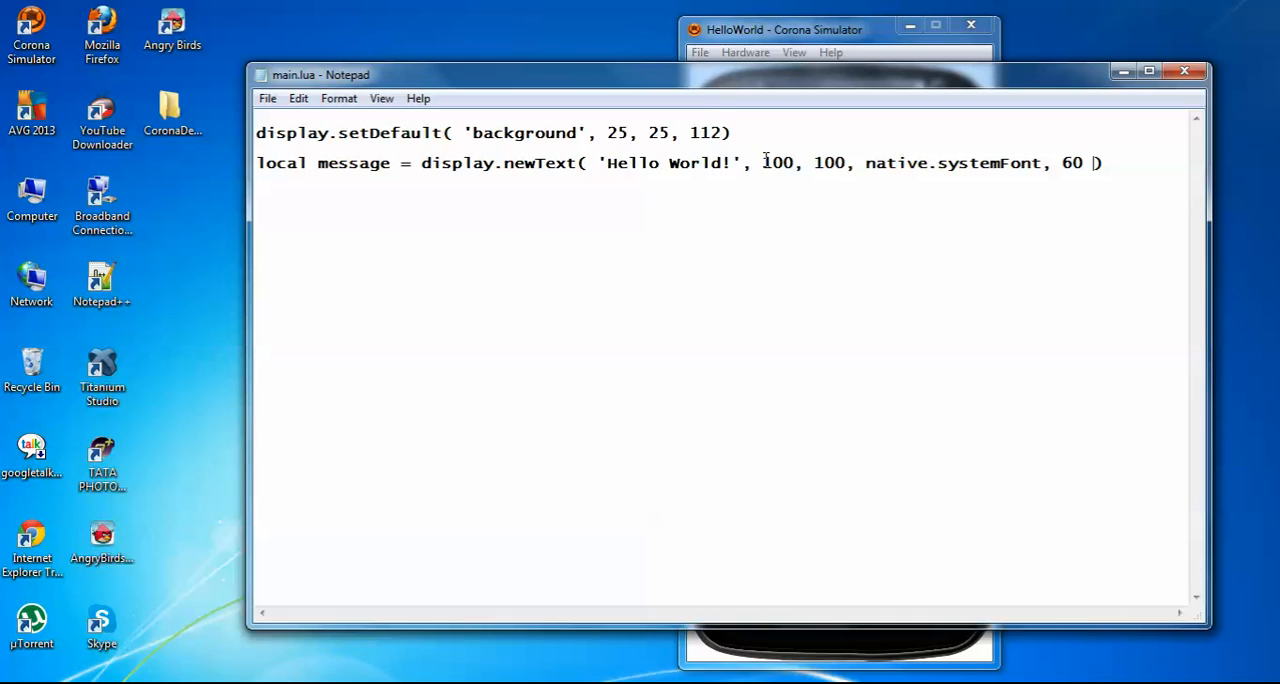
double_click(776, 164)
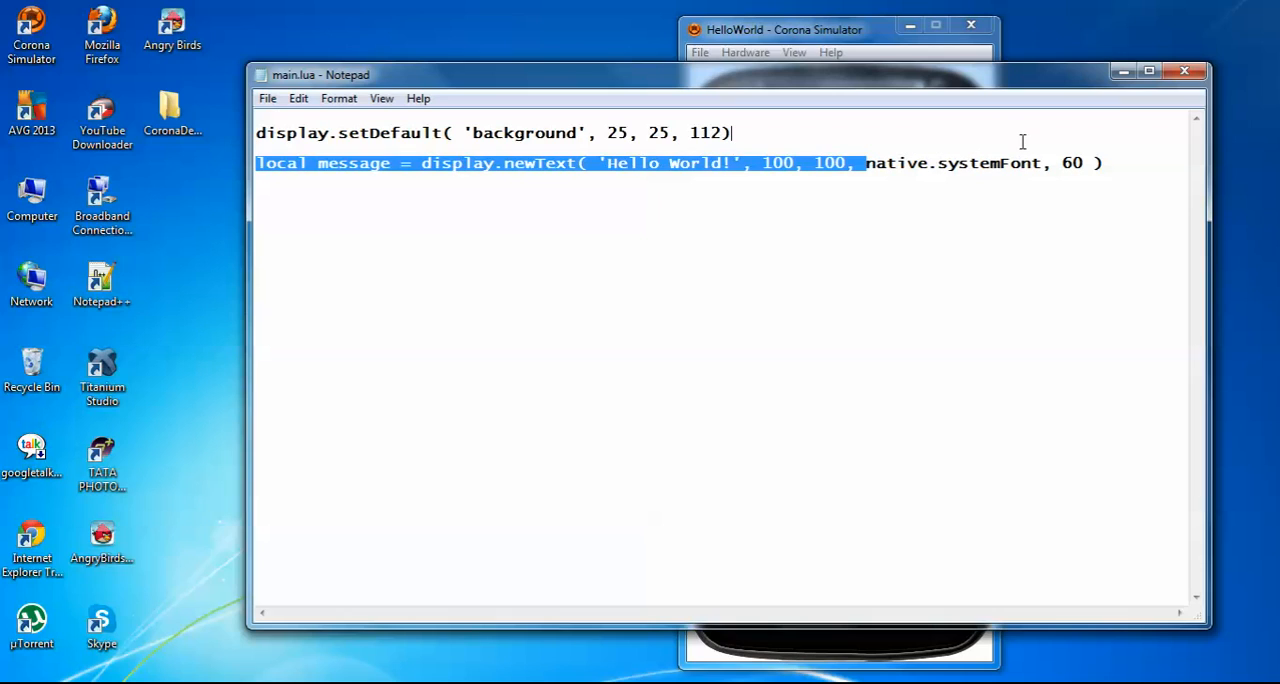
double_click(950, 164)
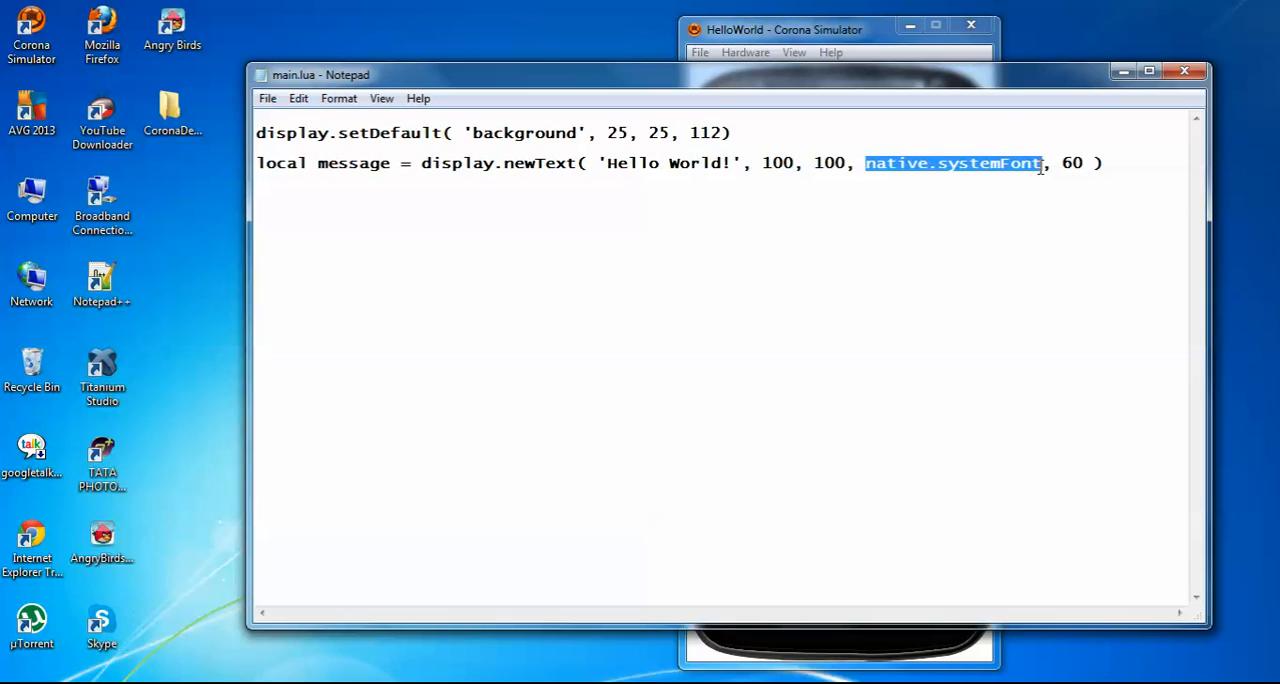
click(1062, 164)
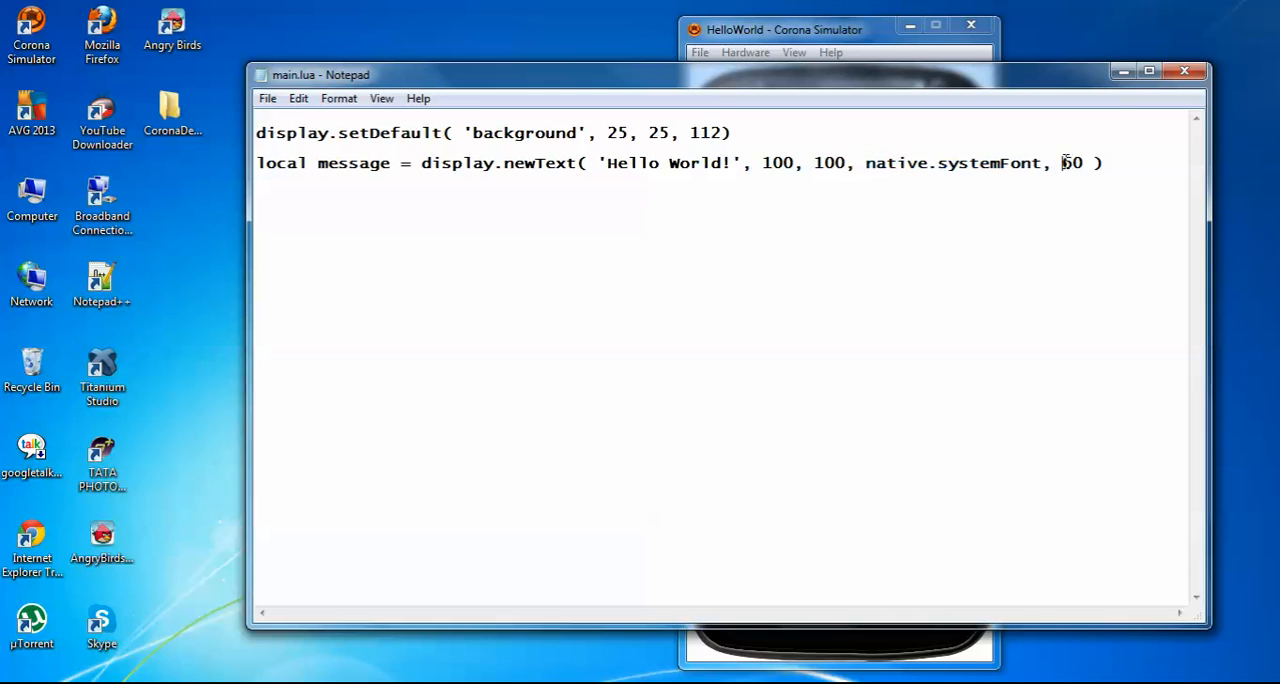
double_click(1072, 164)
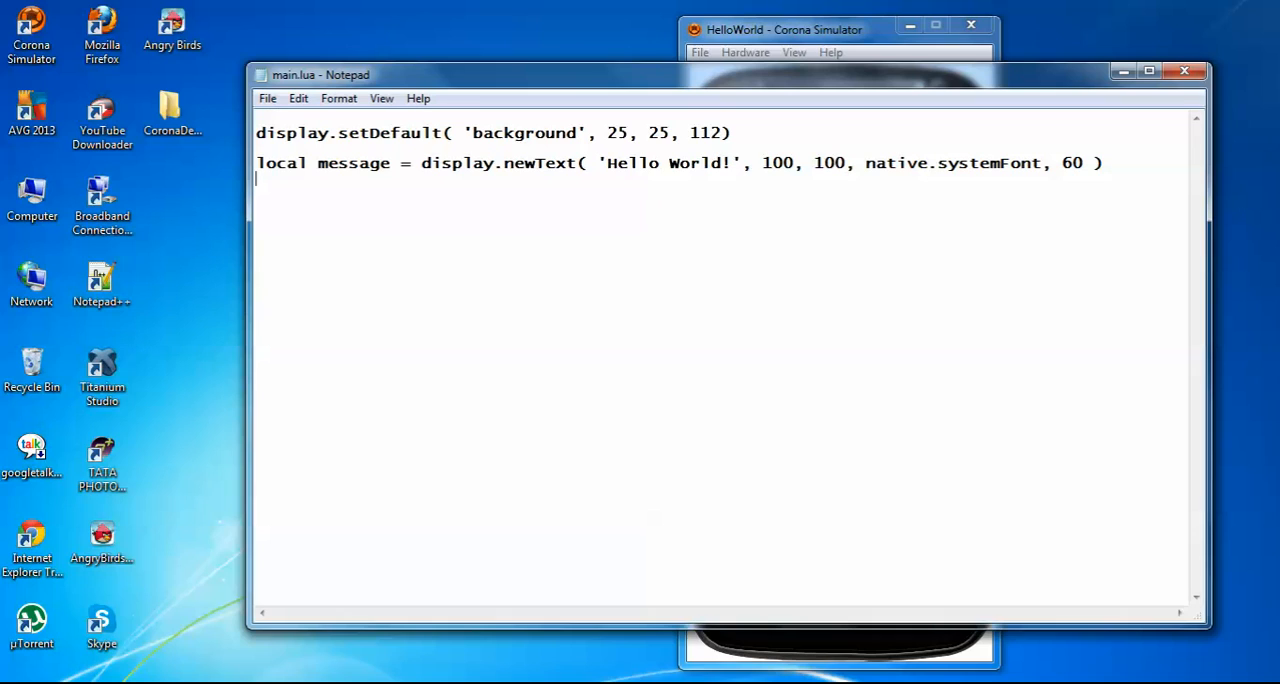
Write message:setTextColor( 255, 255, 255 ) as the third line of main.lua
text(m)
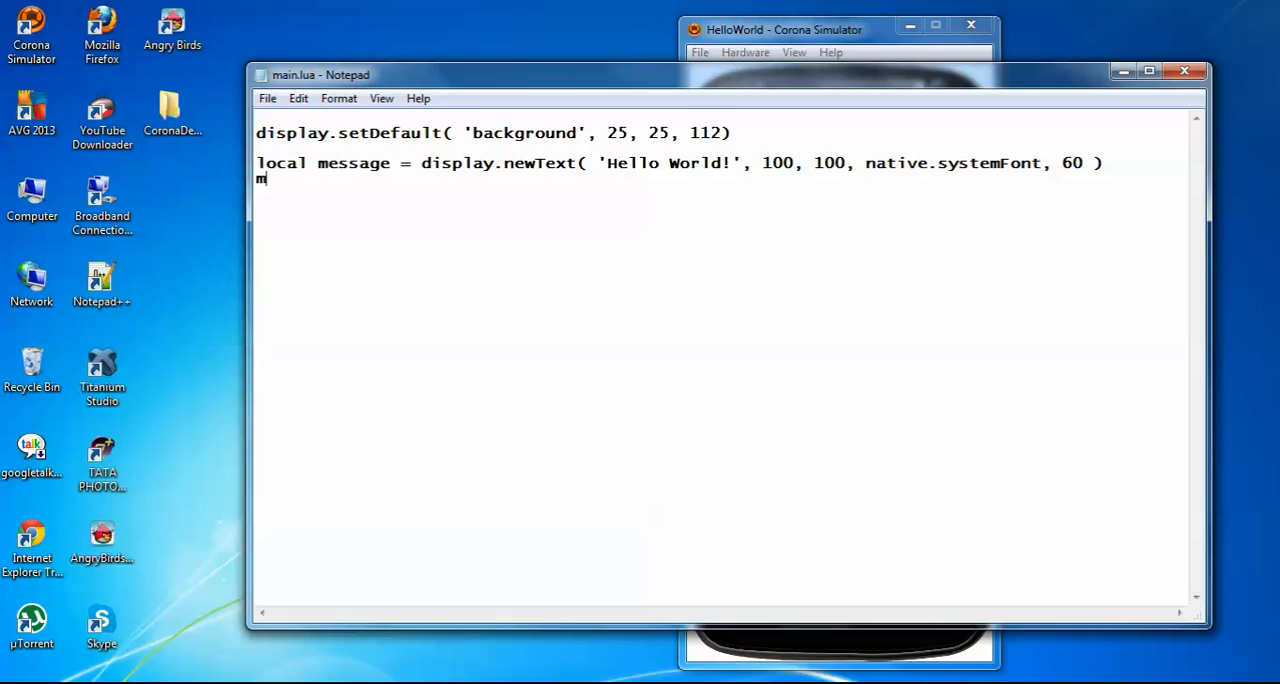
text(essage)
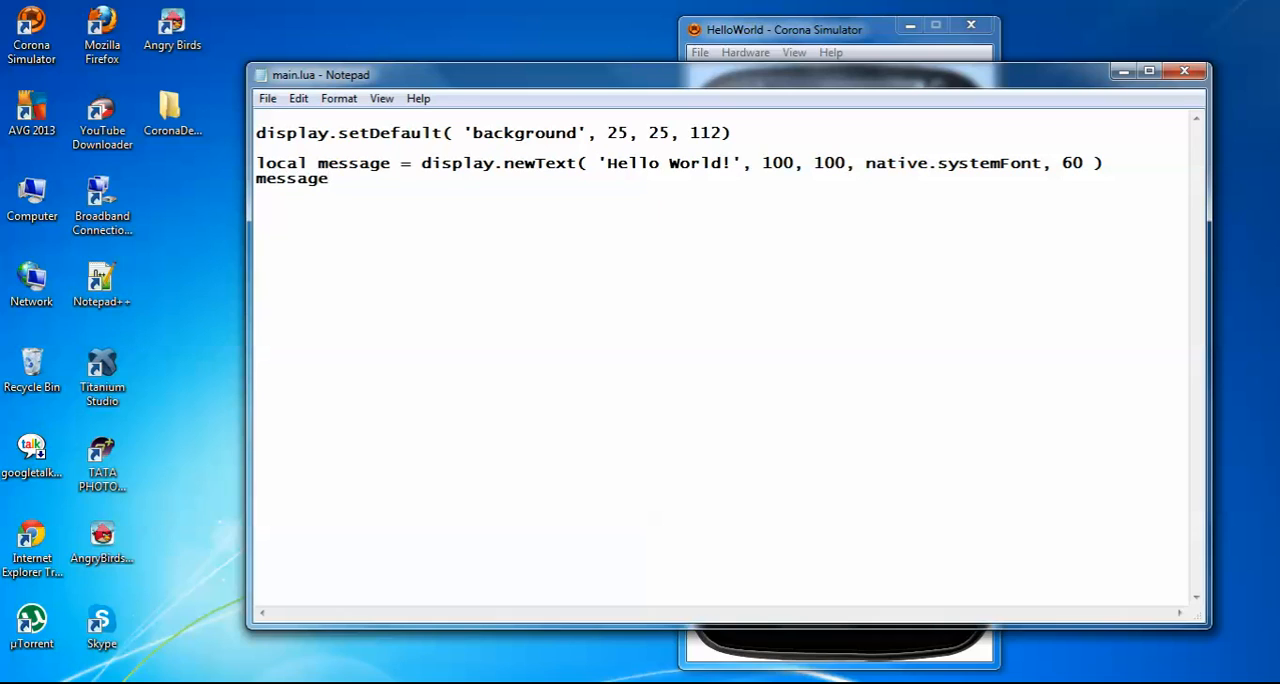
text(:)
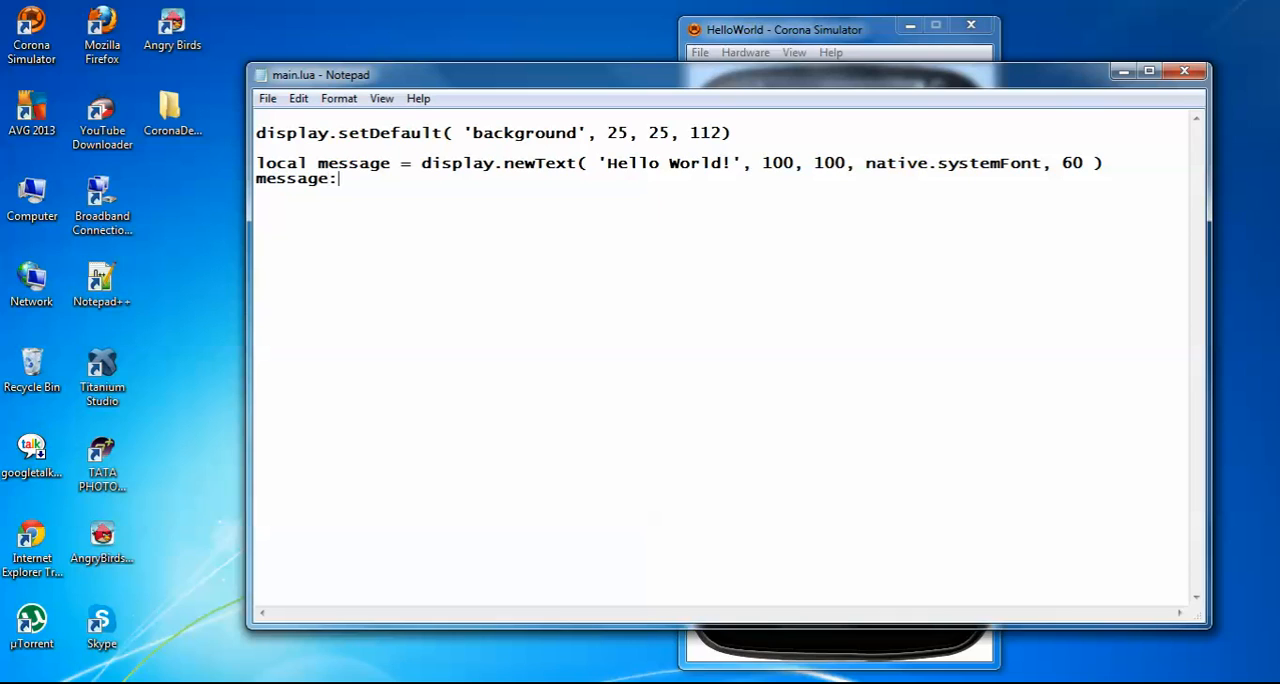
text(setTe3)
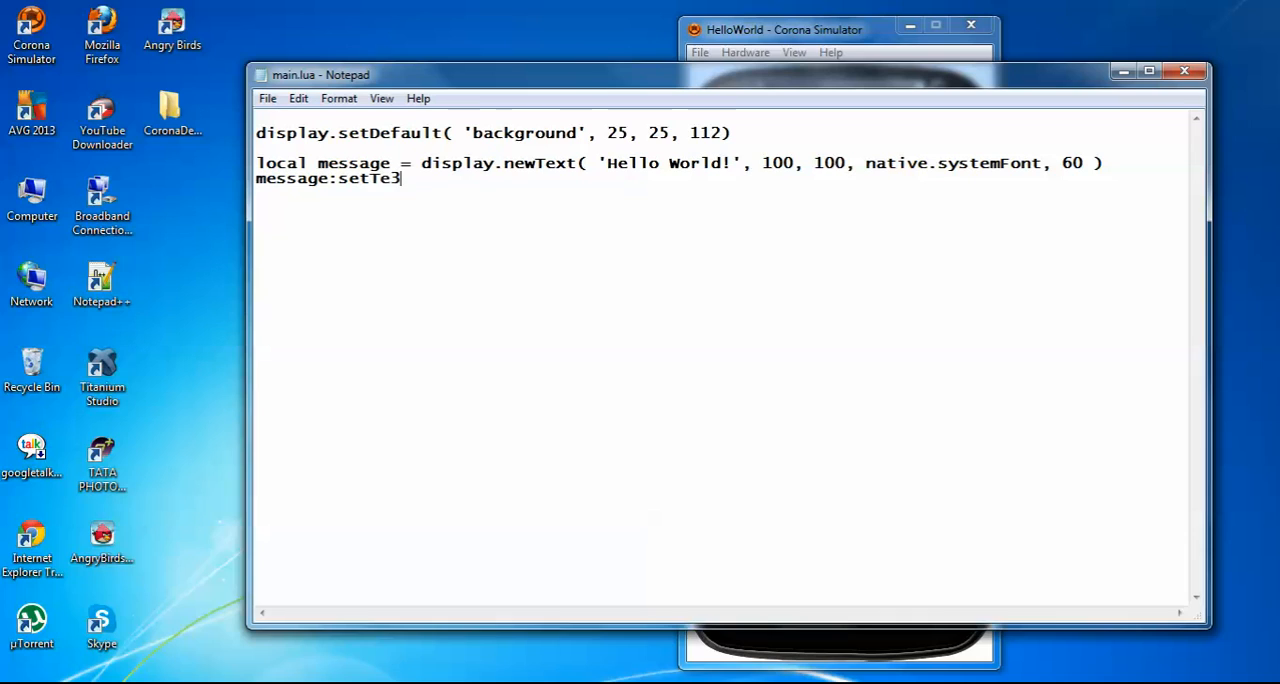
text(xtCol)
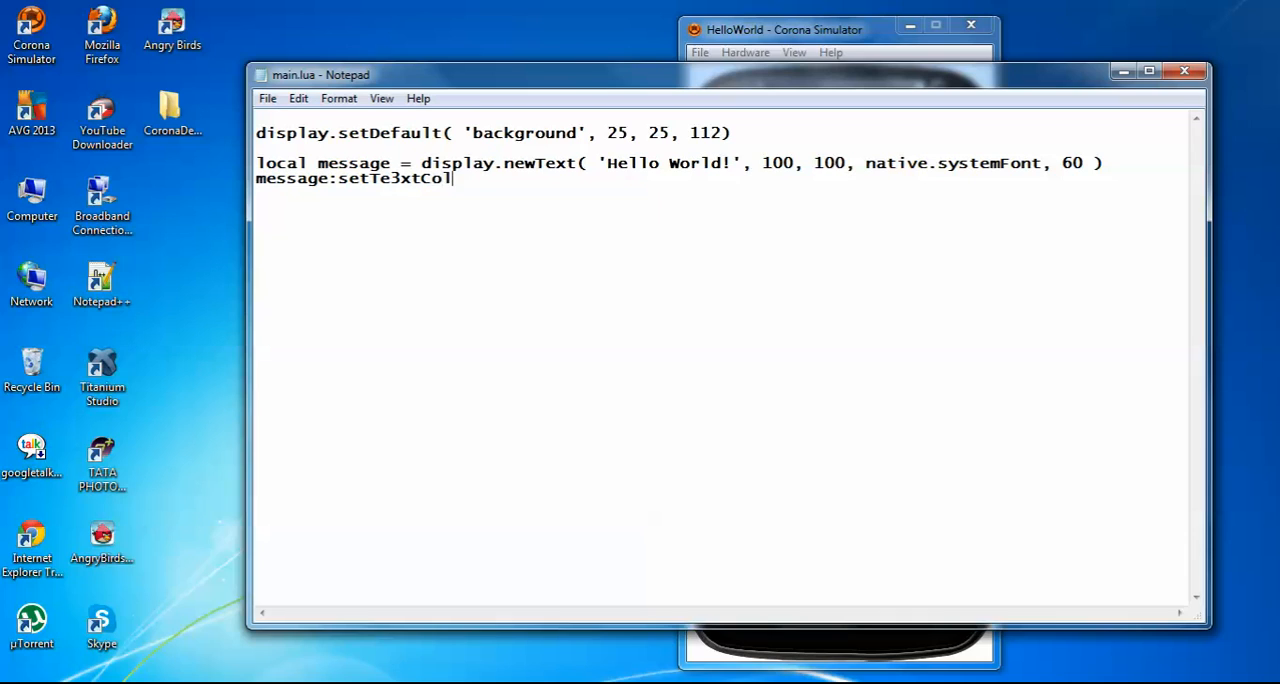
text(or)
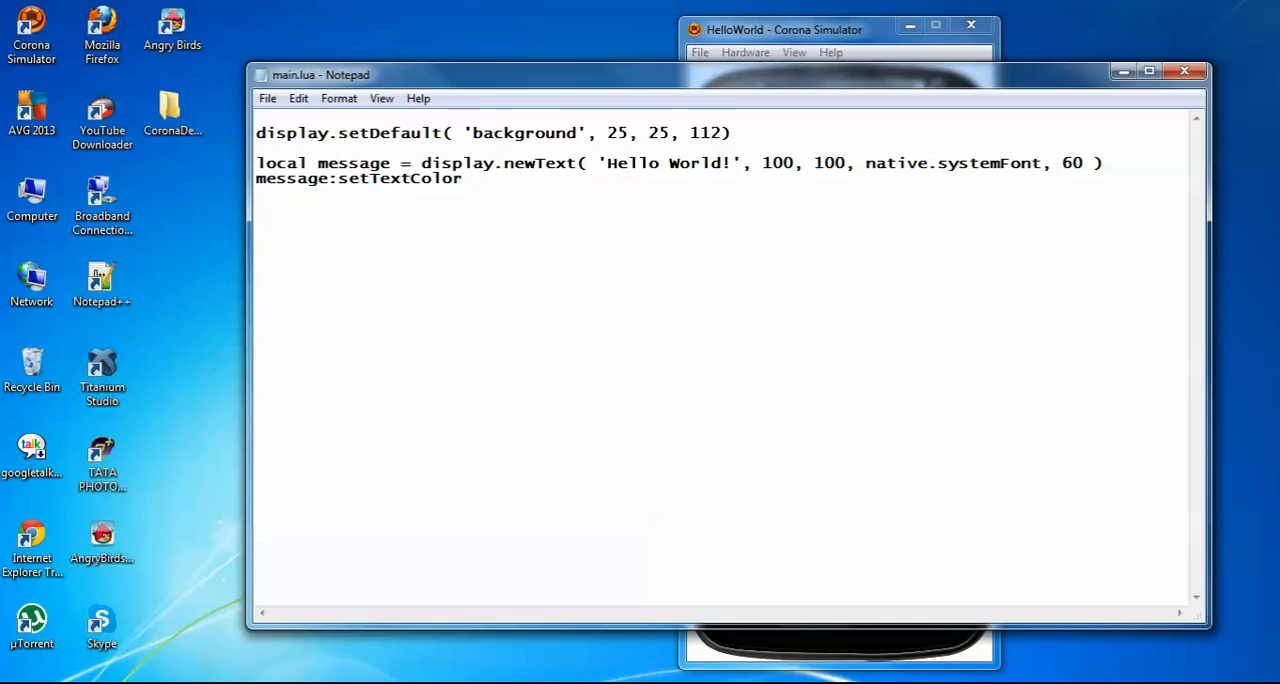
text(()
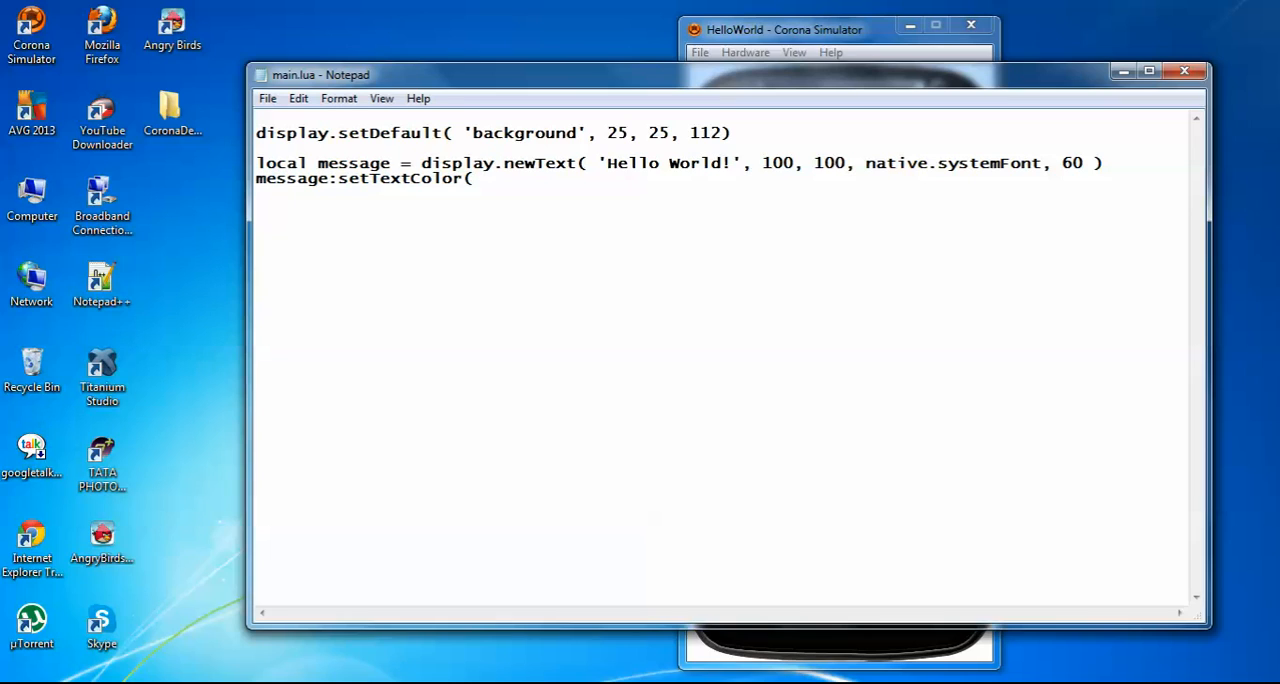
text(255)
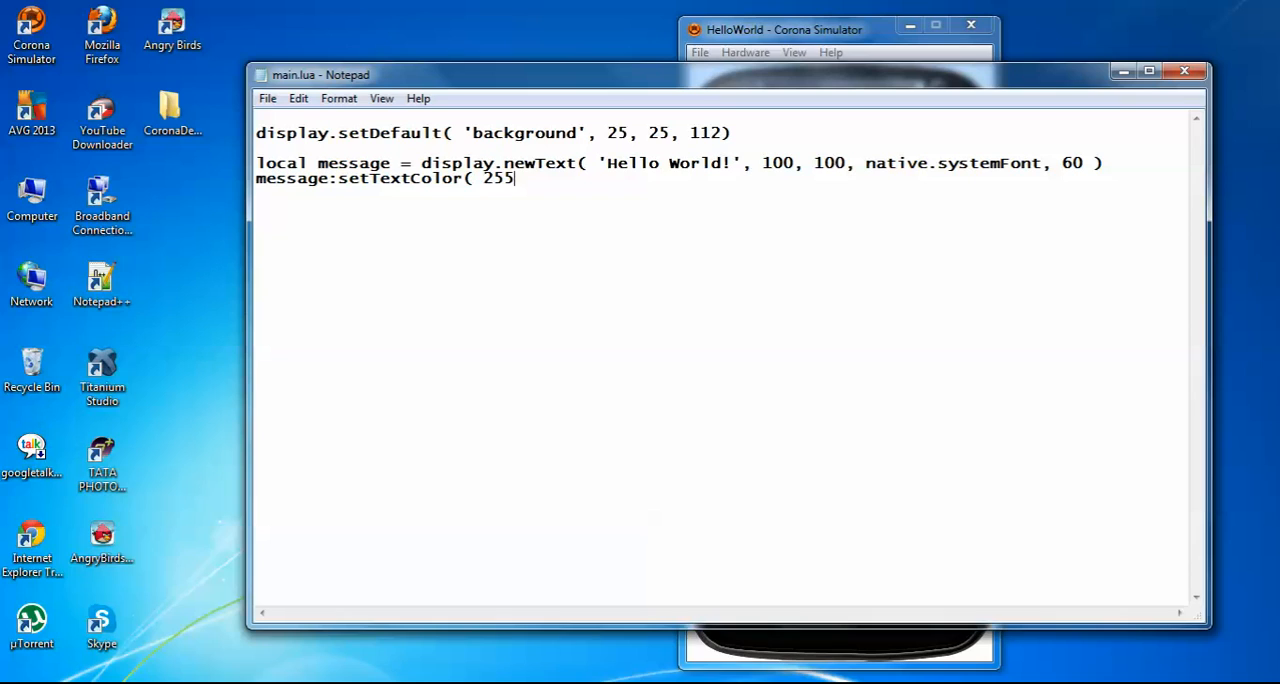
text(, 255)
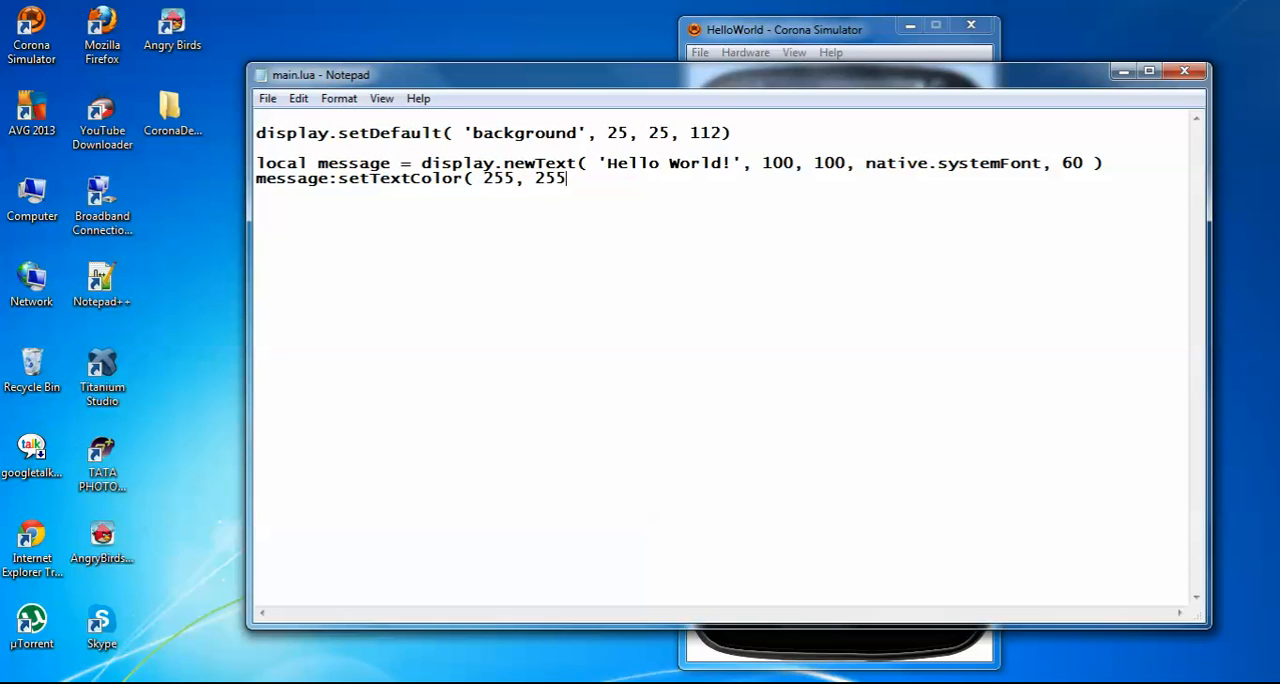
text(, 255)
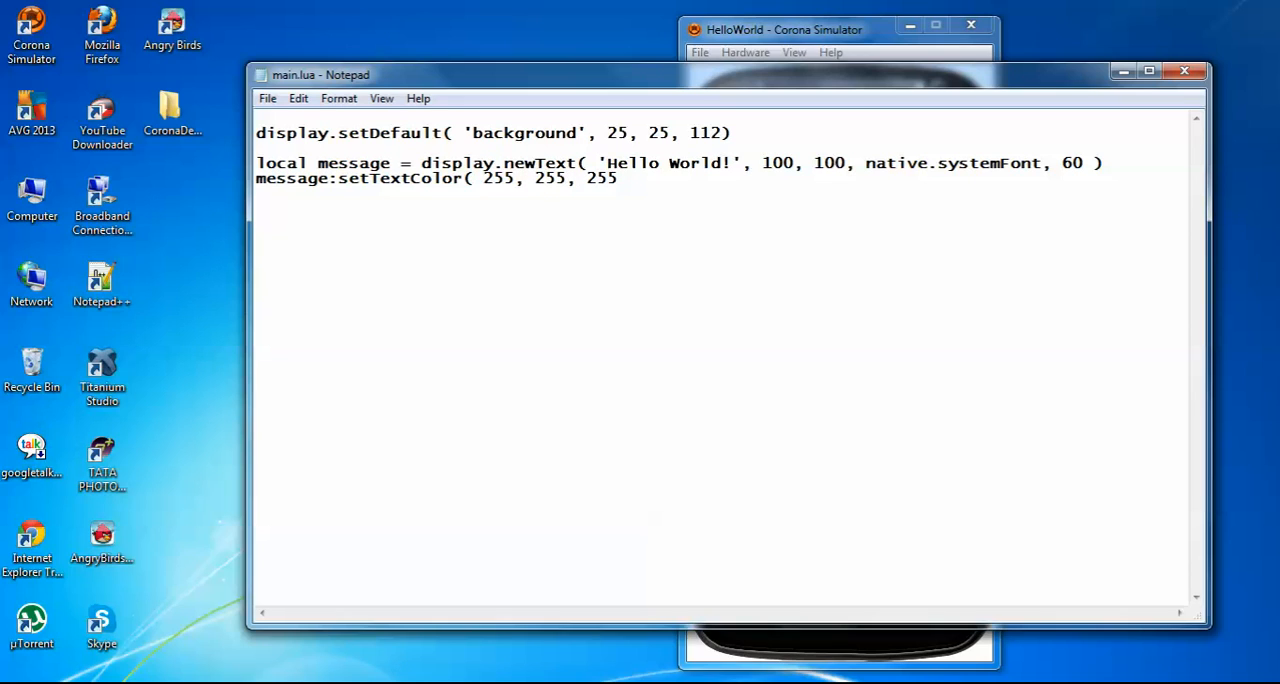
text())
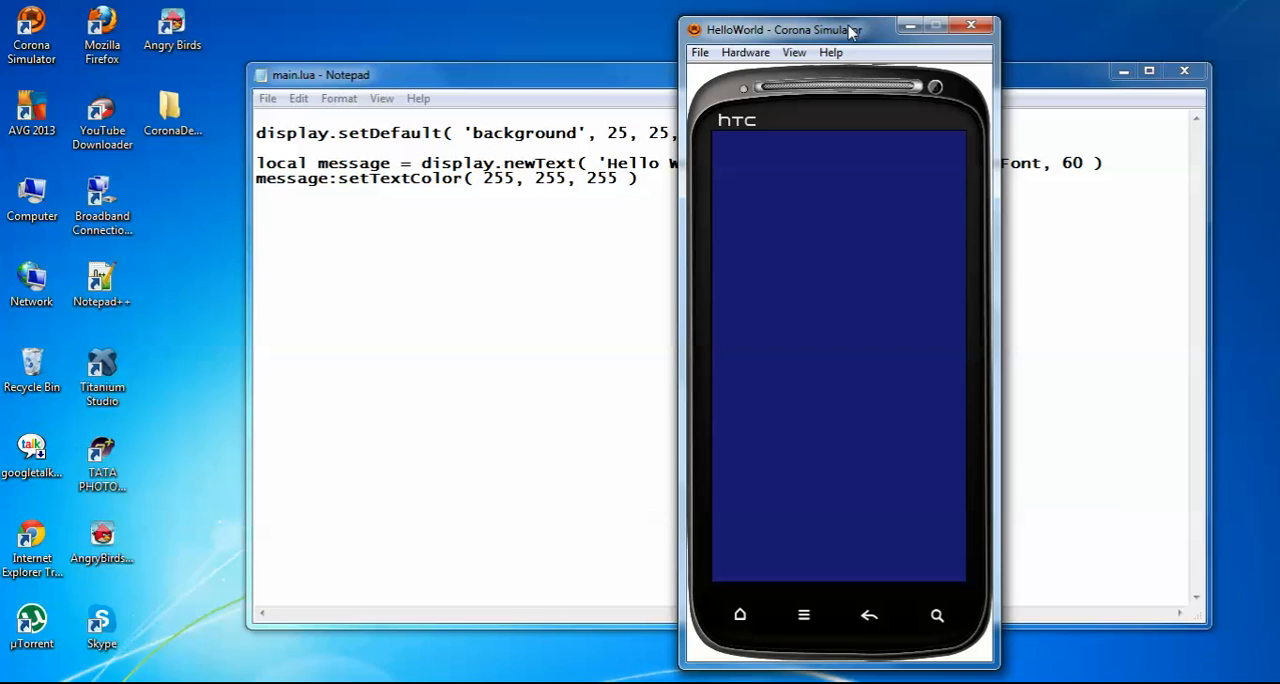
mouse_move(744, 256)
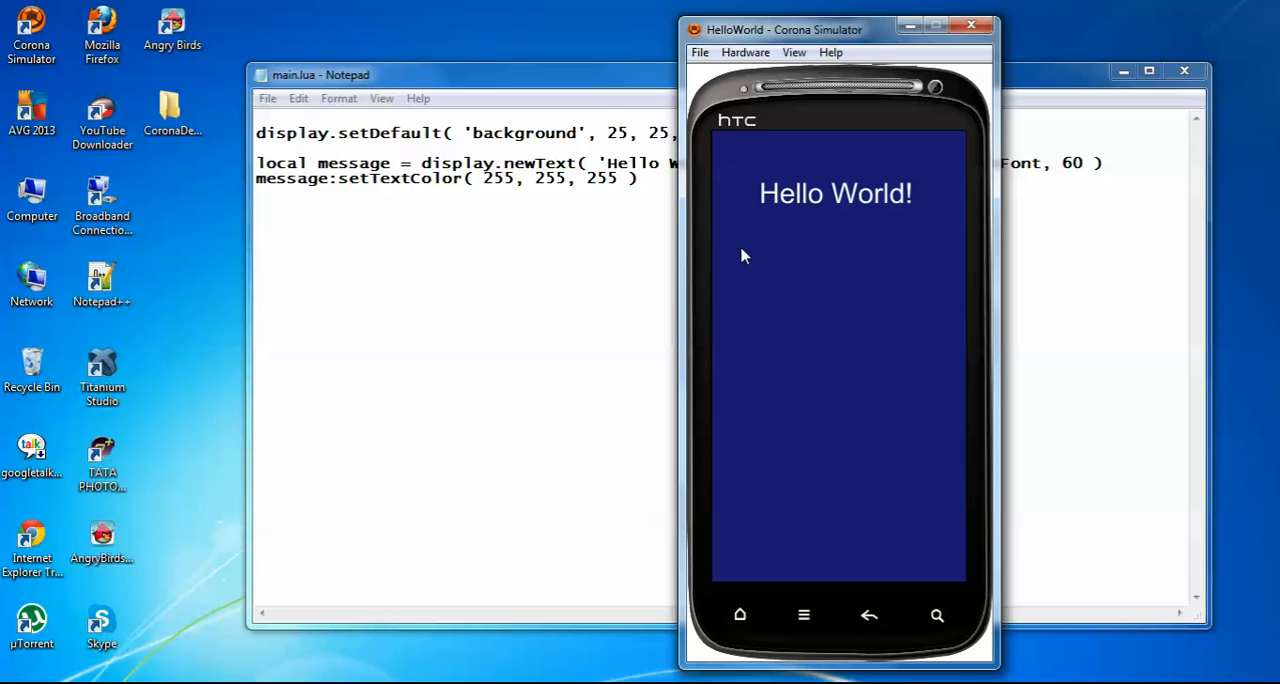
mouse_move(806, 192)
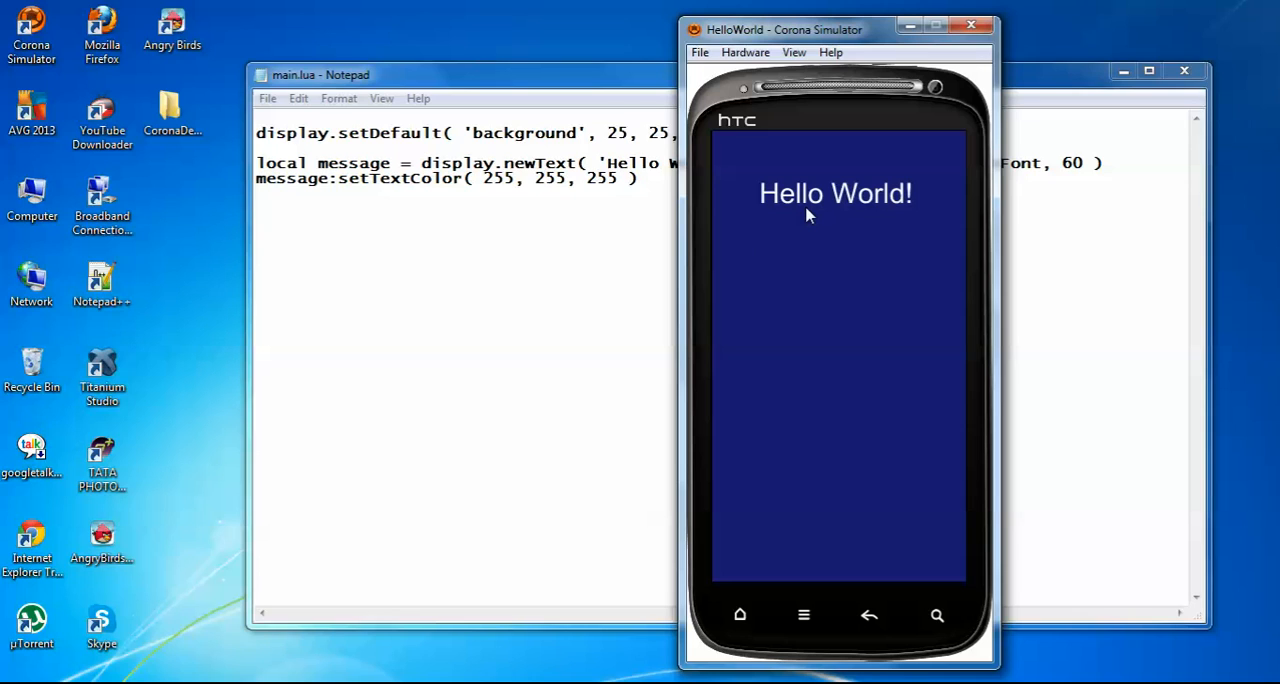
mouse_move(820, 220)
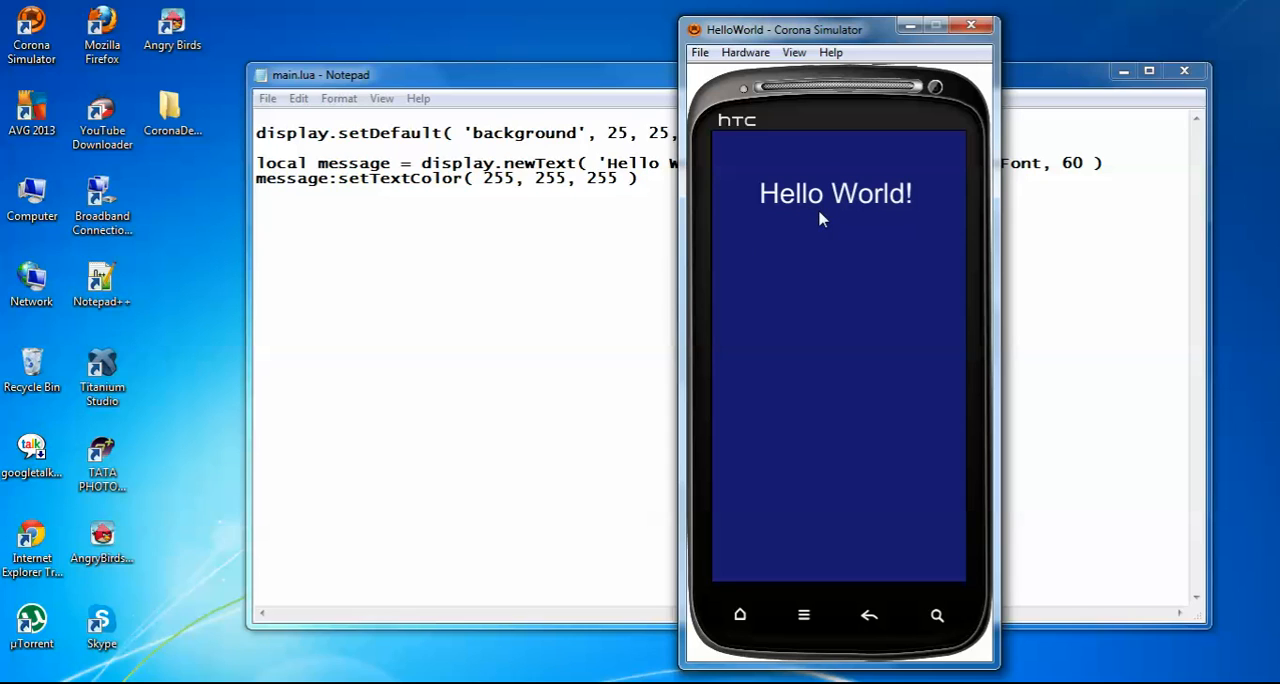
mouse_move(756, 150)
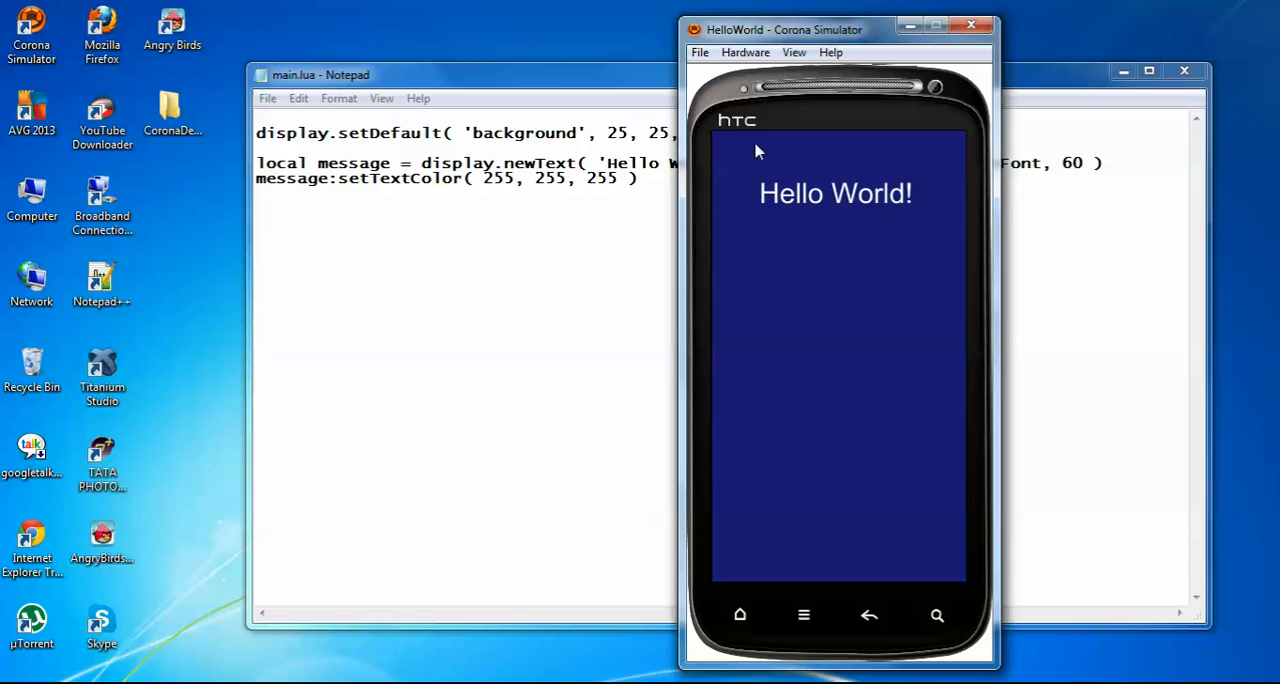
mouse_move(764, 124)
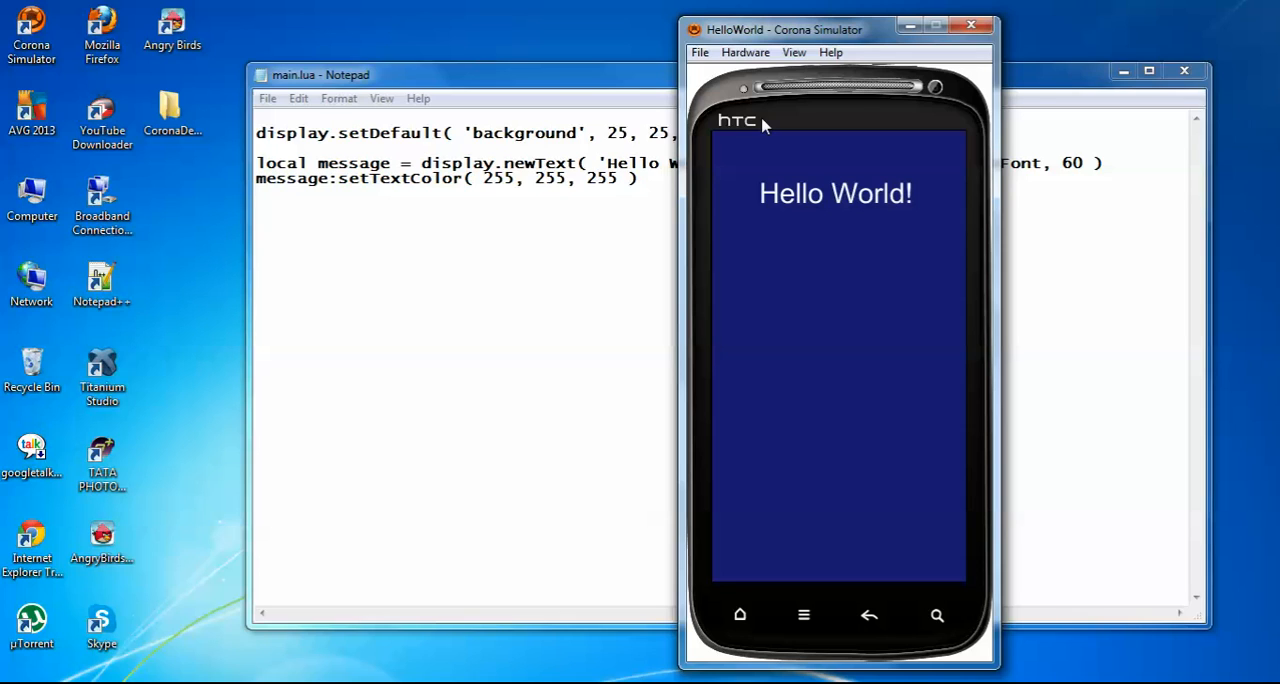
mouse_move(738, 100)
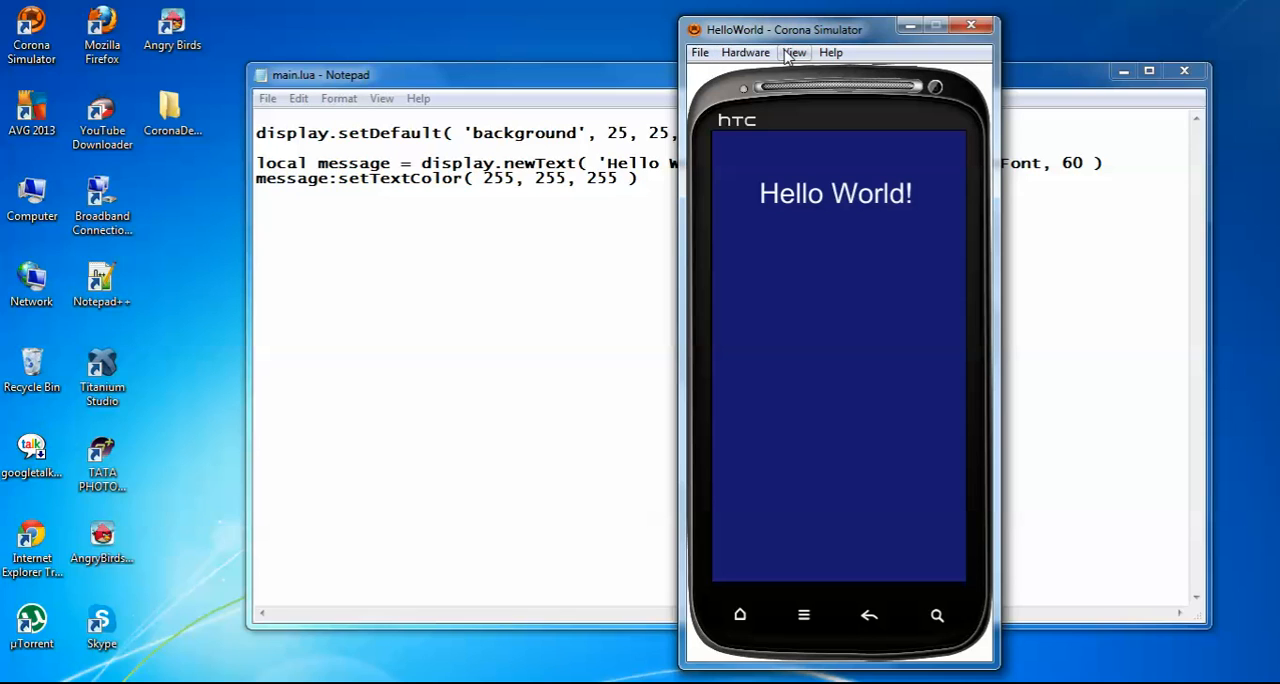
Preview HelloWorld on the iPad skin via View > View As
click(796, 52)
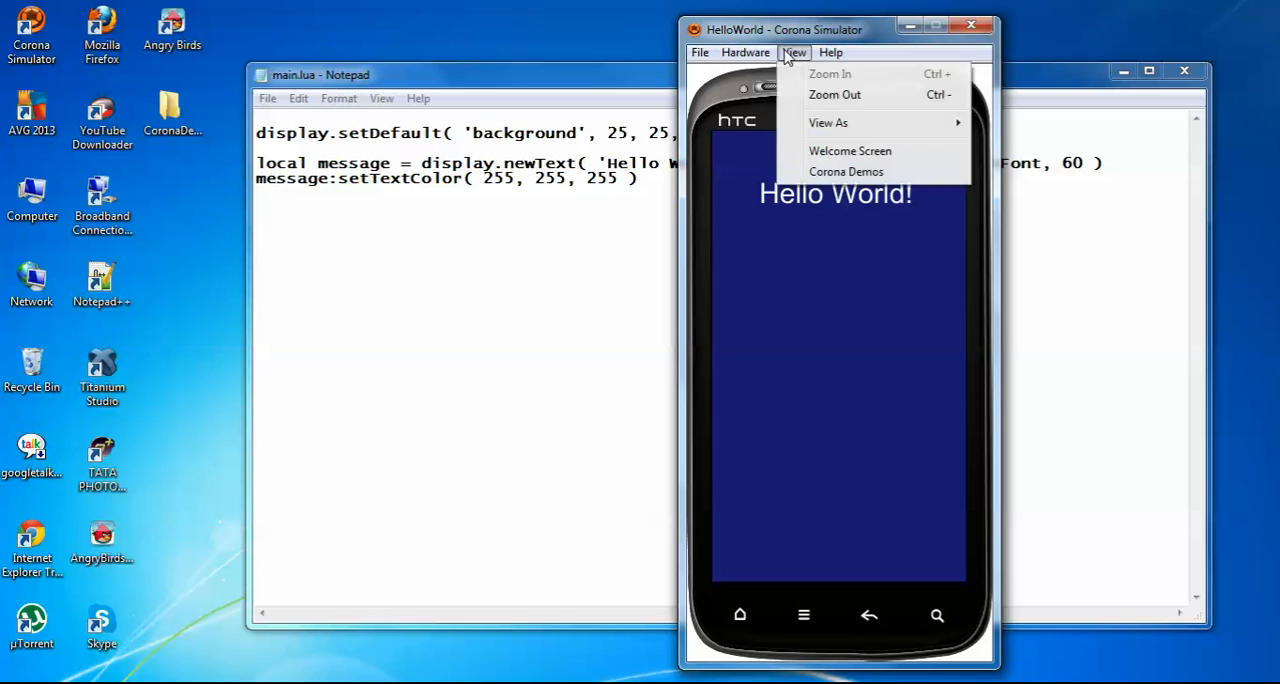
click(828, 122)
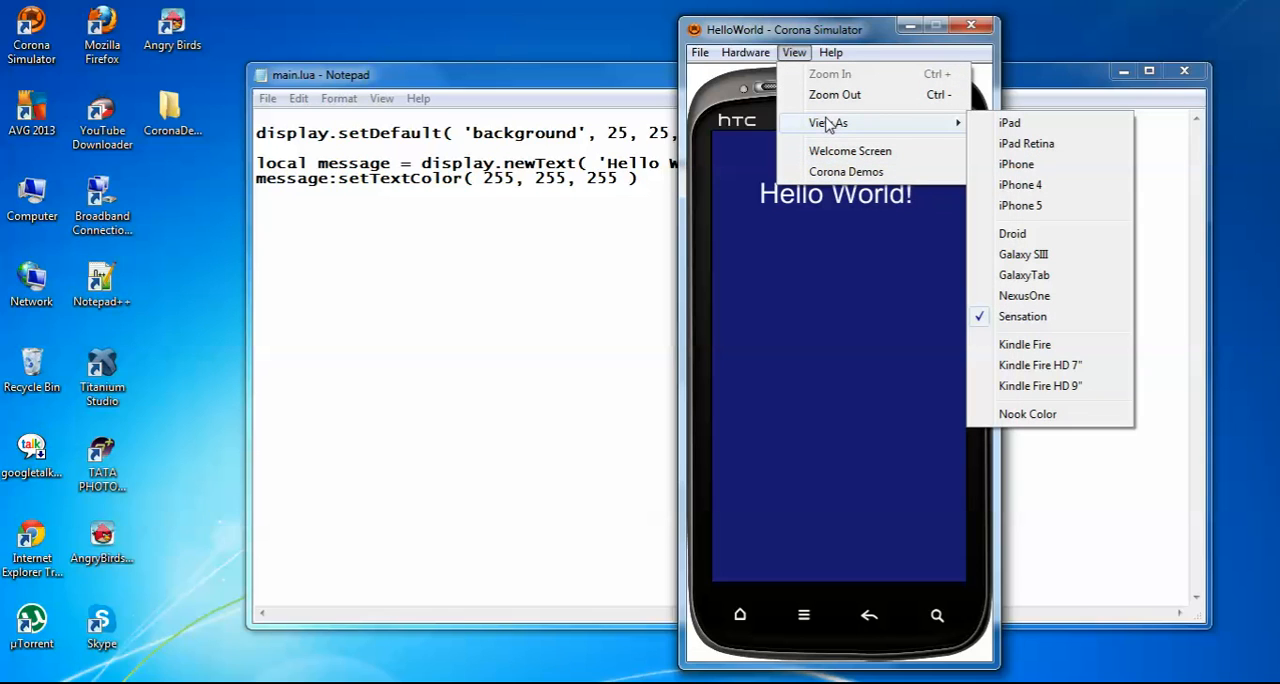
mouse_move(1016, 164)
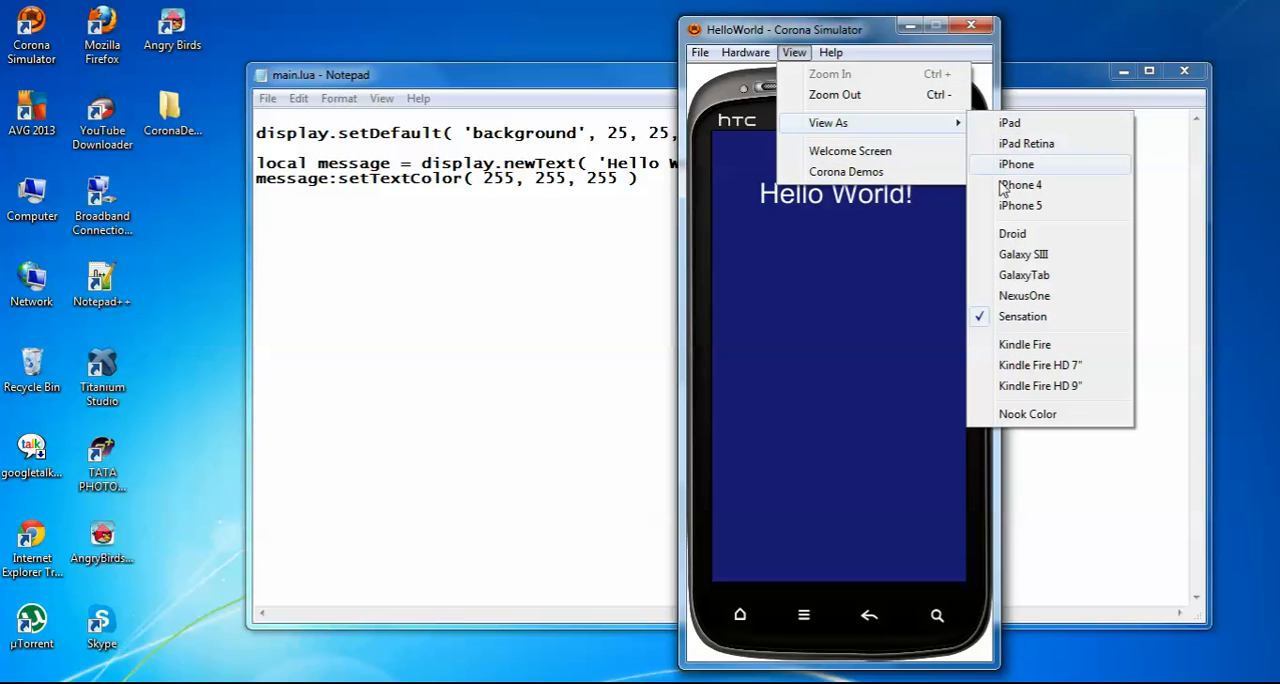
mouse_move(1024, 344)
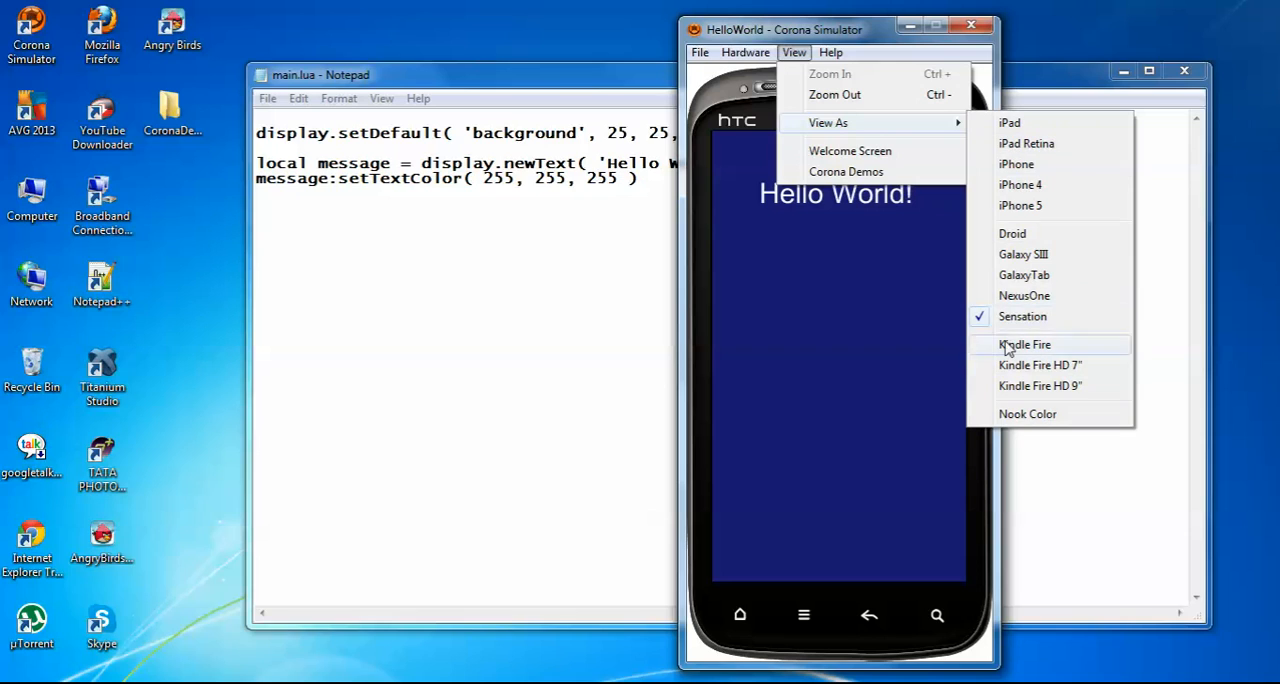
mouse_move(1012, 160)
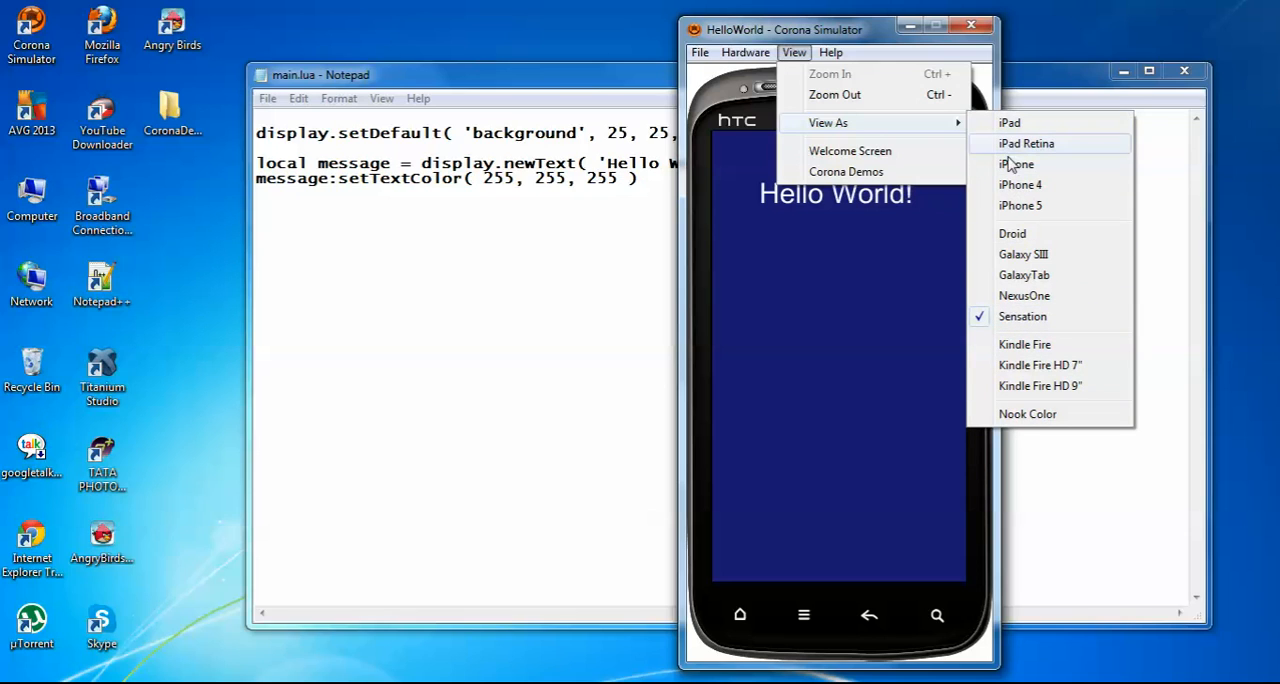
mouse_move(1010, 122)
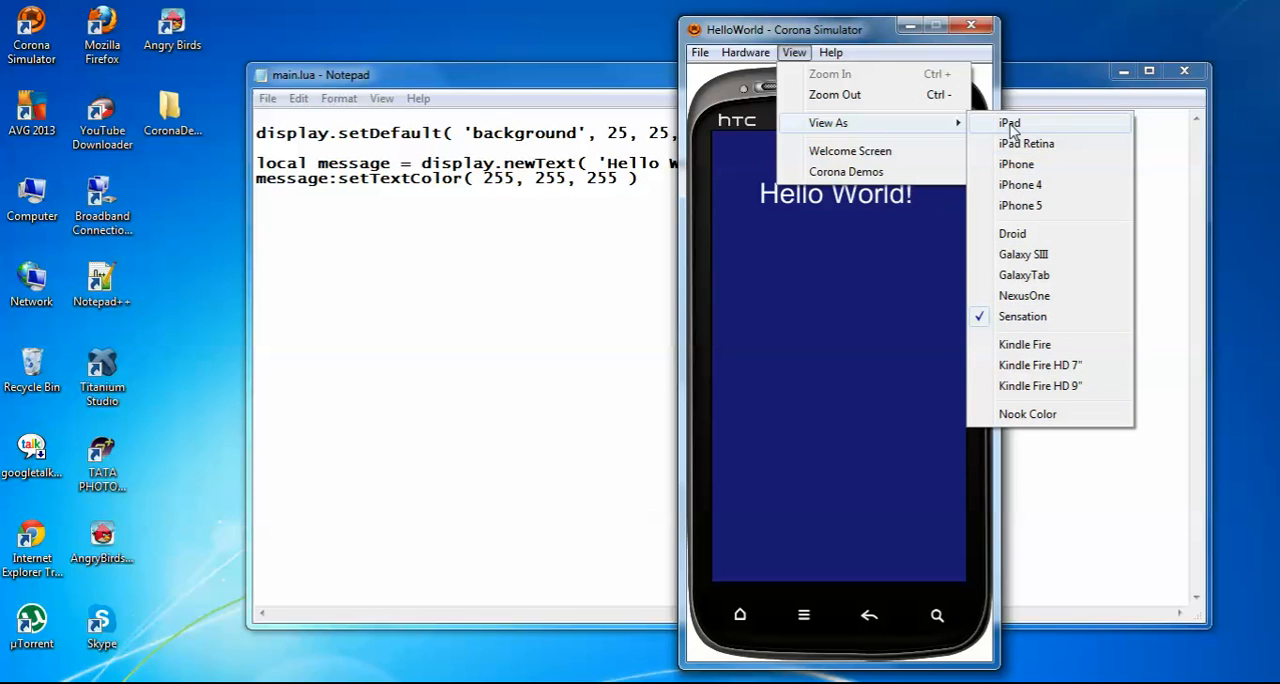
click(1008, 124)
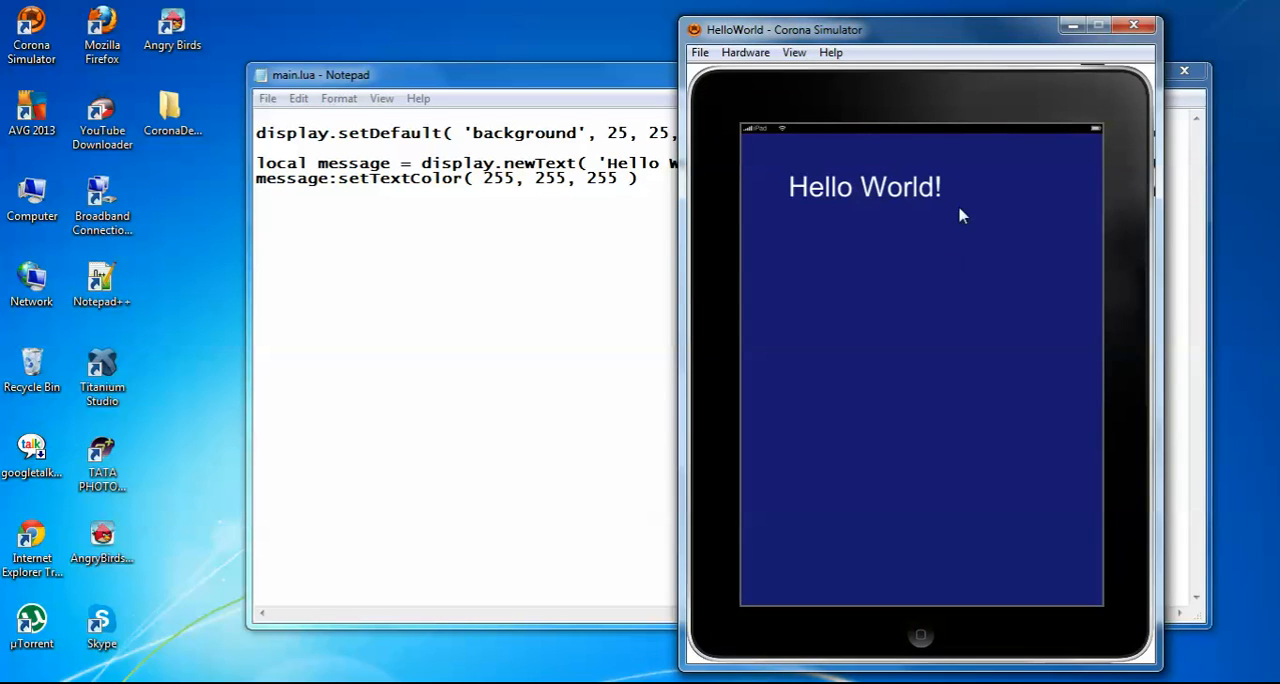
mouse_move(800, 72)
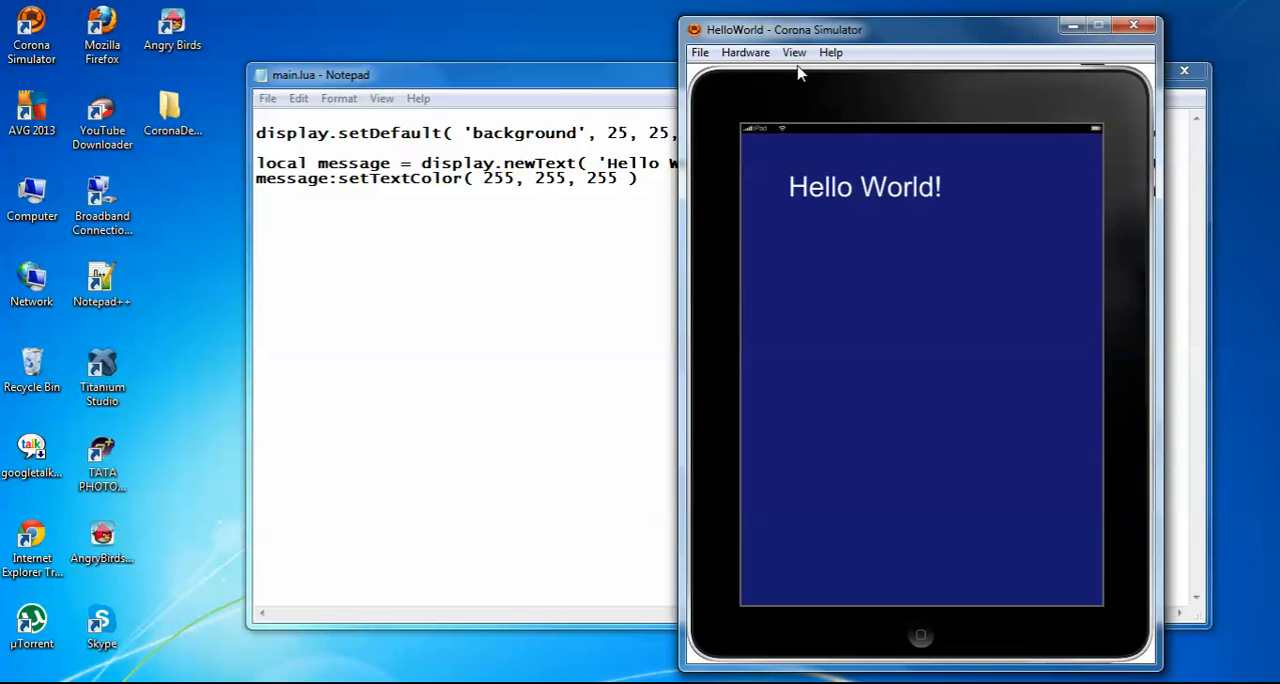
Preview the app on the iPhone 5 skin via View > View As
click(794, 52)
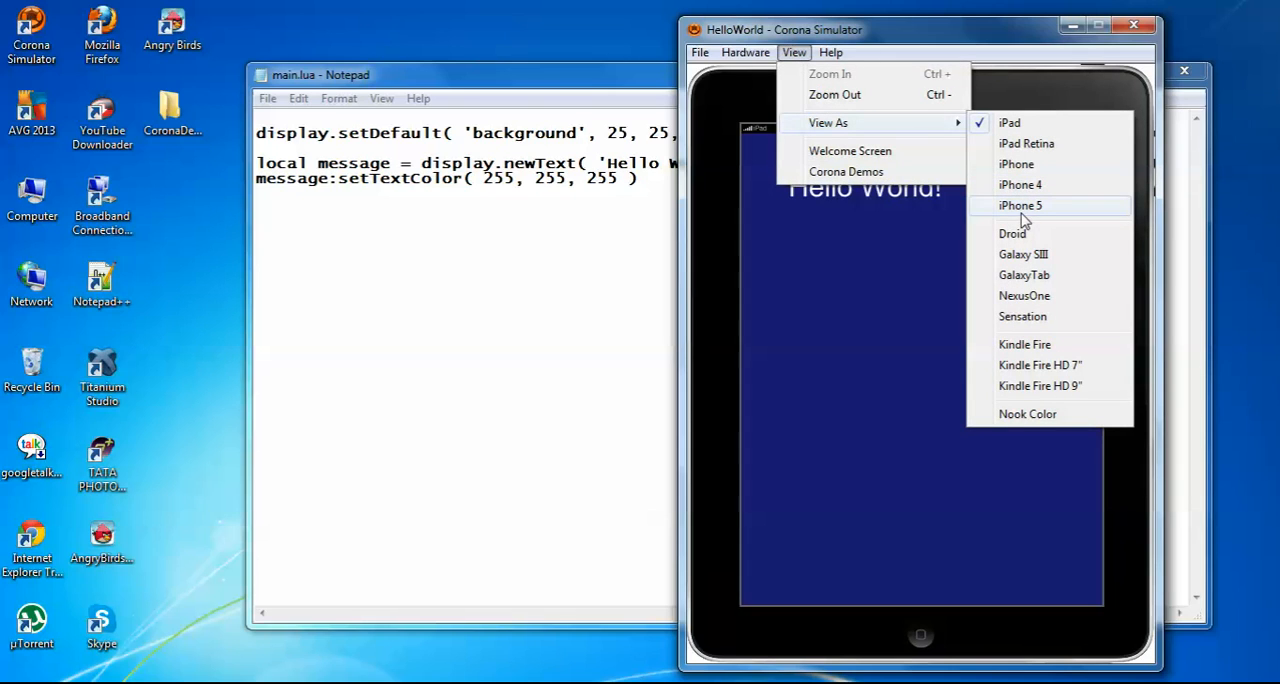
mouse_move(1024, 218)
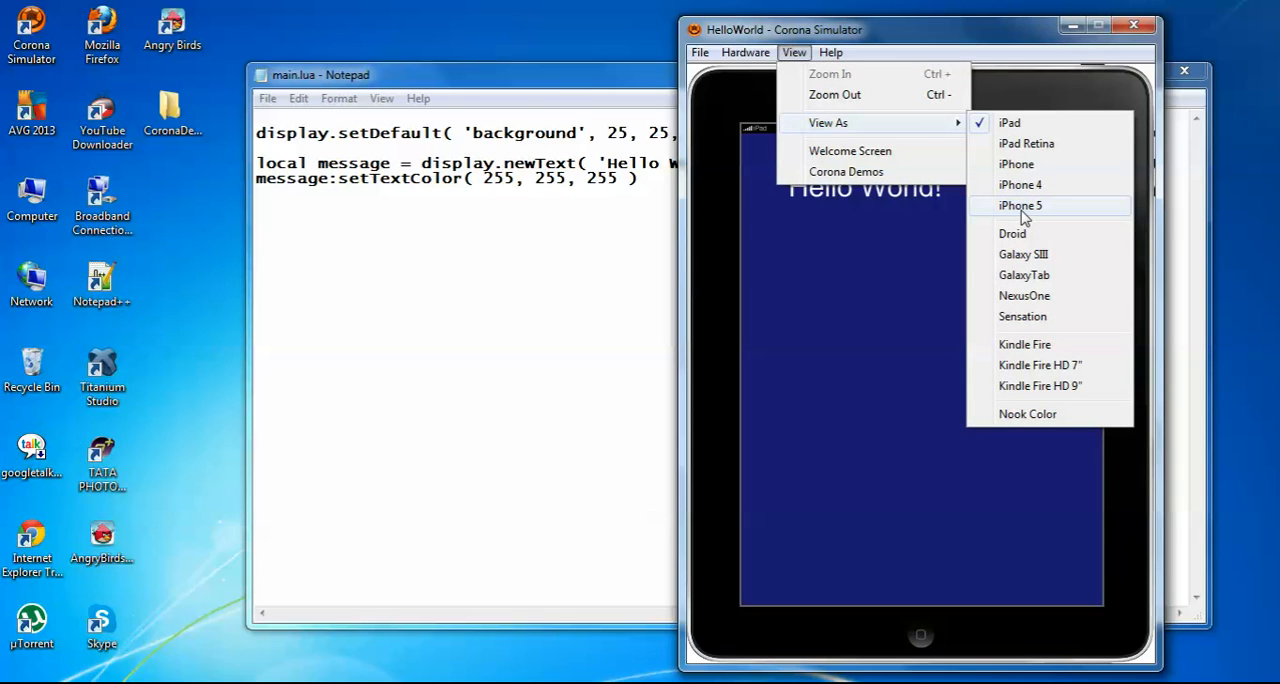
click(1020, 206)
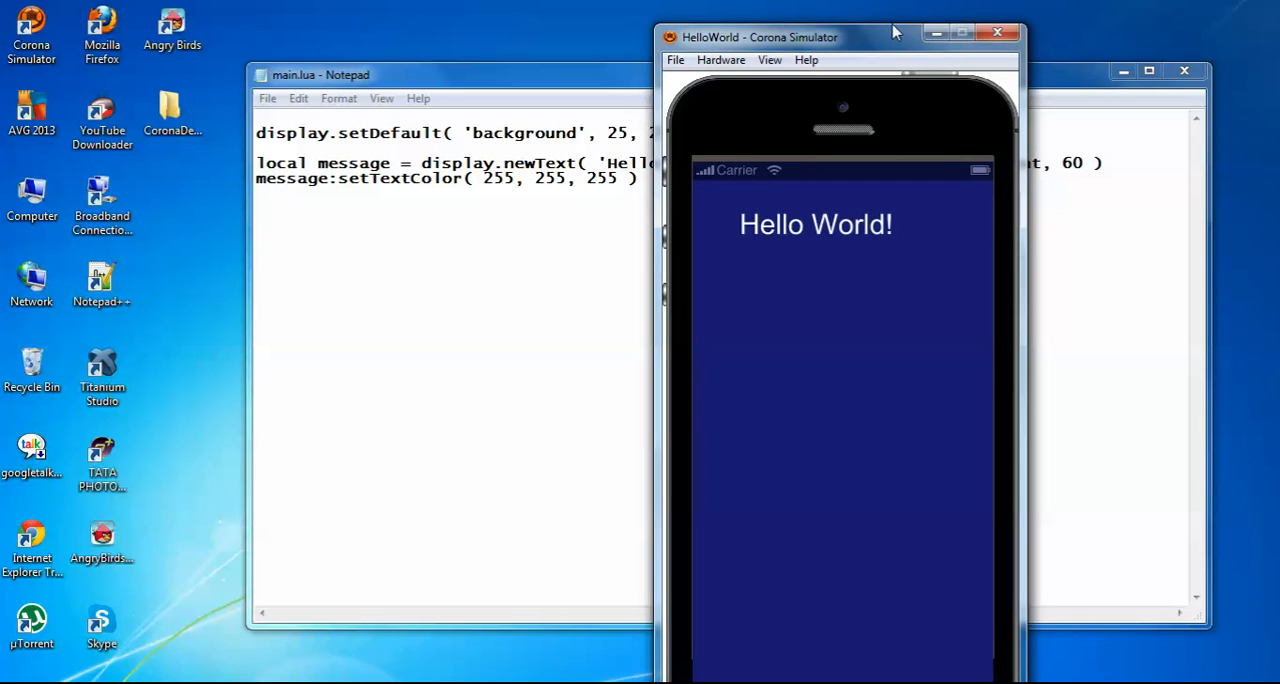
mouse_move(932, 52)
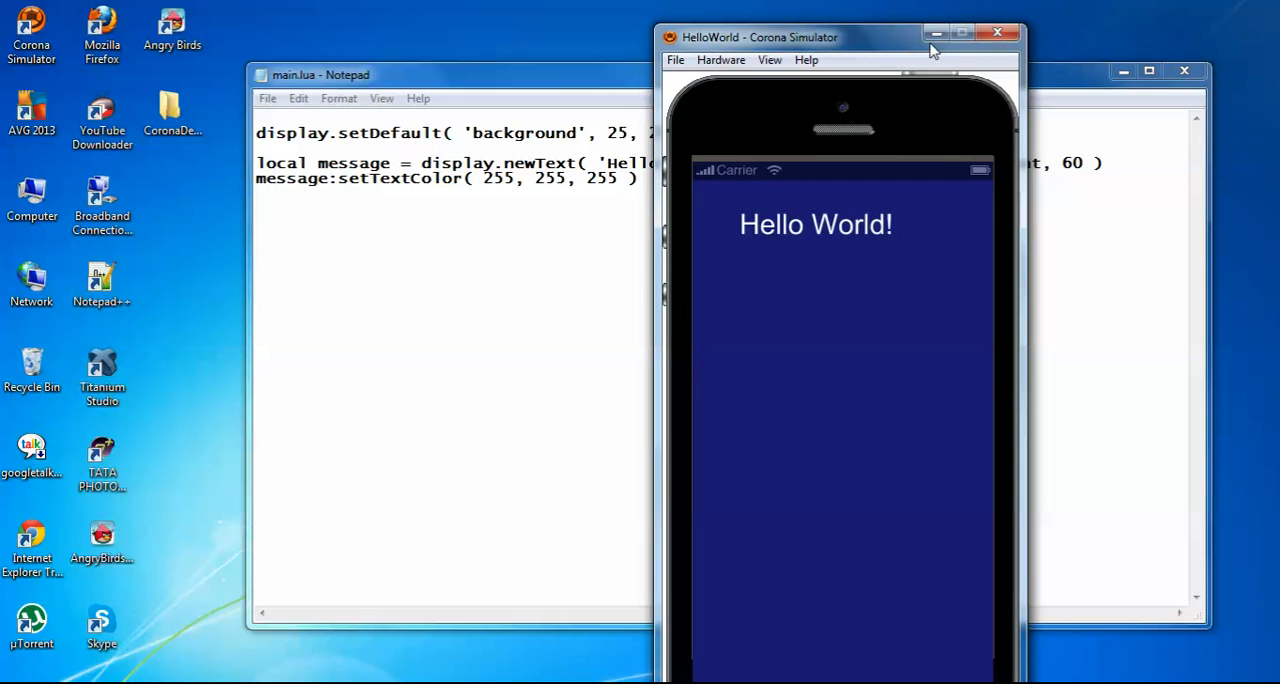
mouse_move(796, 82)
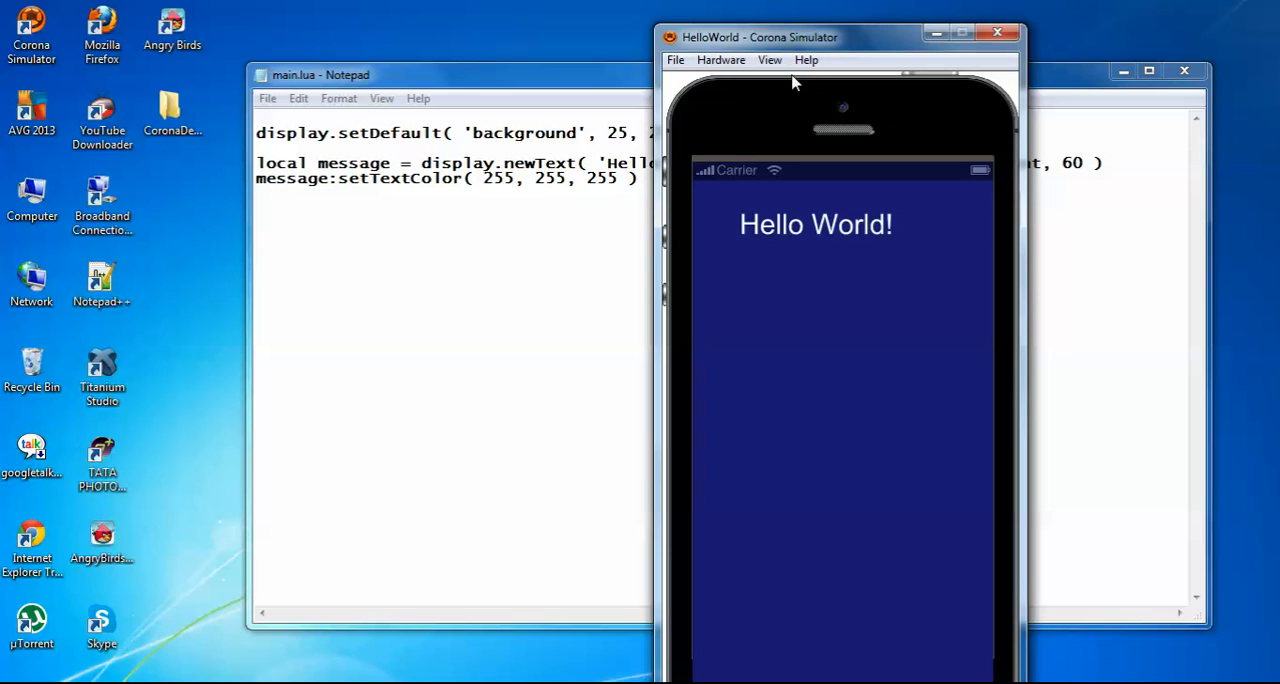
mouse_move(900, 62)
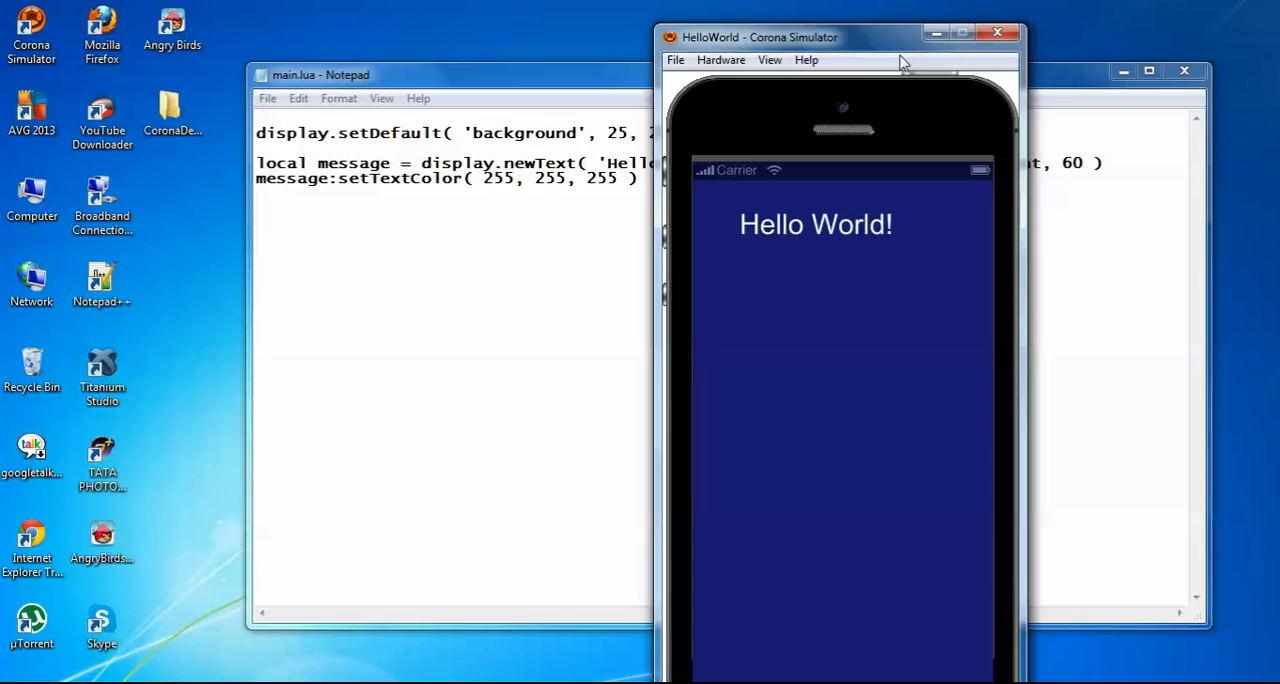
mouse_move(1116, 604)
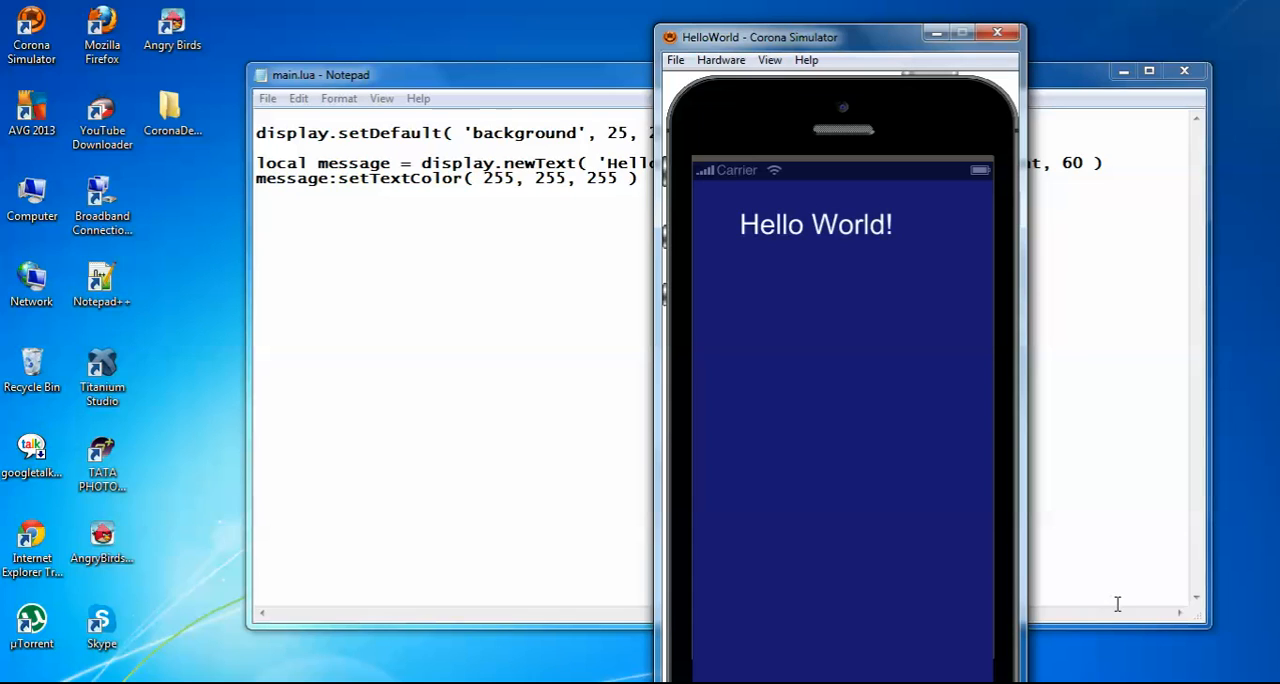